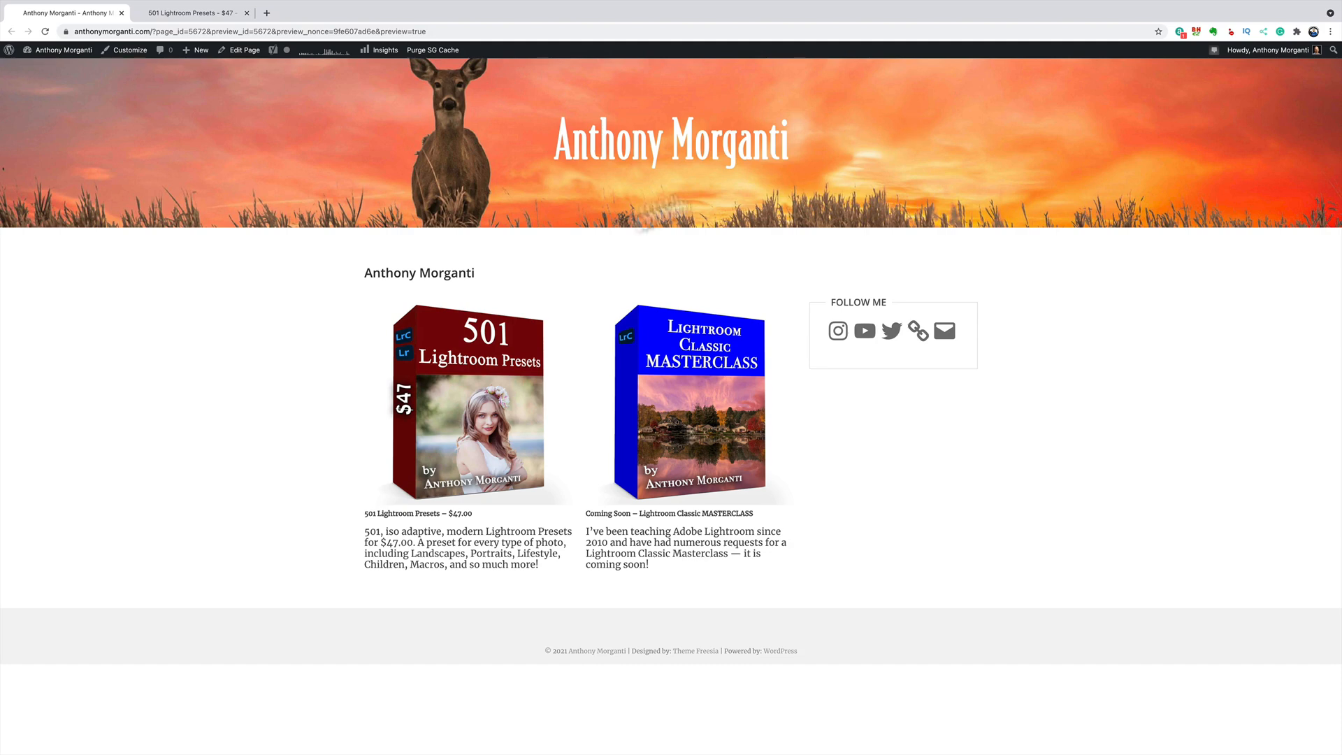
pyautogui.moveTo(442, 376)
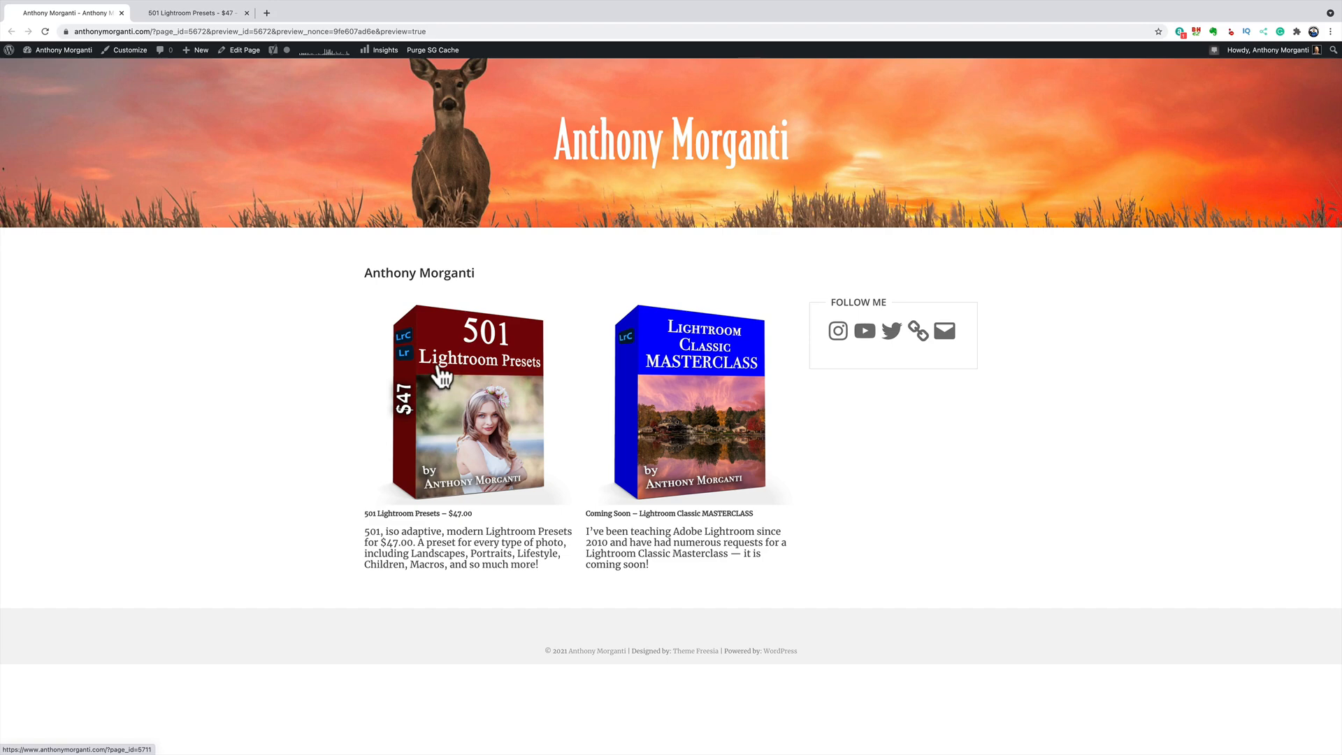
pyautogui.moveTo(391, 353)
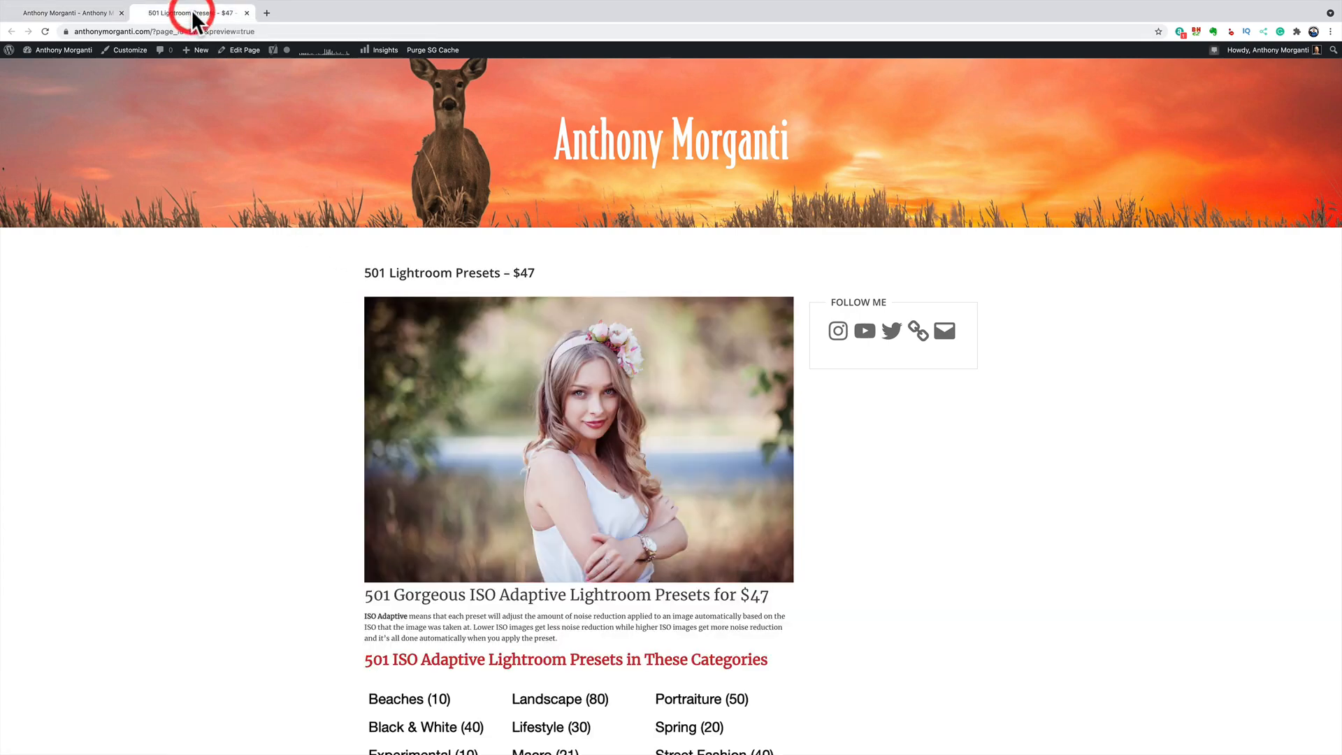
# Scroll the 501 Lightroom Presets page through its categories and before-and-after sample sliders.
pyautogui.scroll(-3)
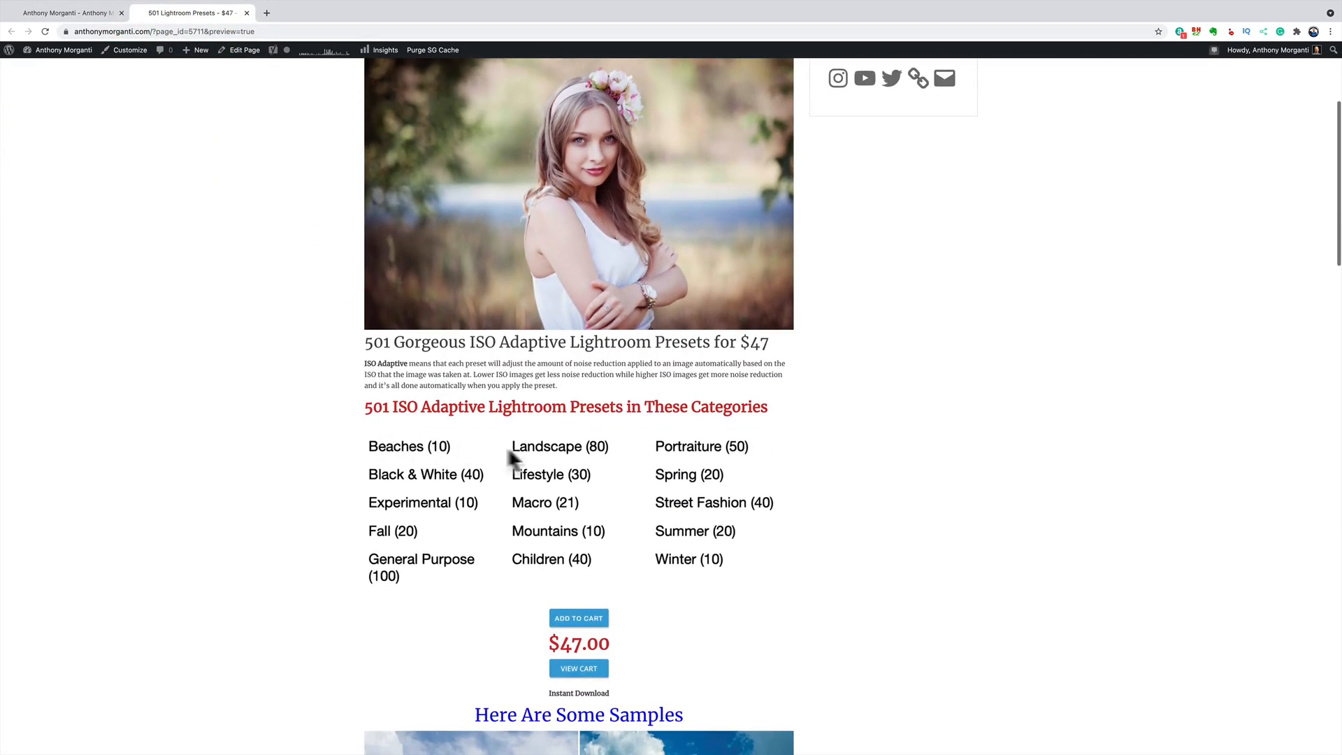
pyautogui.scroll(-3)
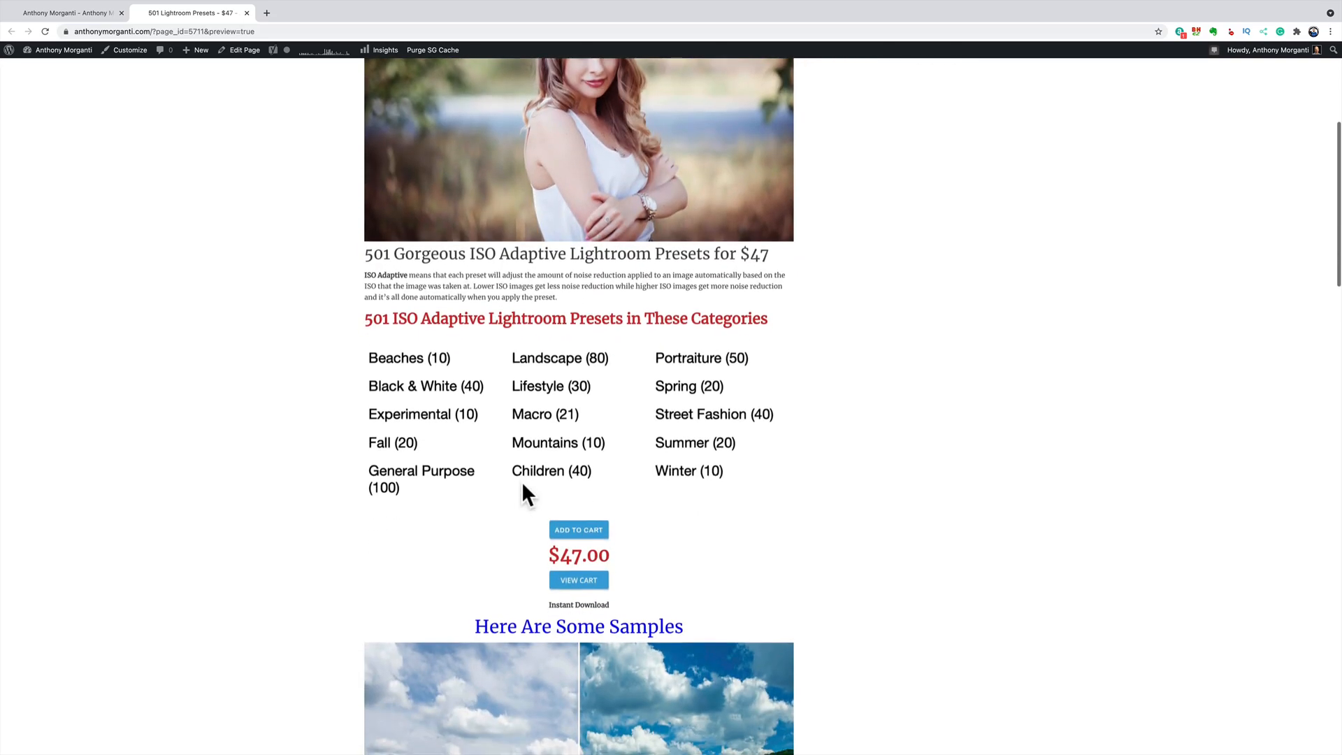
pyautogui.scroll(-3)
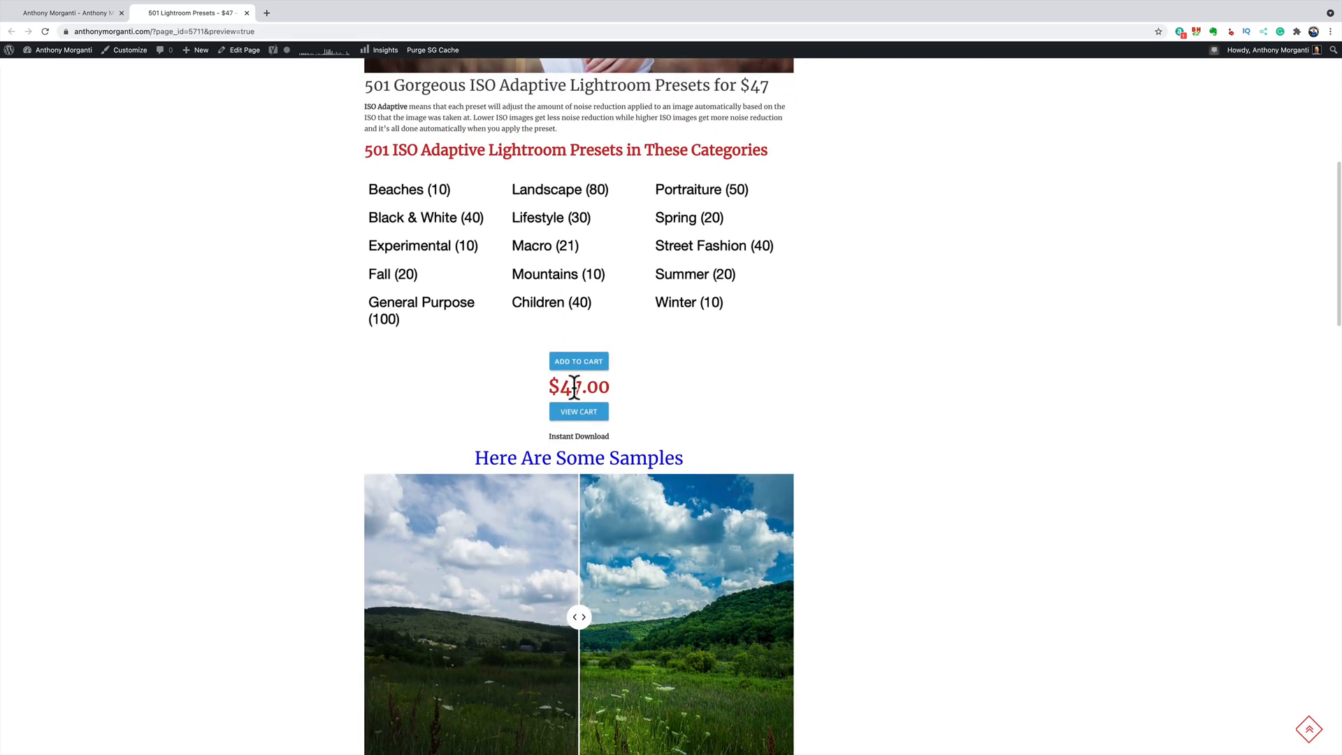
pyautogui.scroll(-3)
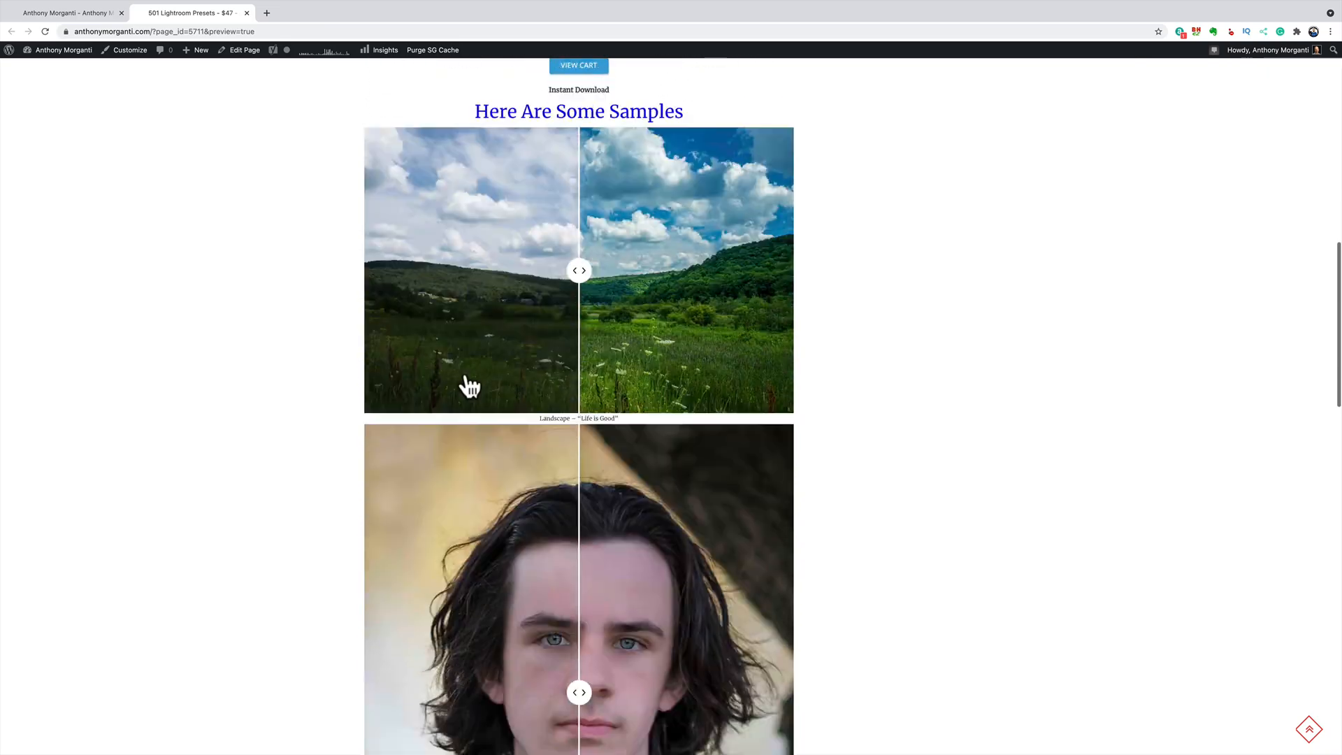
pyautogui.scroll(-3)
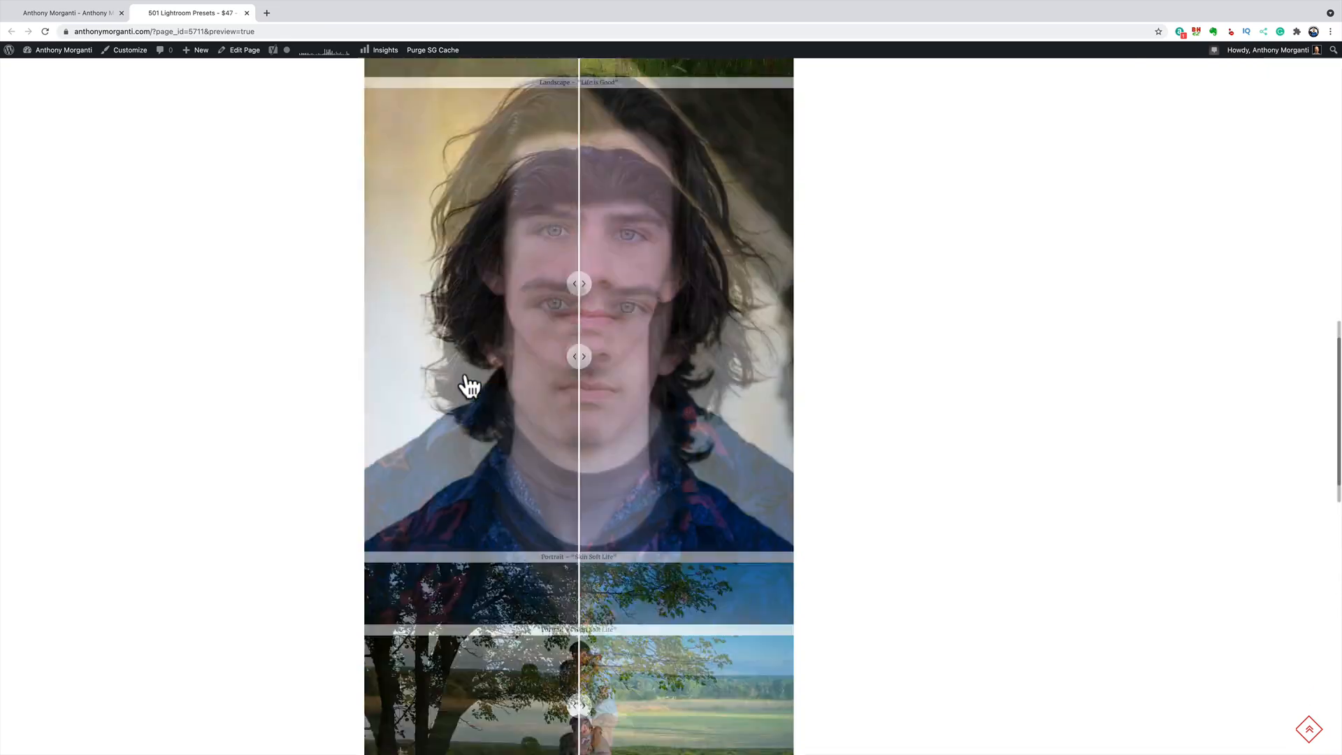
pyautogui.scroll(3)
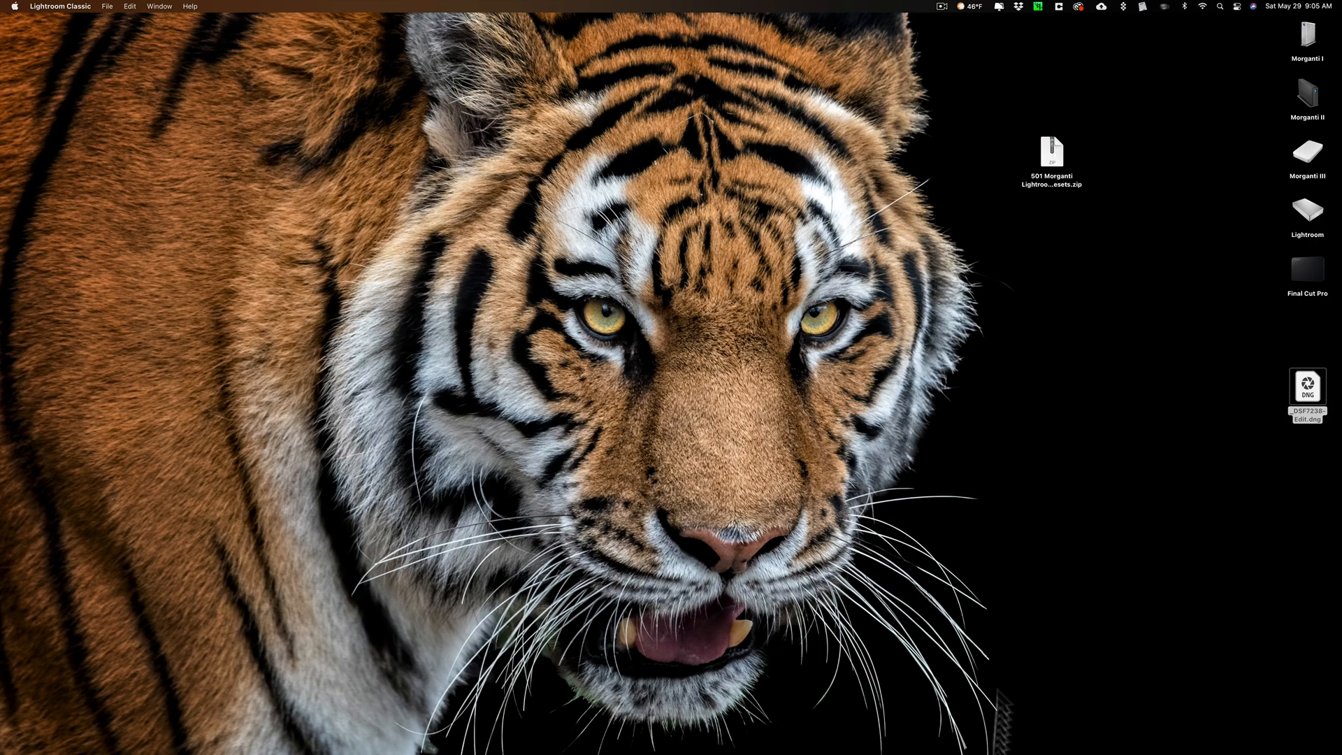
pyautogui.moveTo(1050, 202)
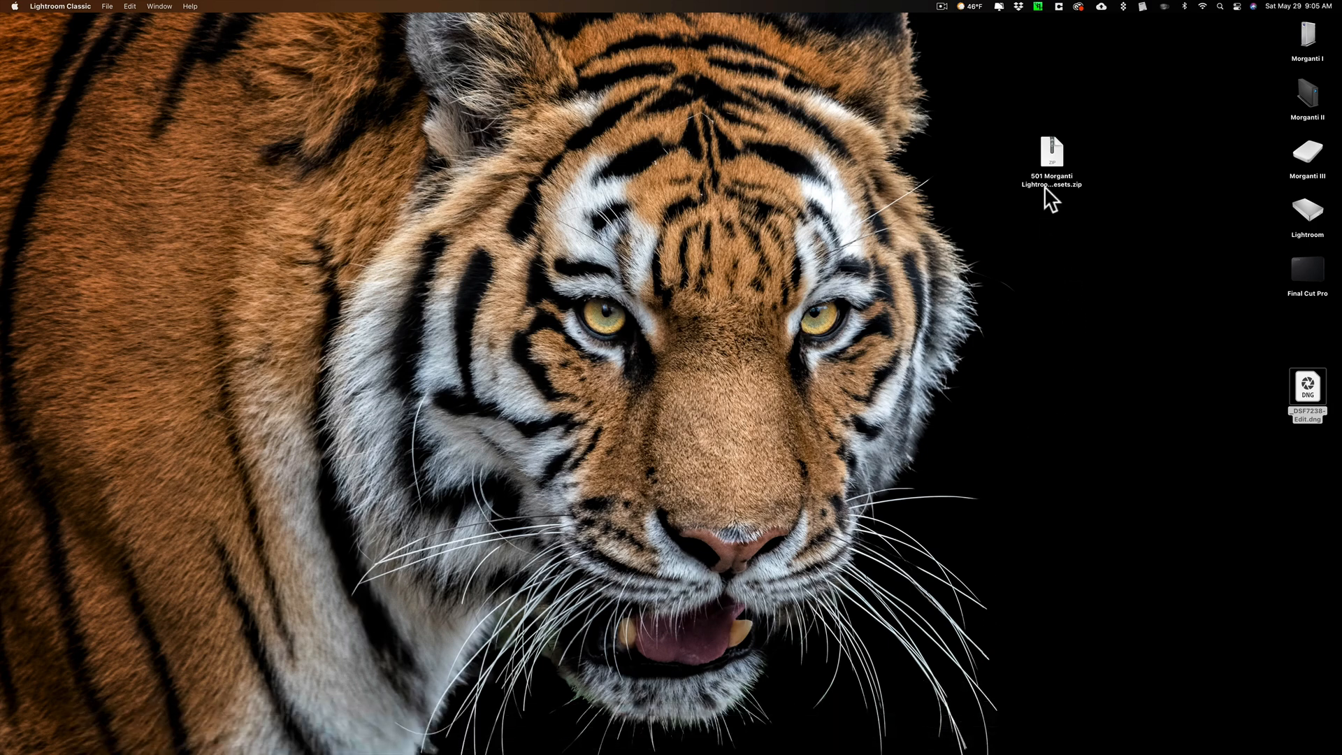
pyautogui.click(1049, 158)
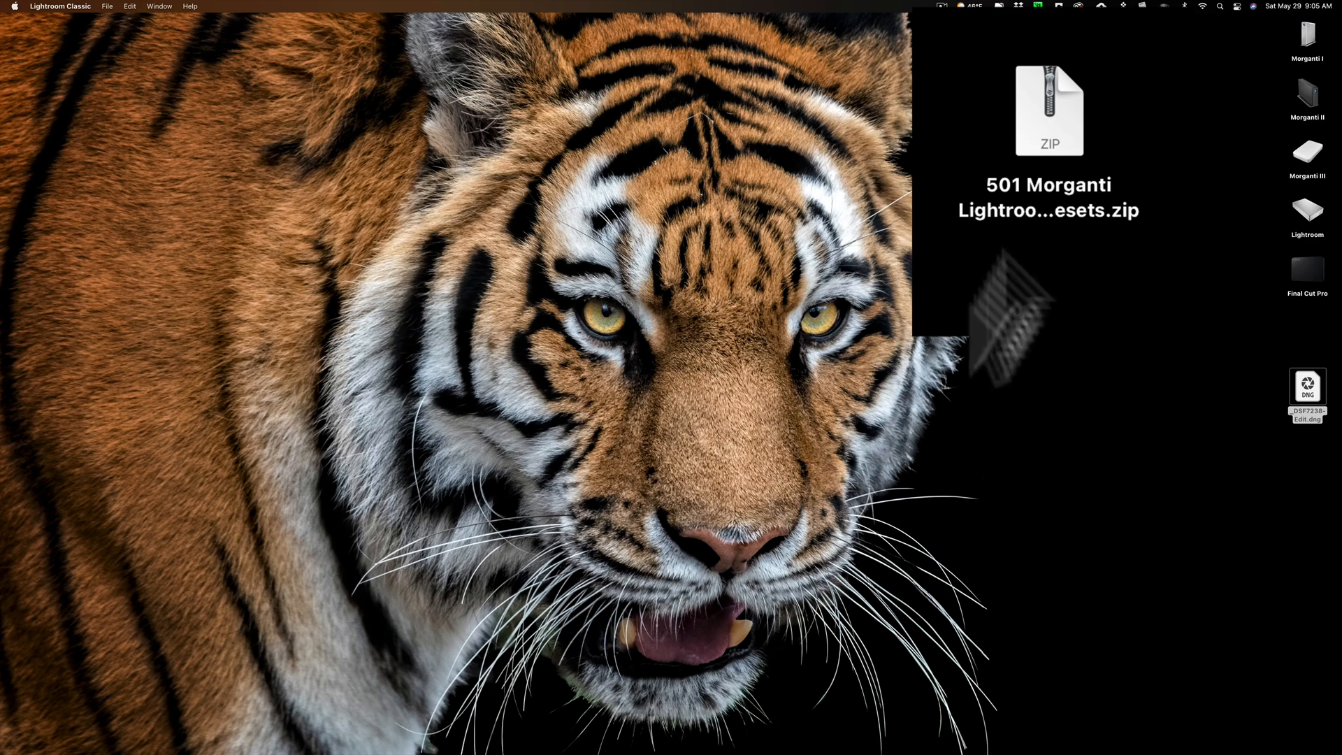
# Import Presets from the Presets panel's + menu, choosing the 501 Morganti Lightroom Presets zip.
pyautogui.click(900, 727)
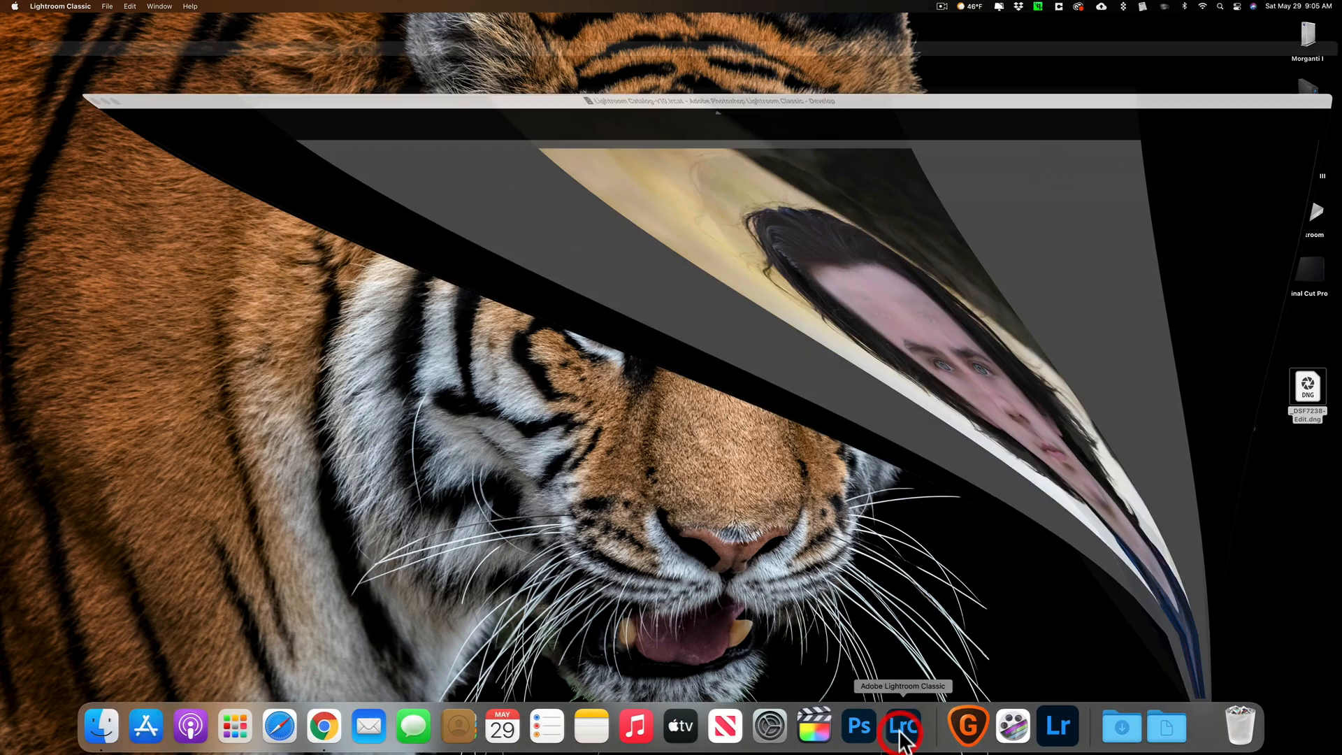
pyautogui.click(900, 727)
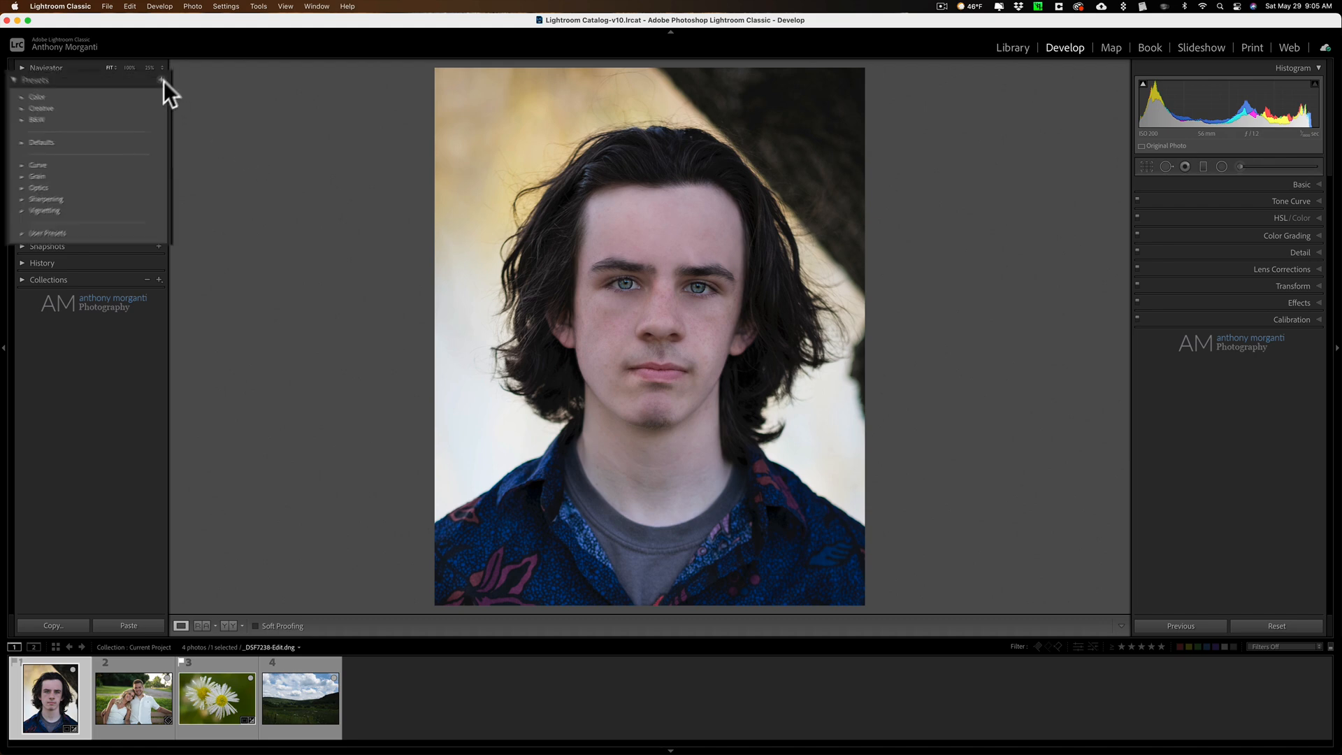
pyautogui.click(292, 18)
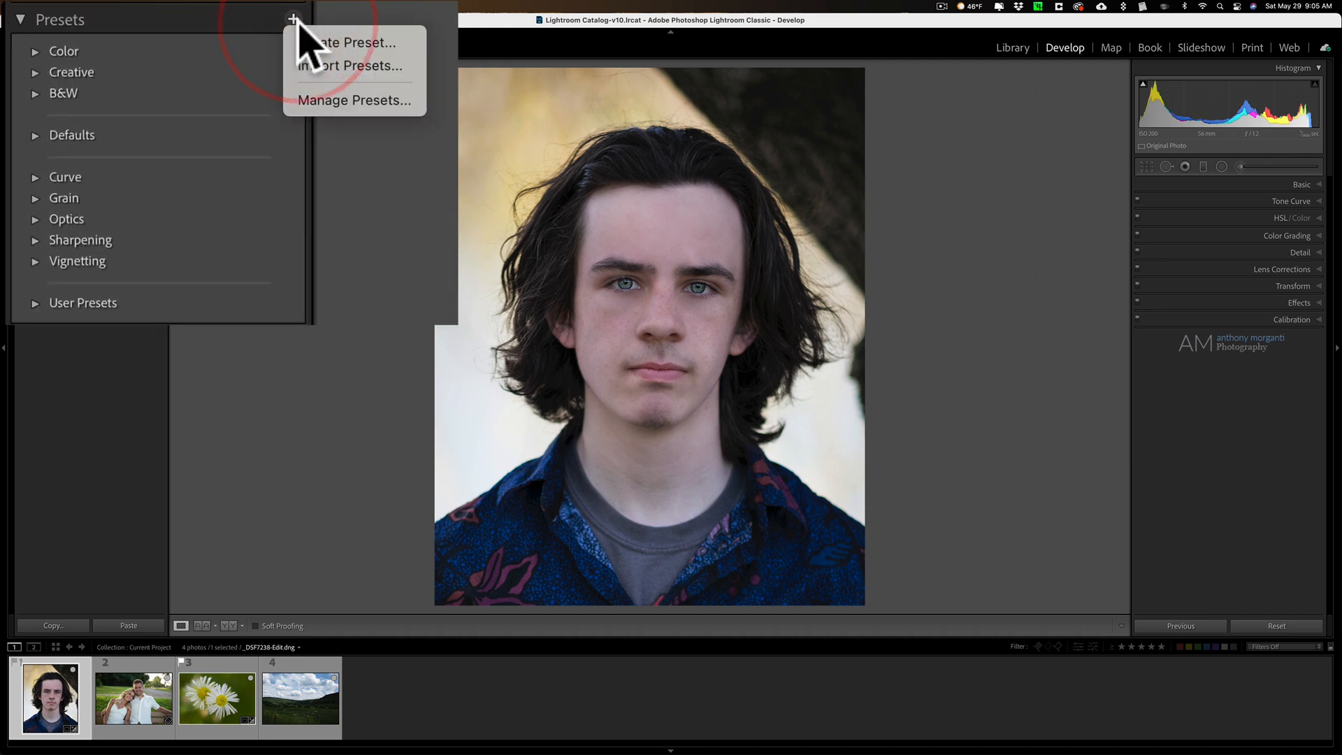
pyautogui.click(350, 66)
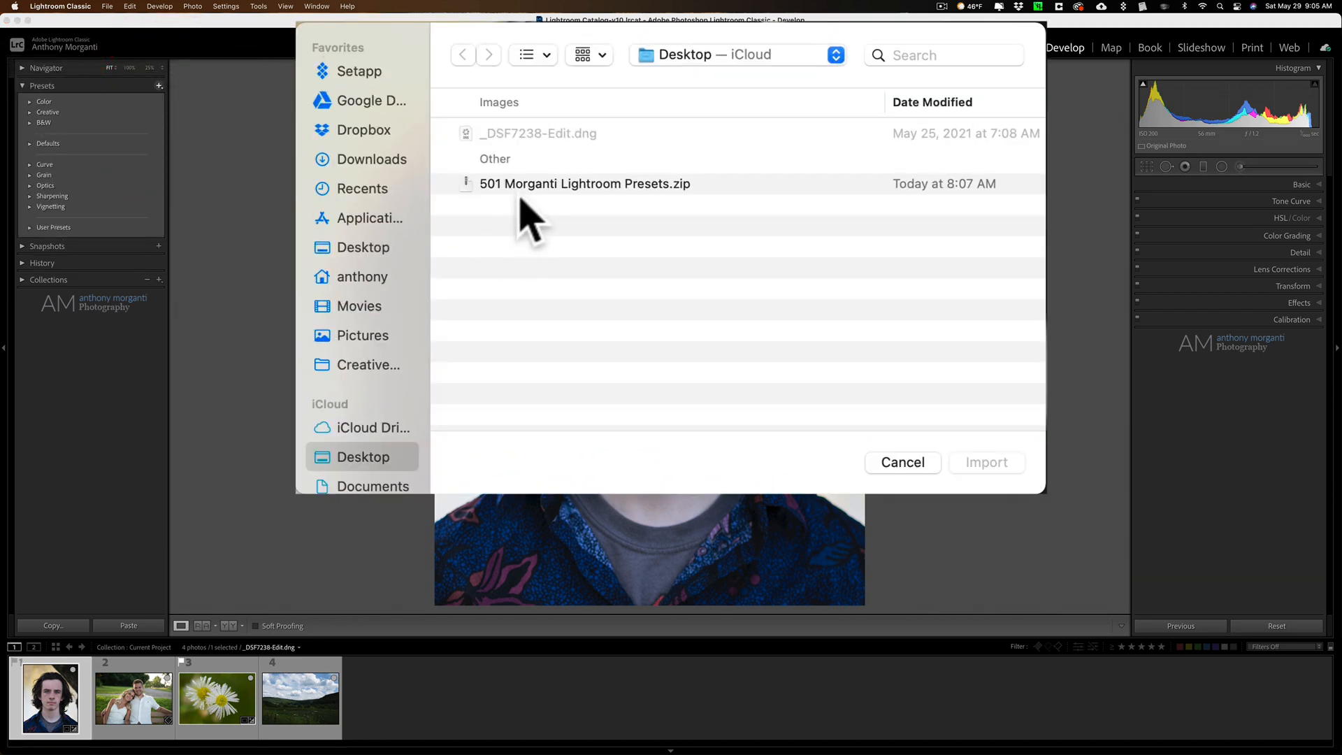
pyautogui.click(585, 183)
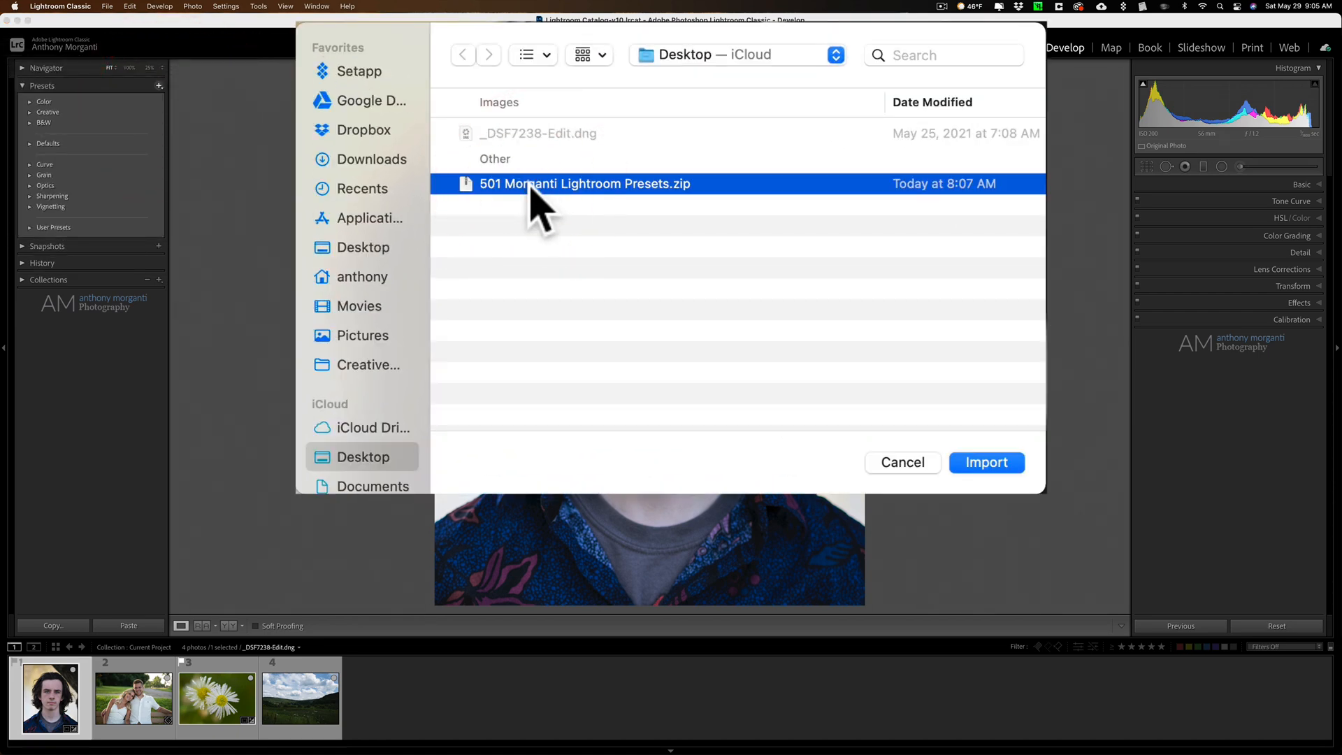
pyautogui.moveTo(604, 213)
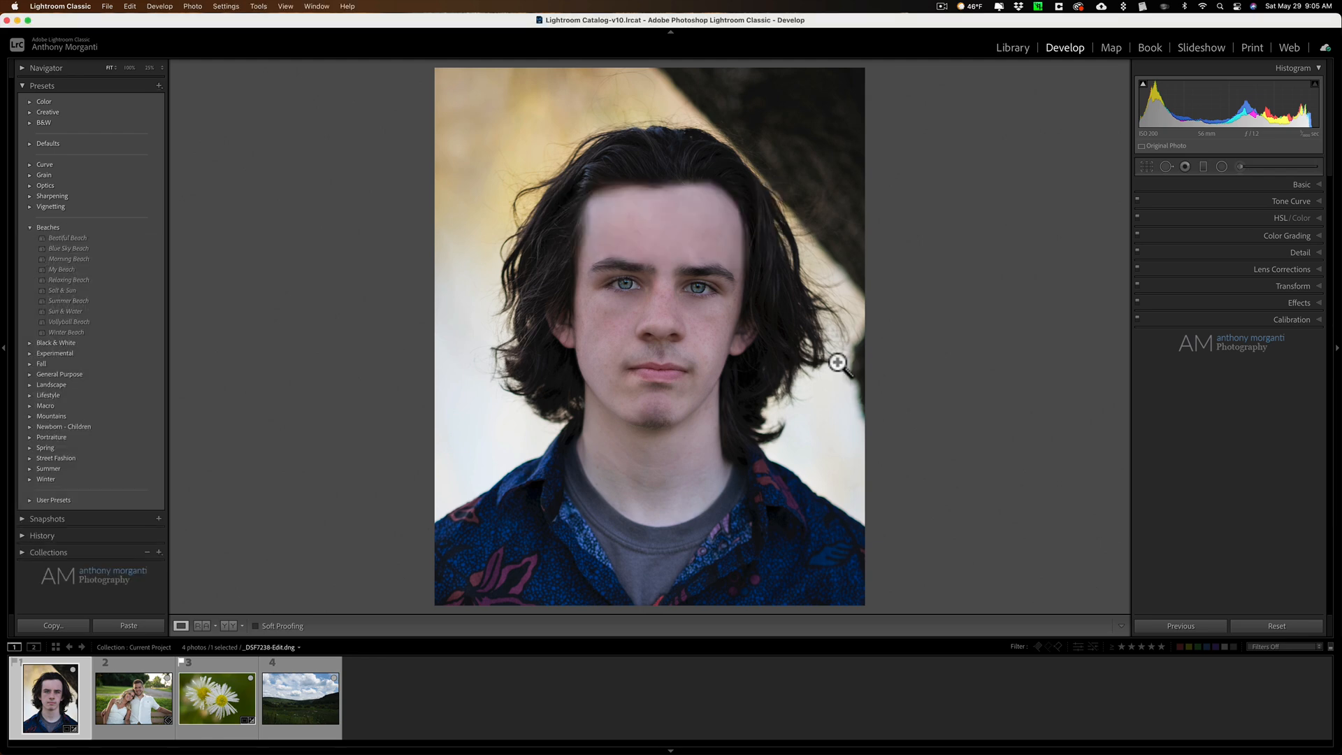
# Collapse the Beaches group so the new preset categories list compactly.
pyautogui.click(47, 226)
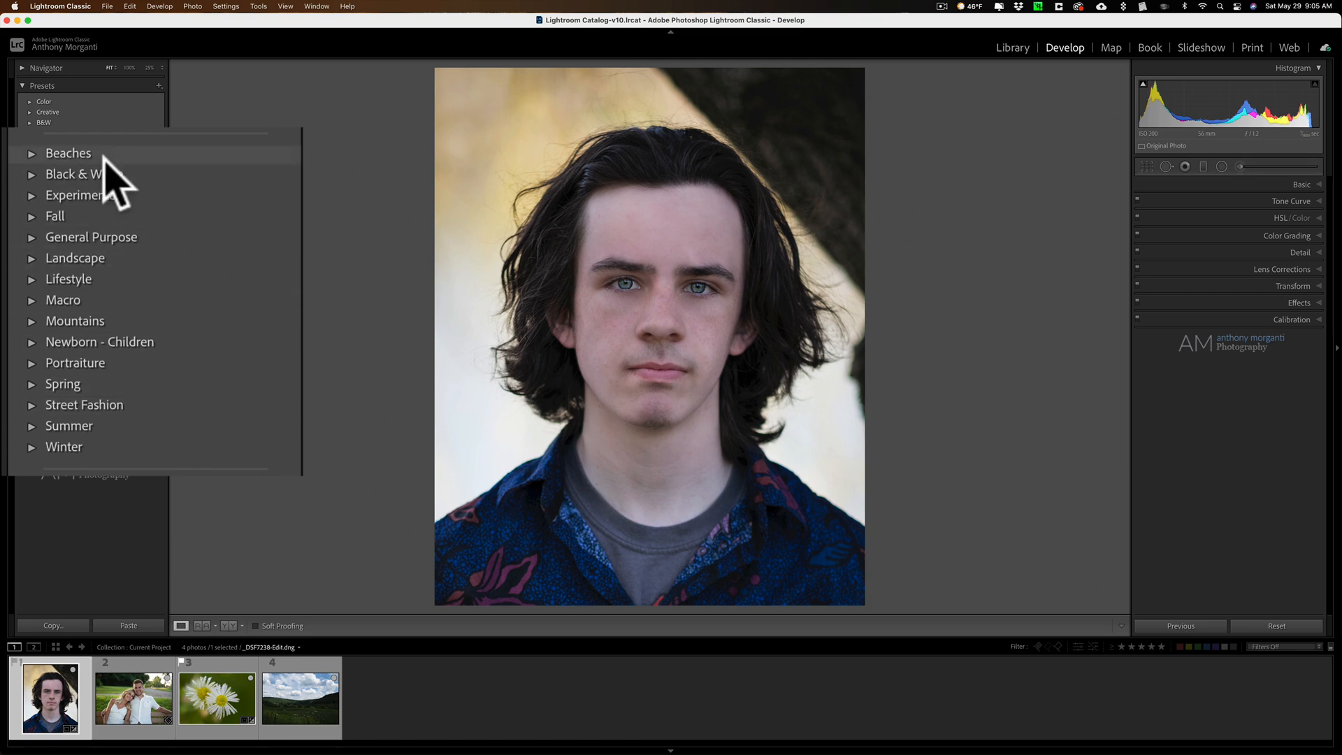
pyautogui.moveTo(287, 278)
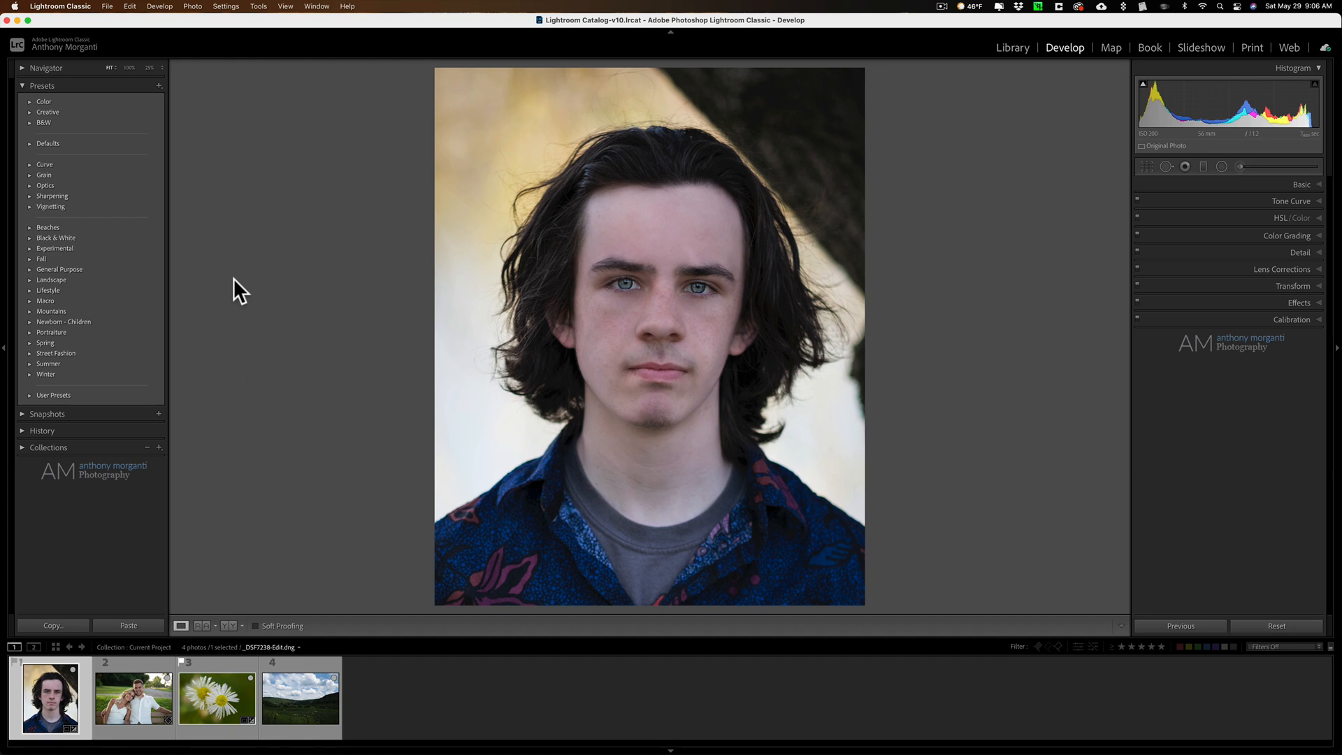
pyautogui.moveTo(244, 314)
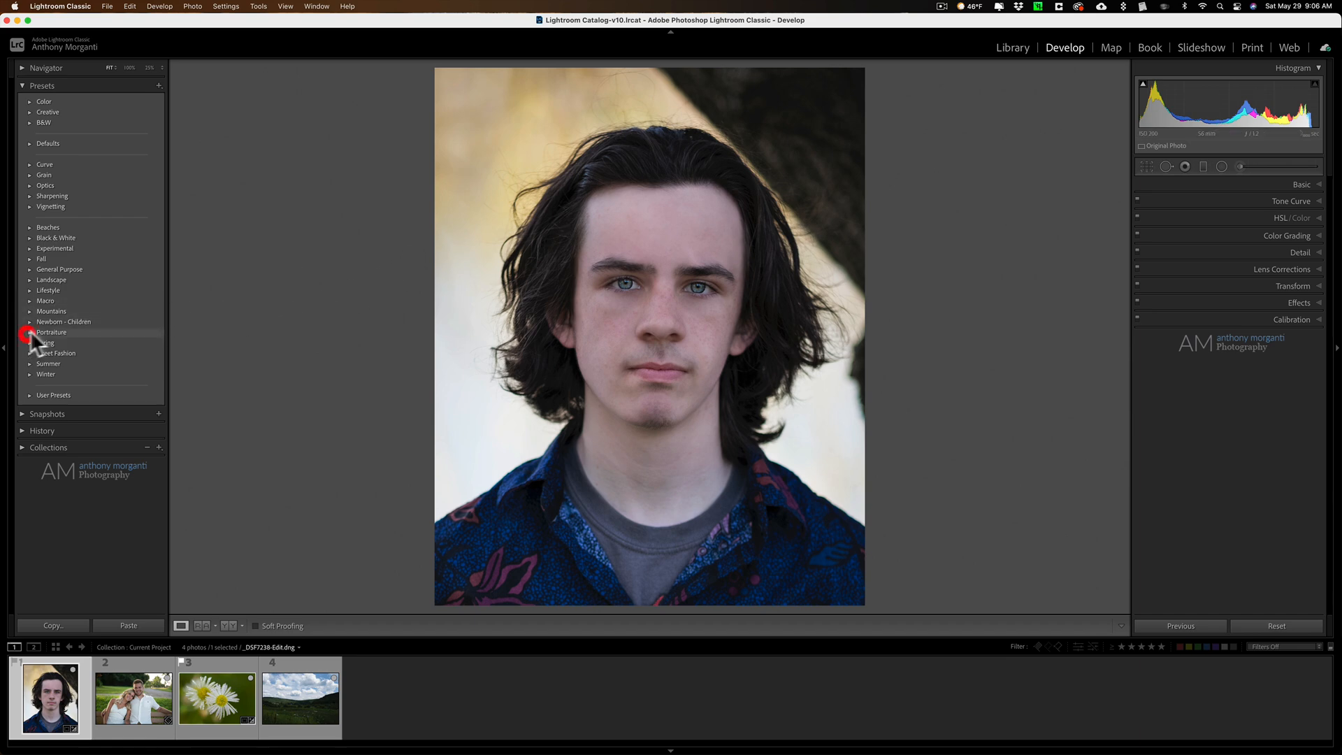
# Apply Fresh Mist from the Portraiture presets to the portrait, then select the couple-on-bench photo.
pyautogui.click(31, 333)
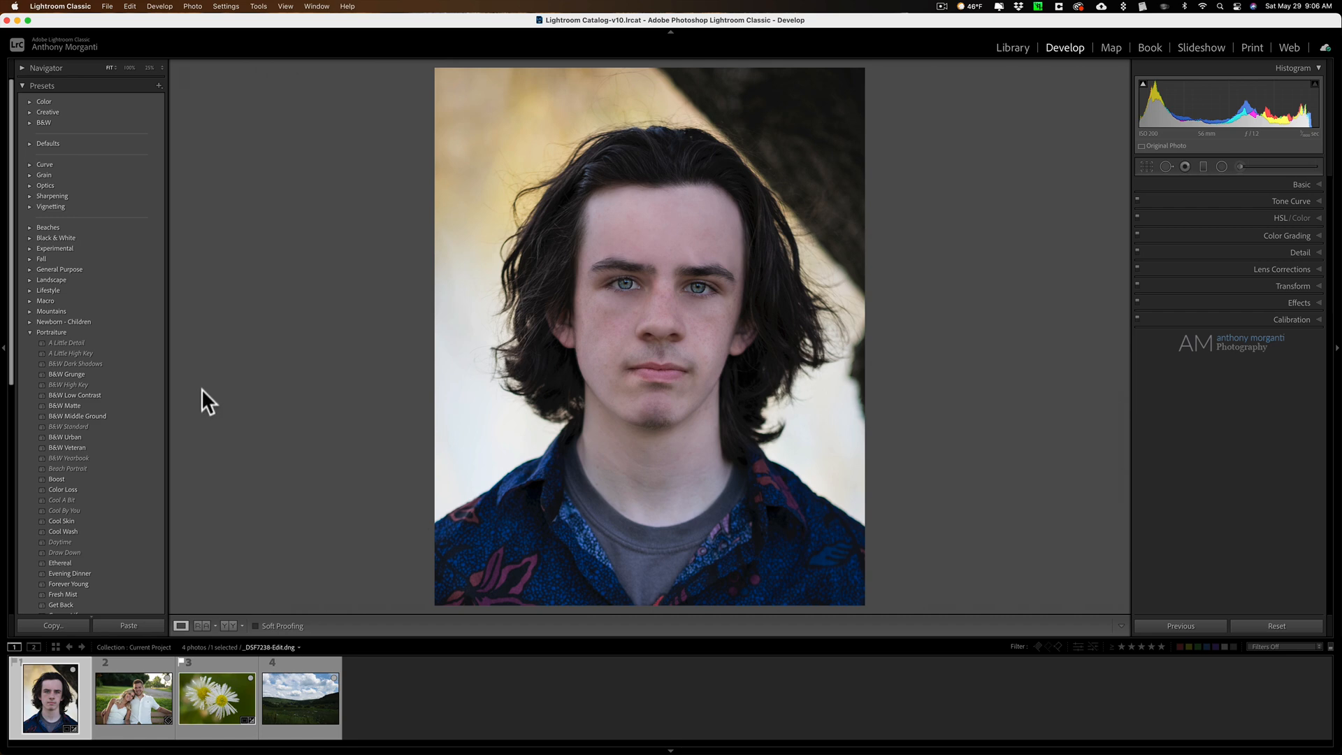
pyautogui.scroll(-3)
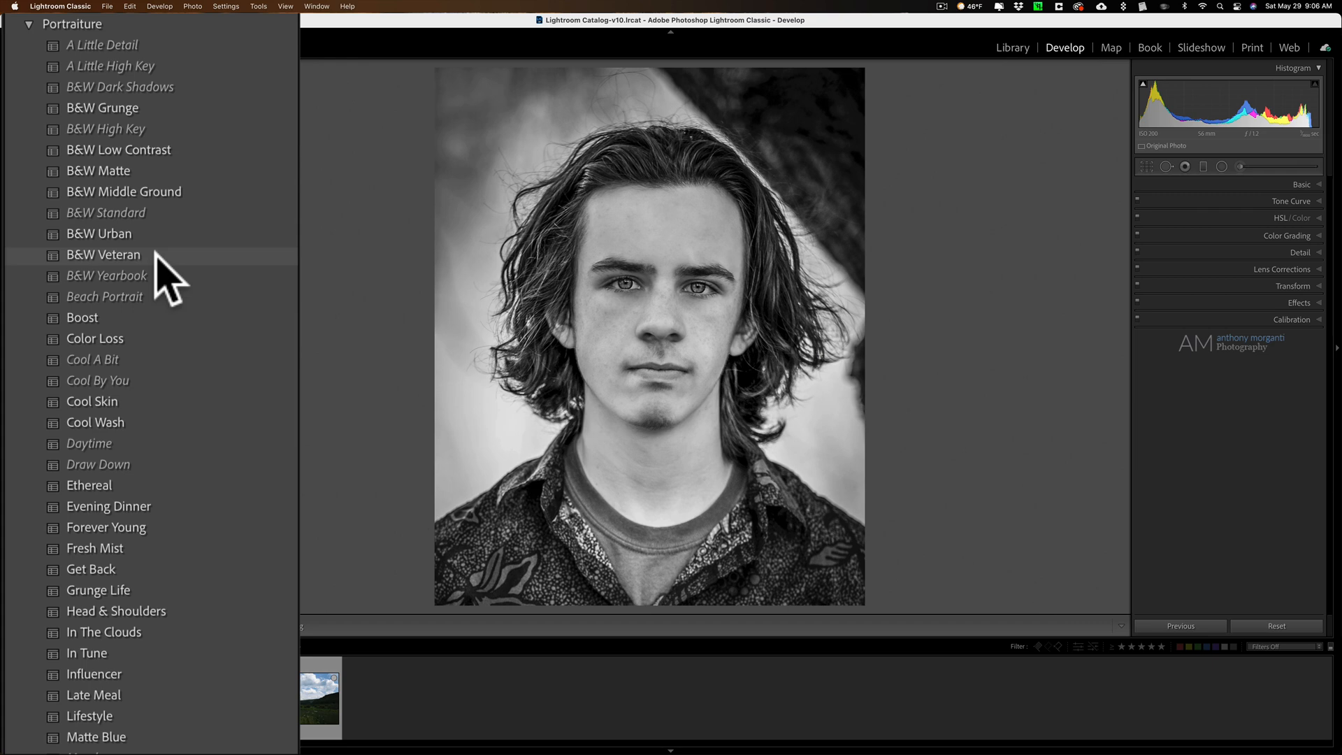
pyautogui.click(93, 401)
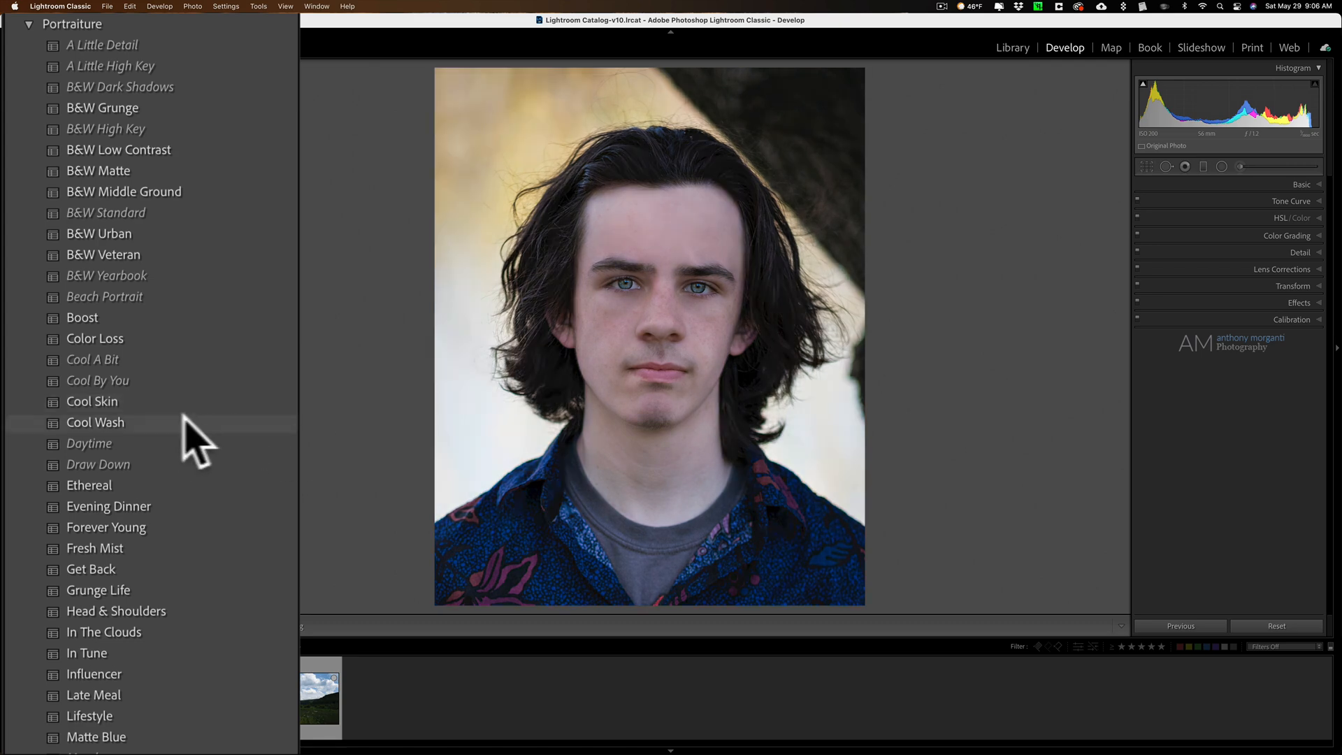
pyautogui.moveTo(222, 496)
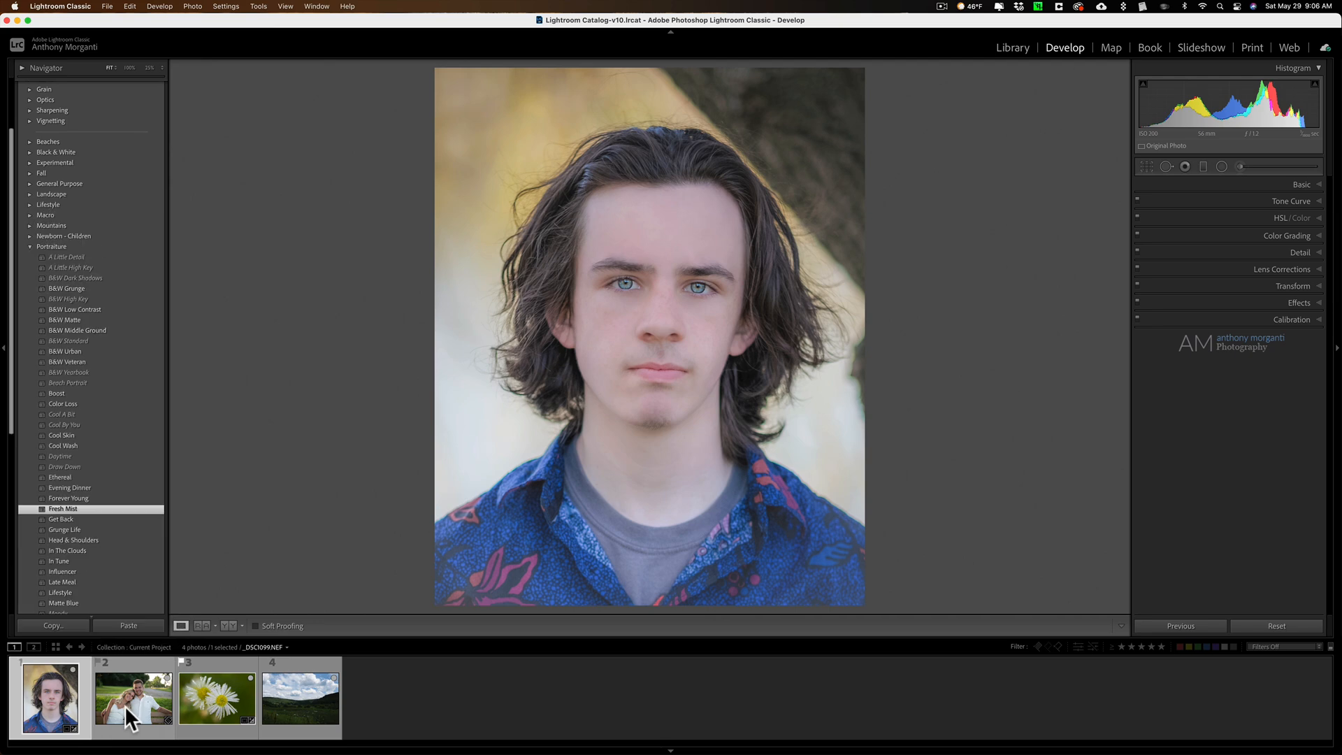
pyautogui.click(133, 694)
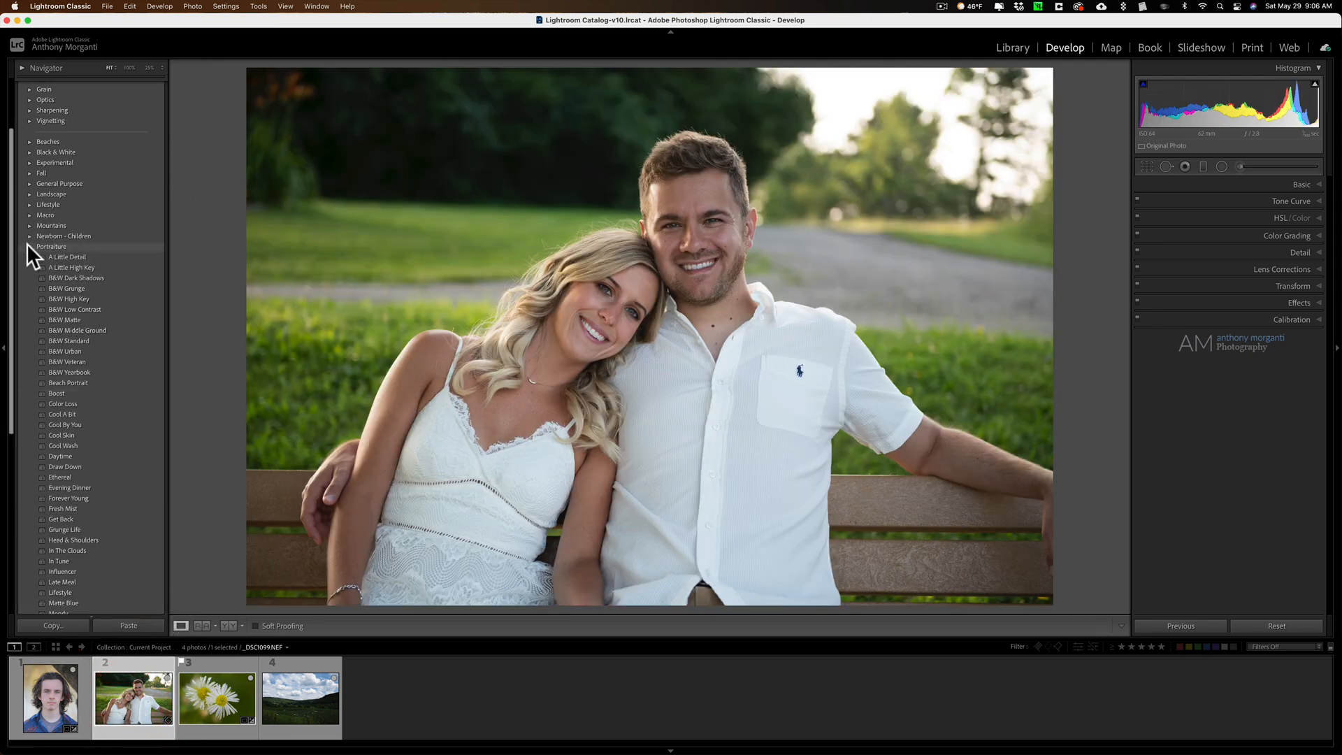
# Apply Lens Flare Upper Left from the Lifestyle presets to the couple photo.
pyautogui.click(52, 246)
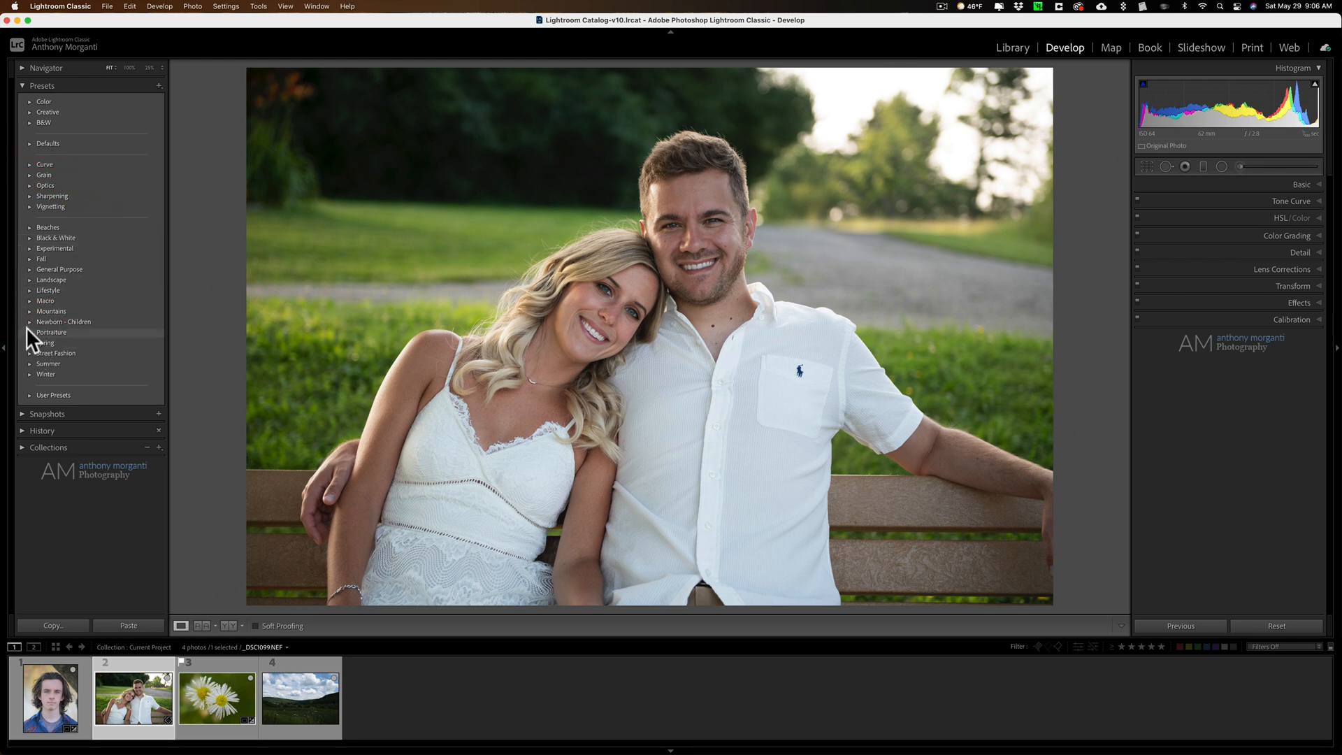
pyautogui.click(48, 291)
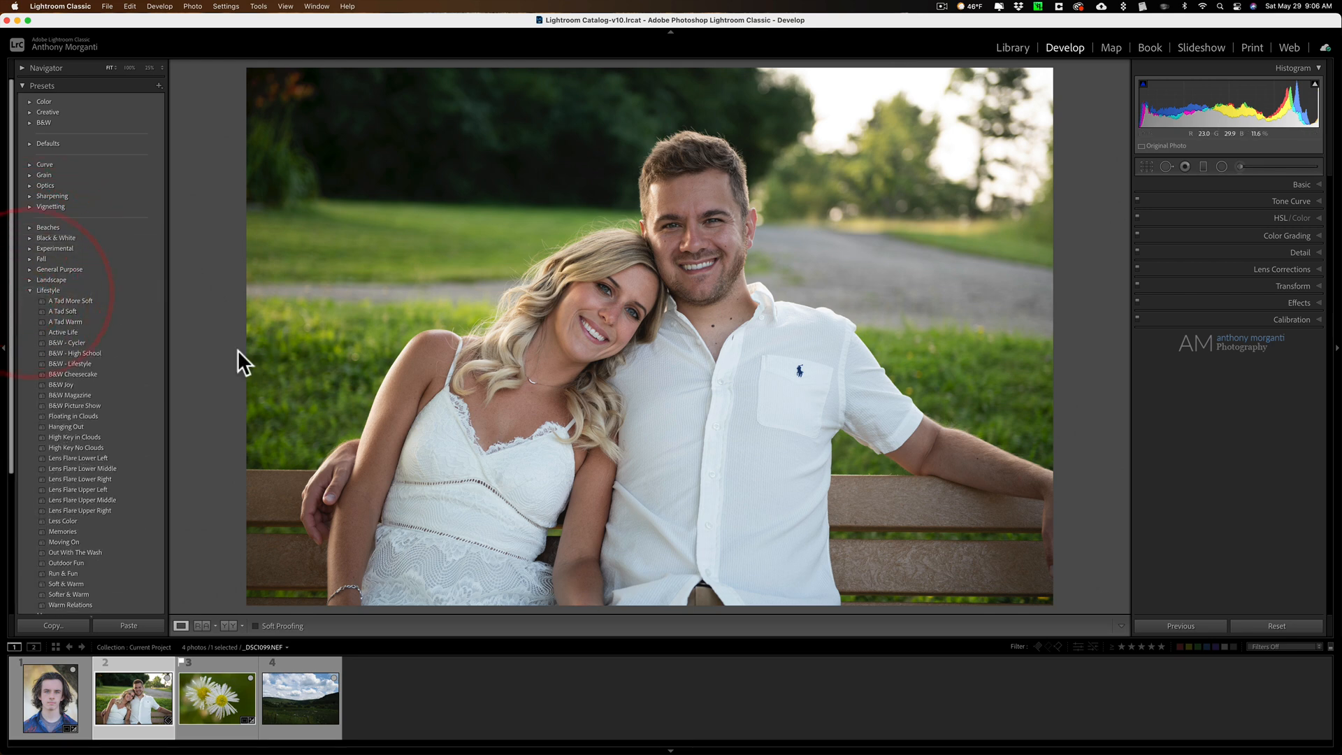
pyautogui.moveTo(488, 227)
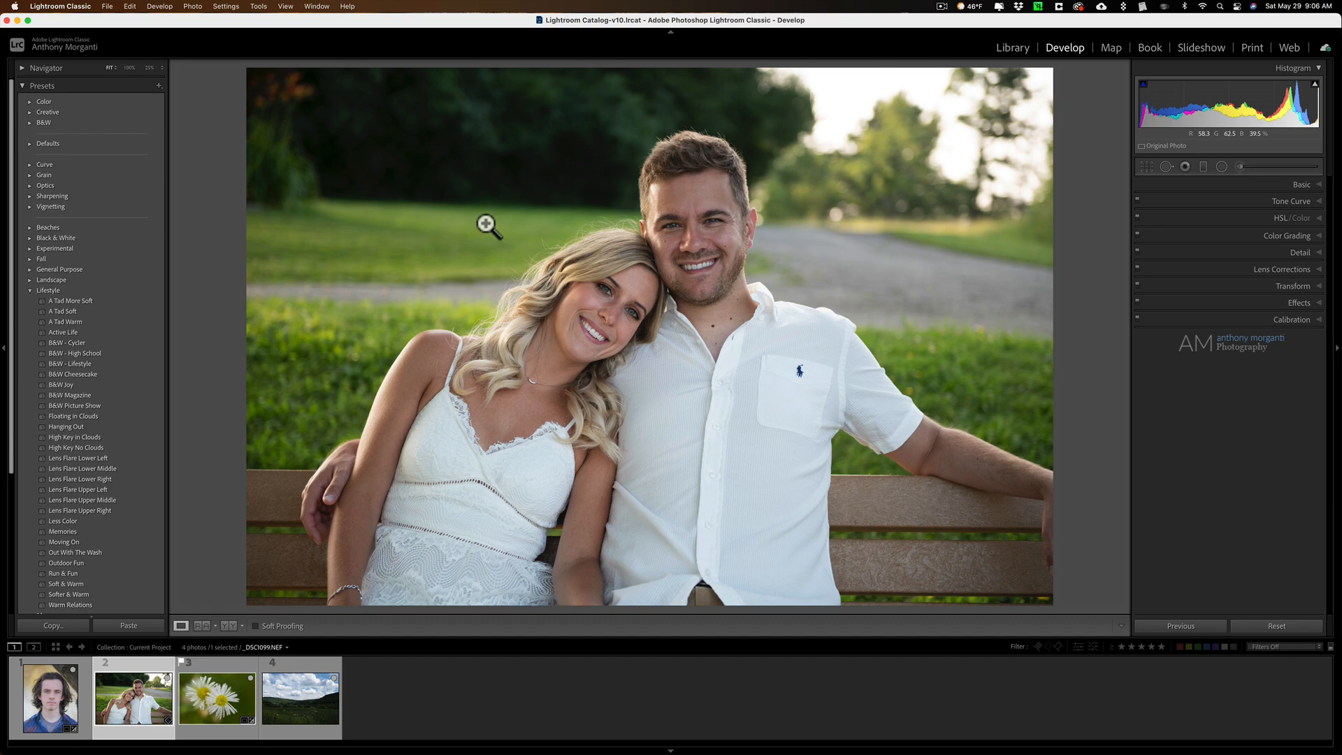
pyautogui.moveTo(217, 496)
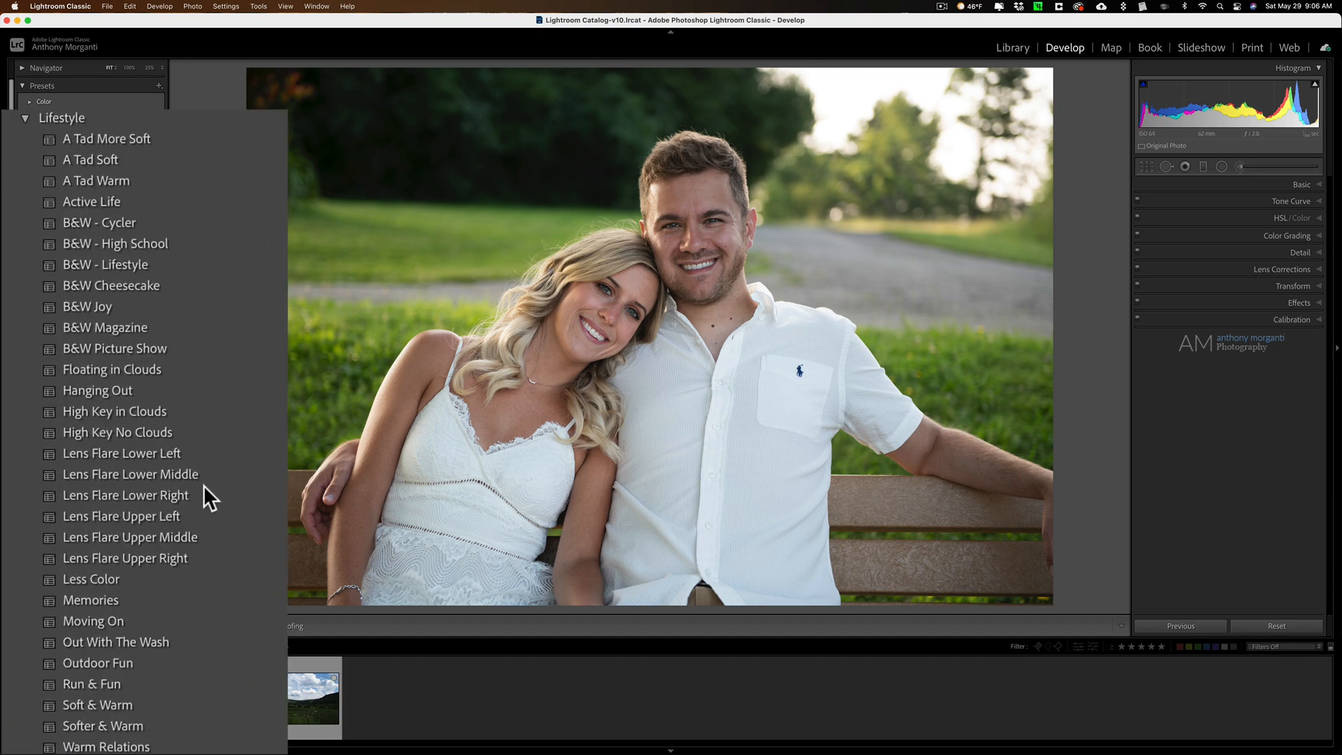
pyautogui.click(121, 516)
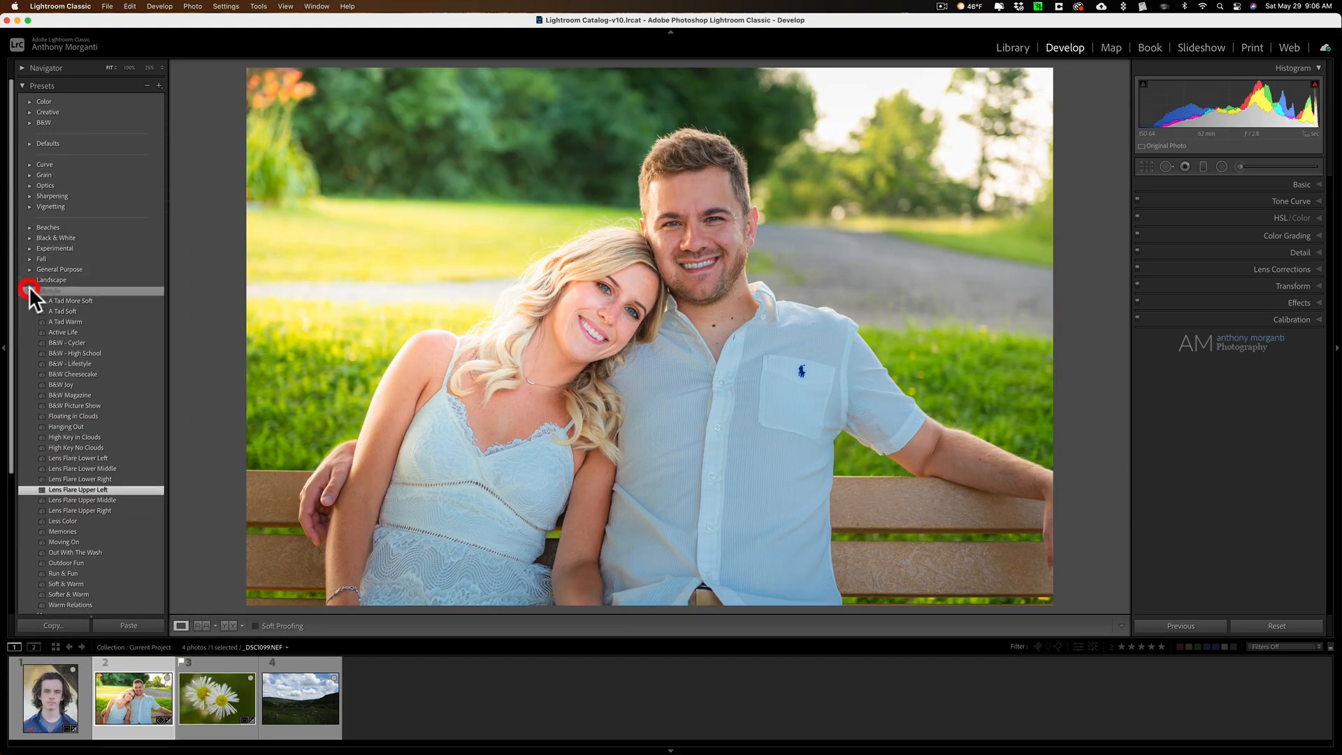
pyautogui.click(215, 694)
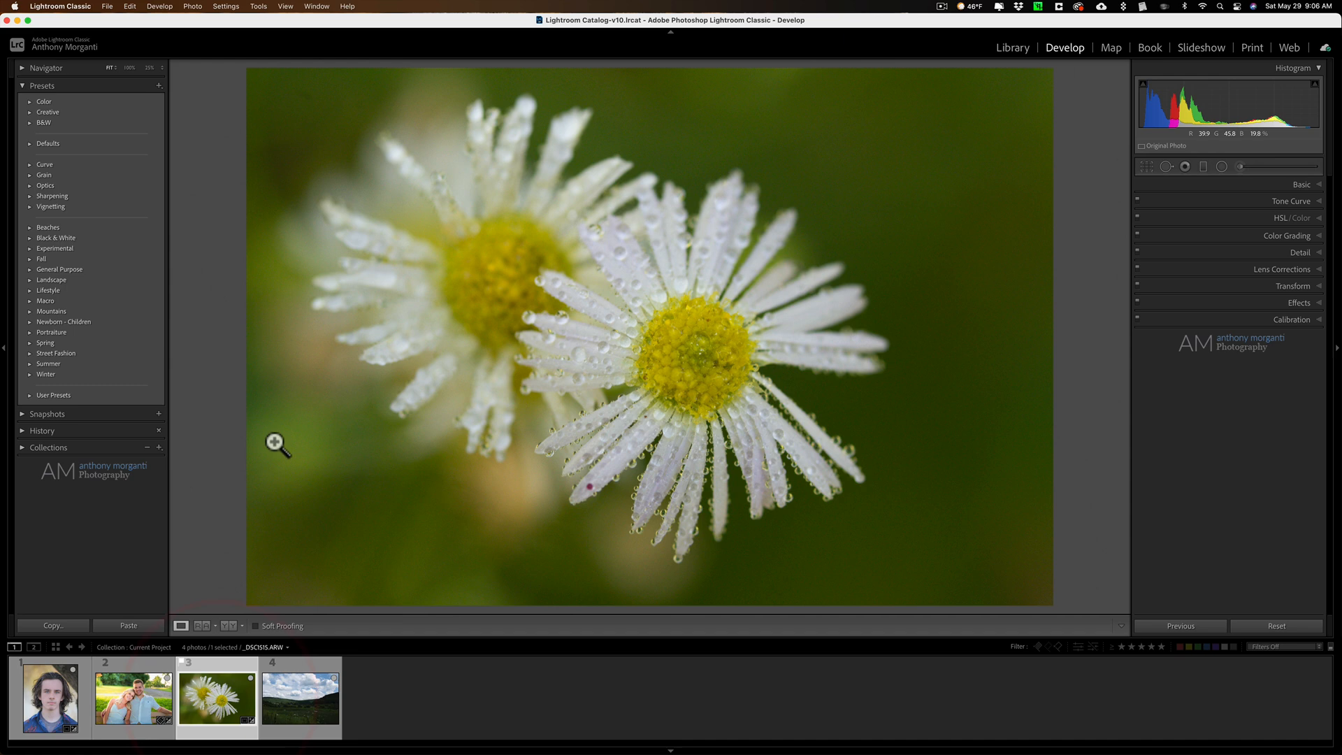
# Apply Sharp - Center from the Macro presets to the dew-covered flower photo.
pyautogui.click(45, 300)
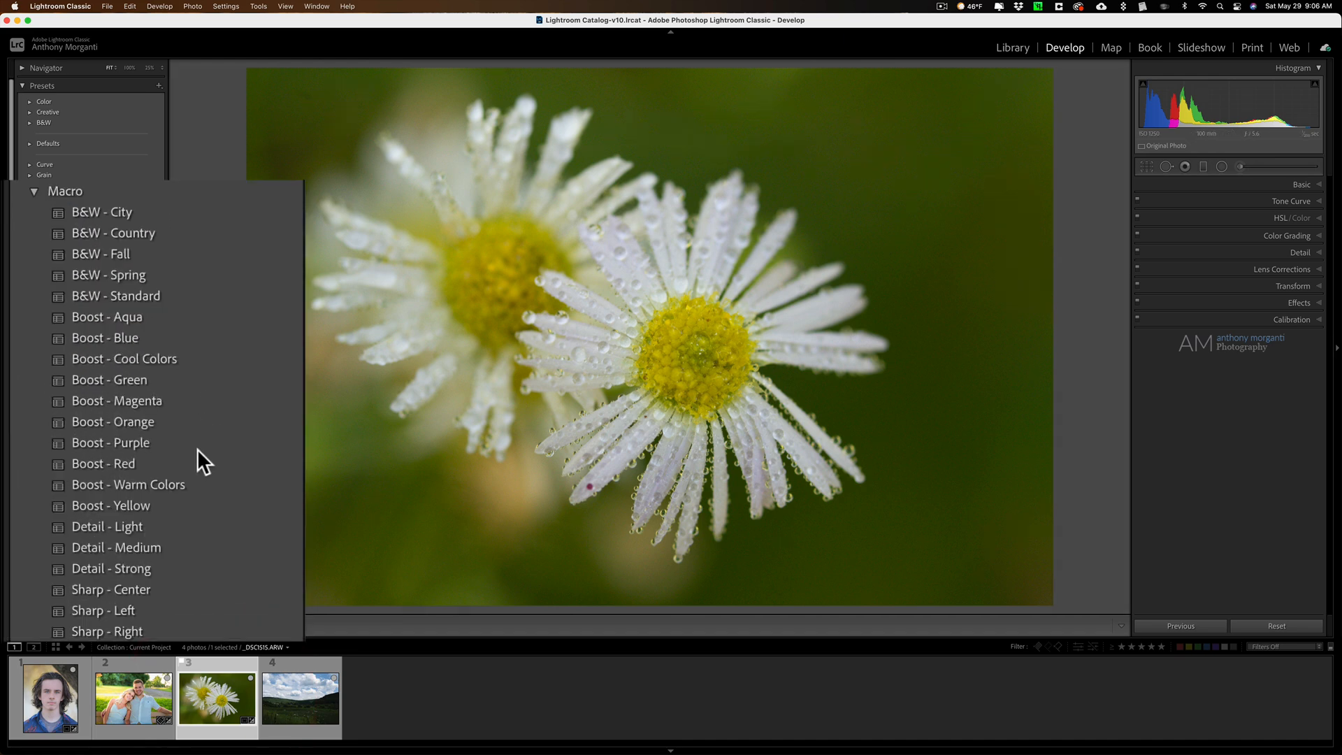
pyautogui.moveTo(201, 517)
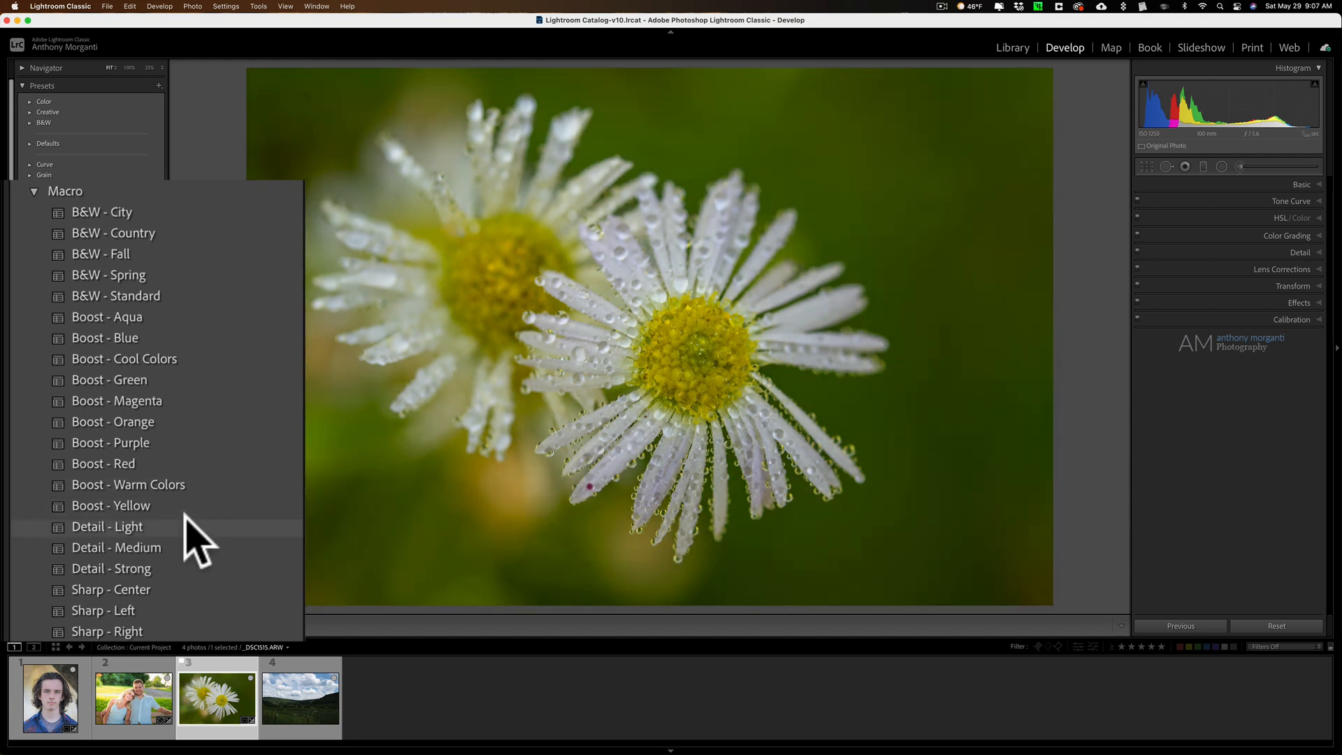
pyautogui.moveTo(197, 557)
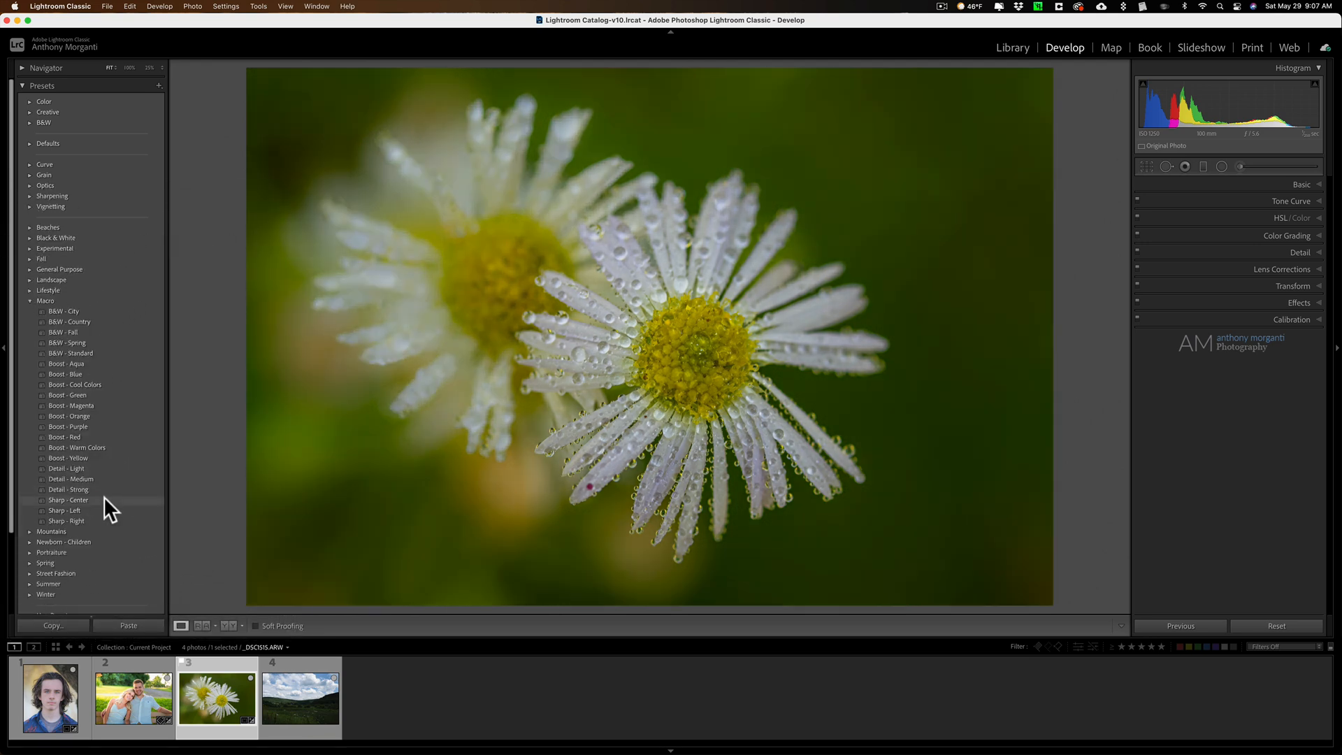
pyautogui.click(68, 500)
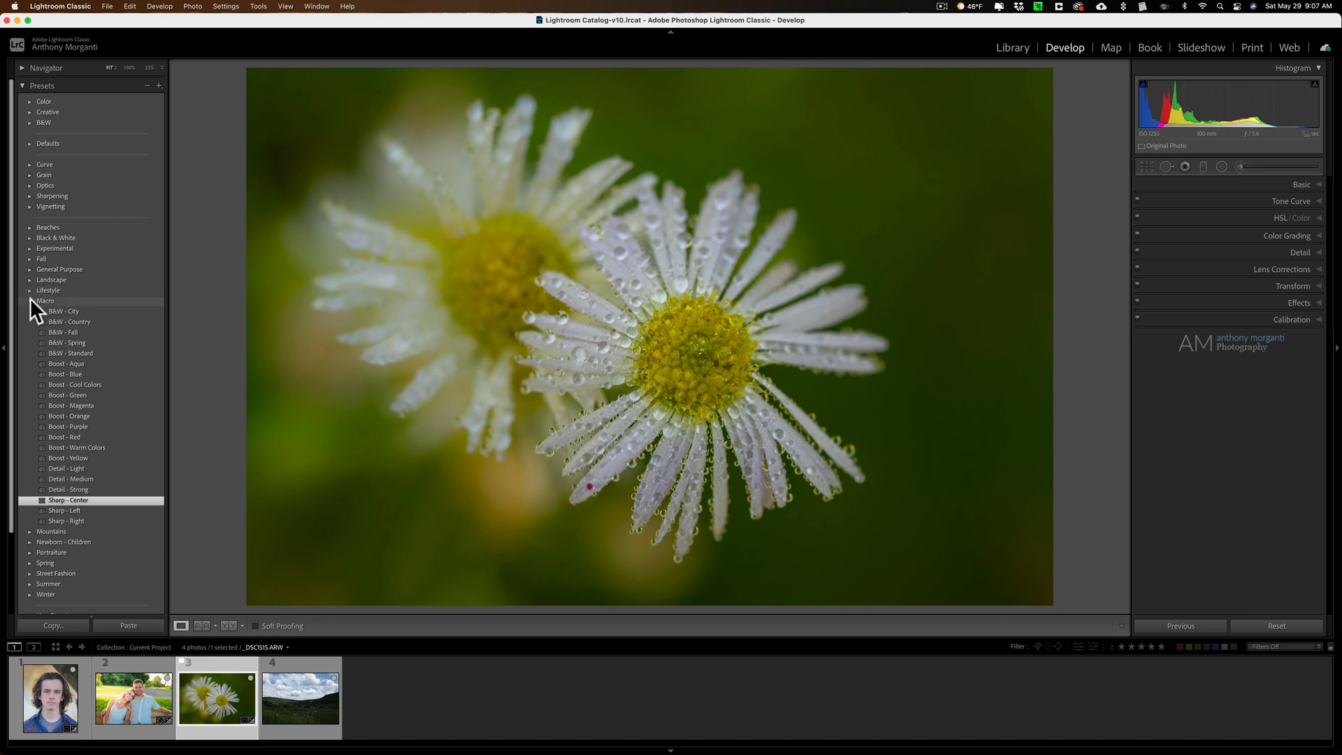
pyautogui.click(299, 696)
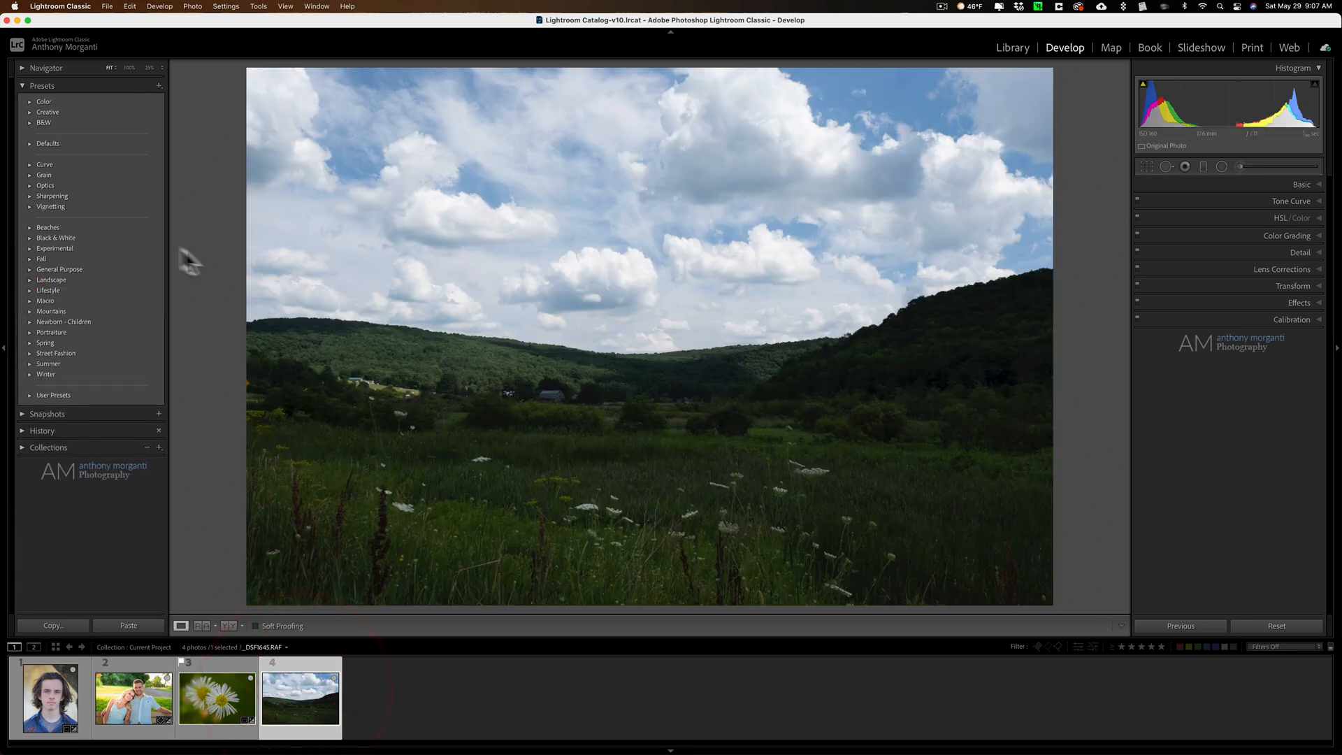
# Expand the Landscape presets and apply Country Air to the green-hills photo.
pyautogui.click(29, 279)
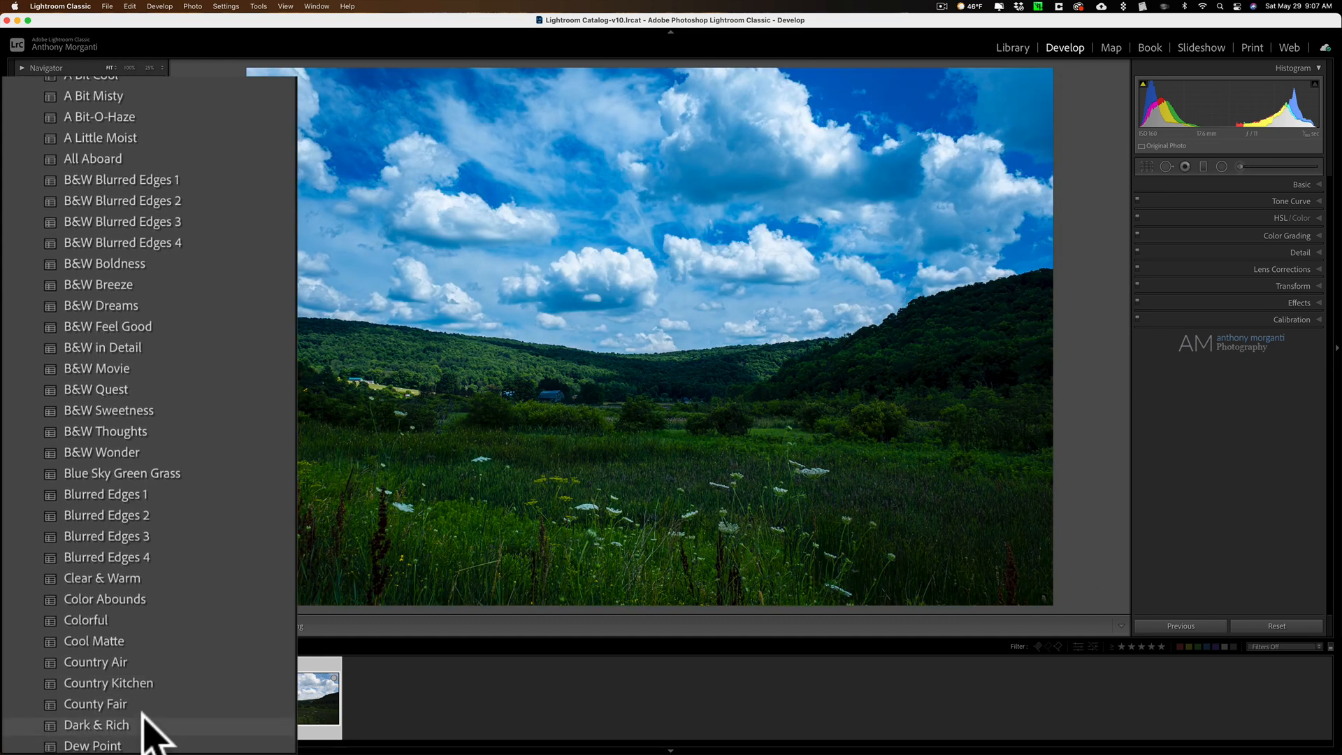
pyautogui.scroll(-3)
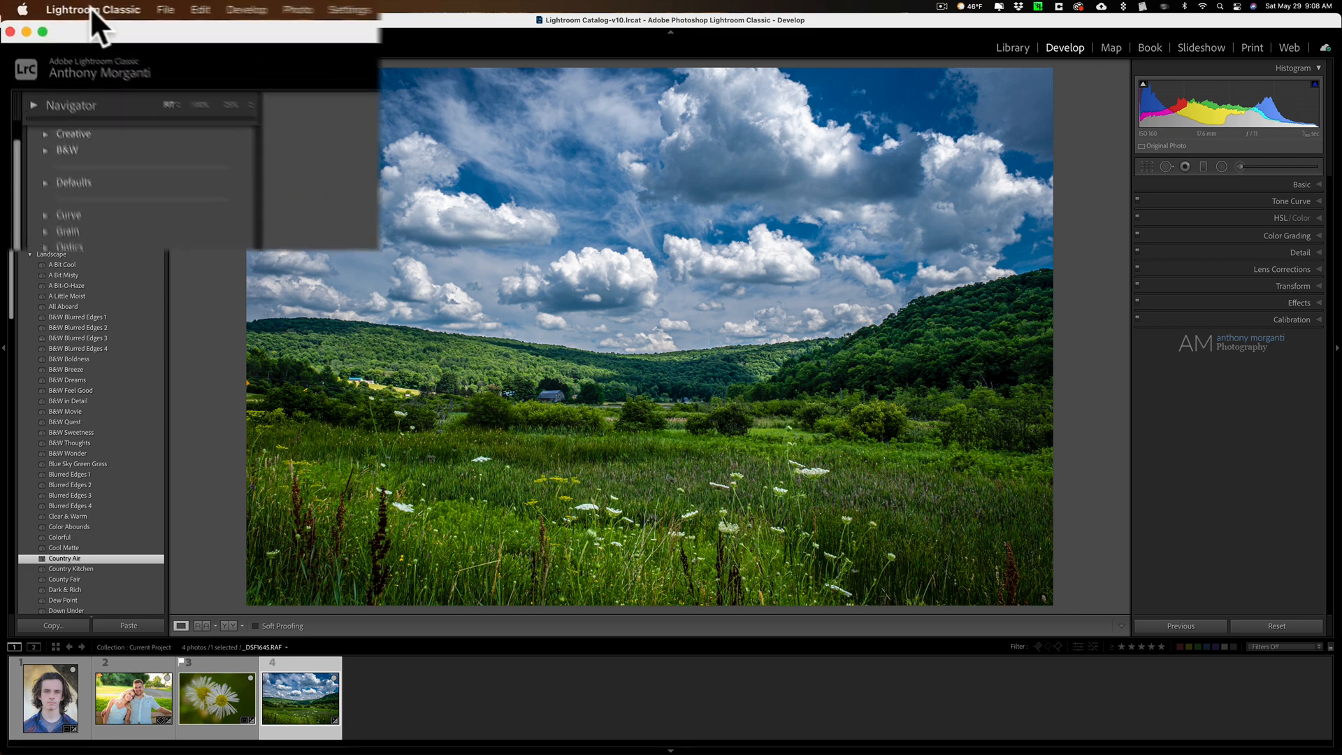
pyautogui.click(216, 12)
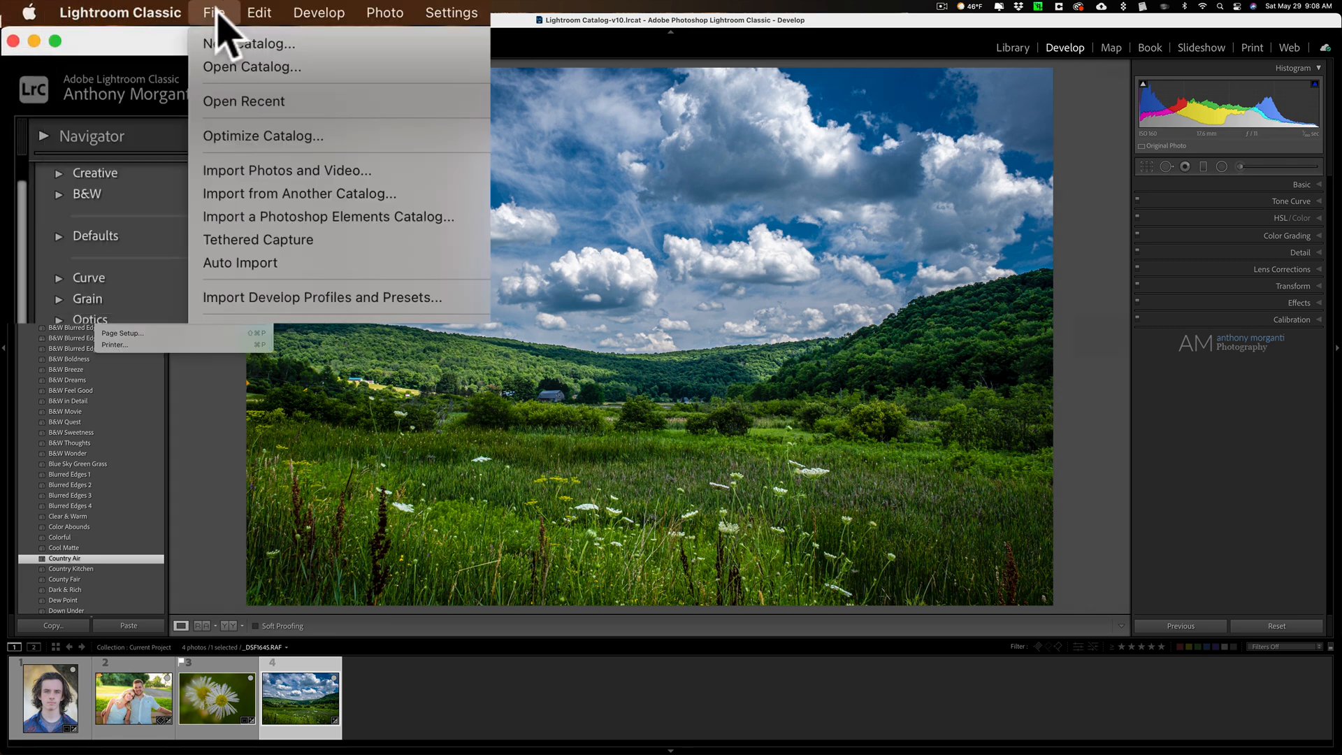
pyautogui.click(120, 12)
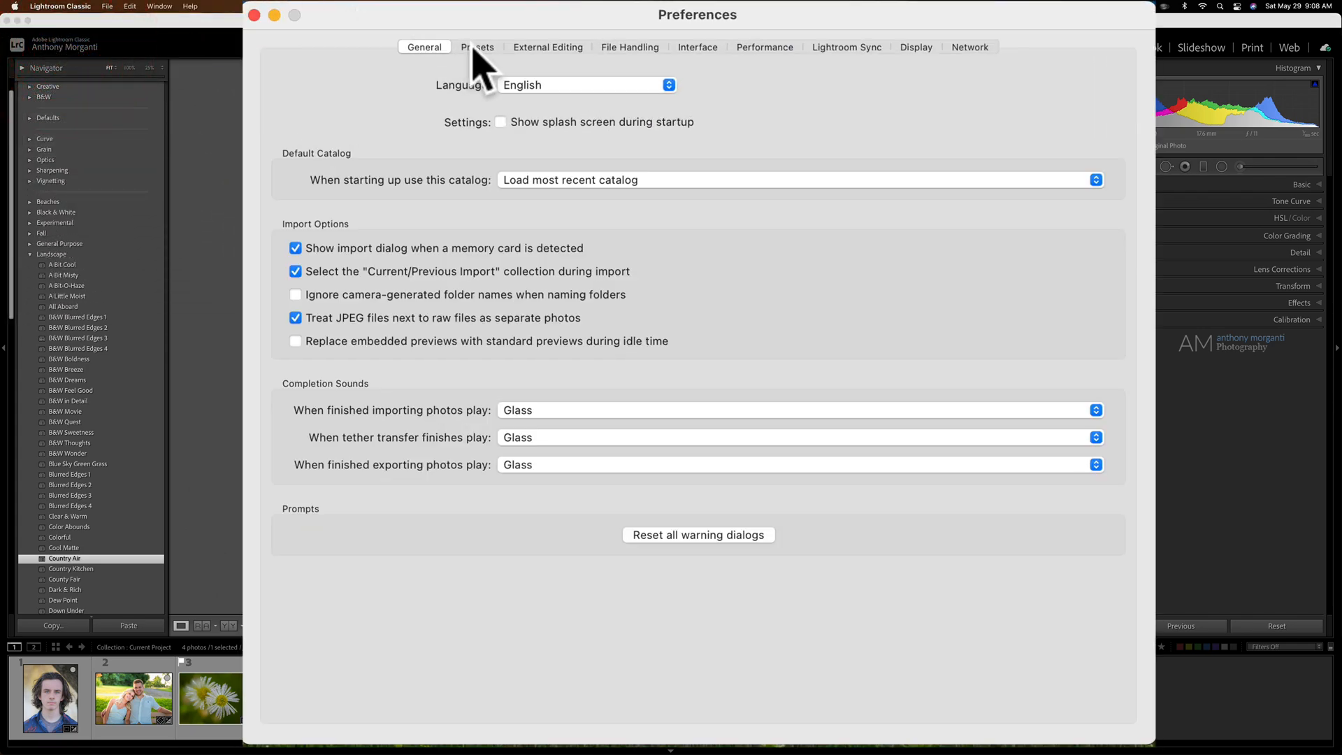
pyautogui.click(478, 48)
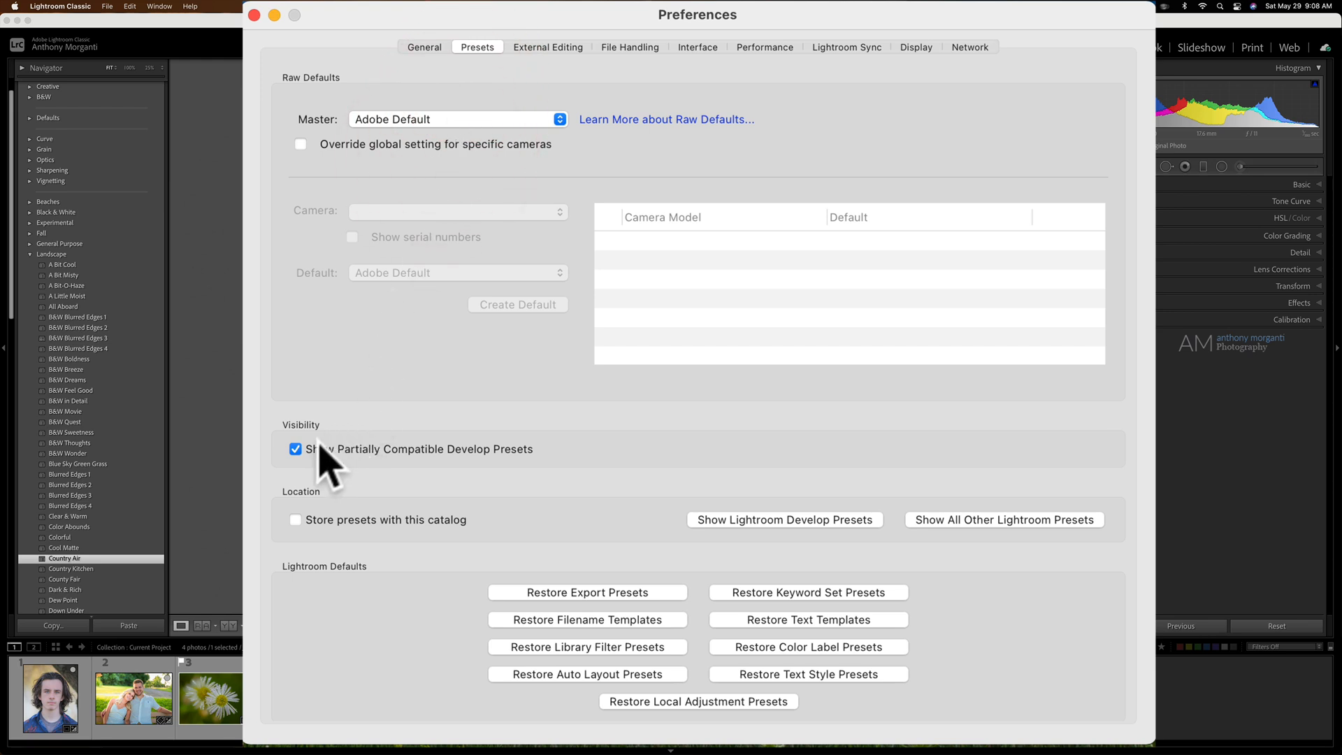
pyautogui.moveTo(352, 449)
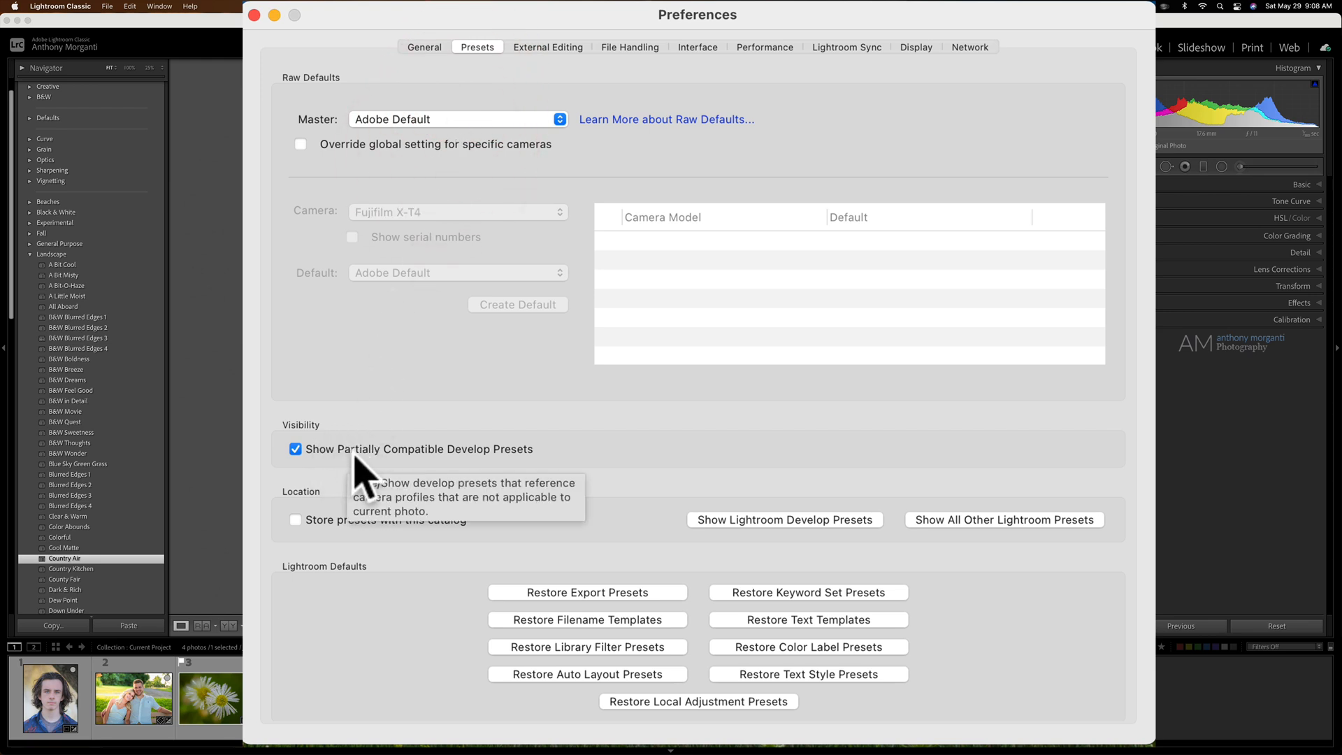
pyautogui.moveTo(380, 479)
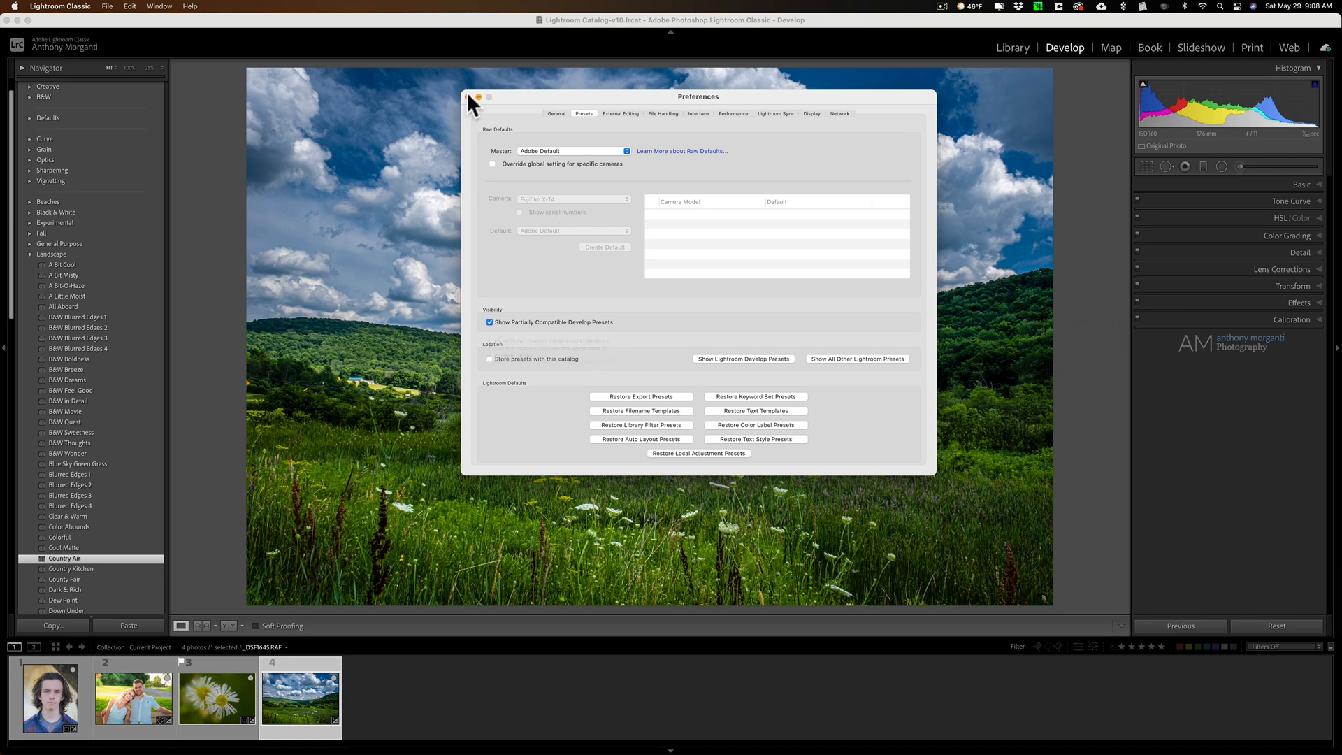
pyautogui.click(480, 96)
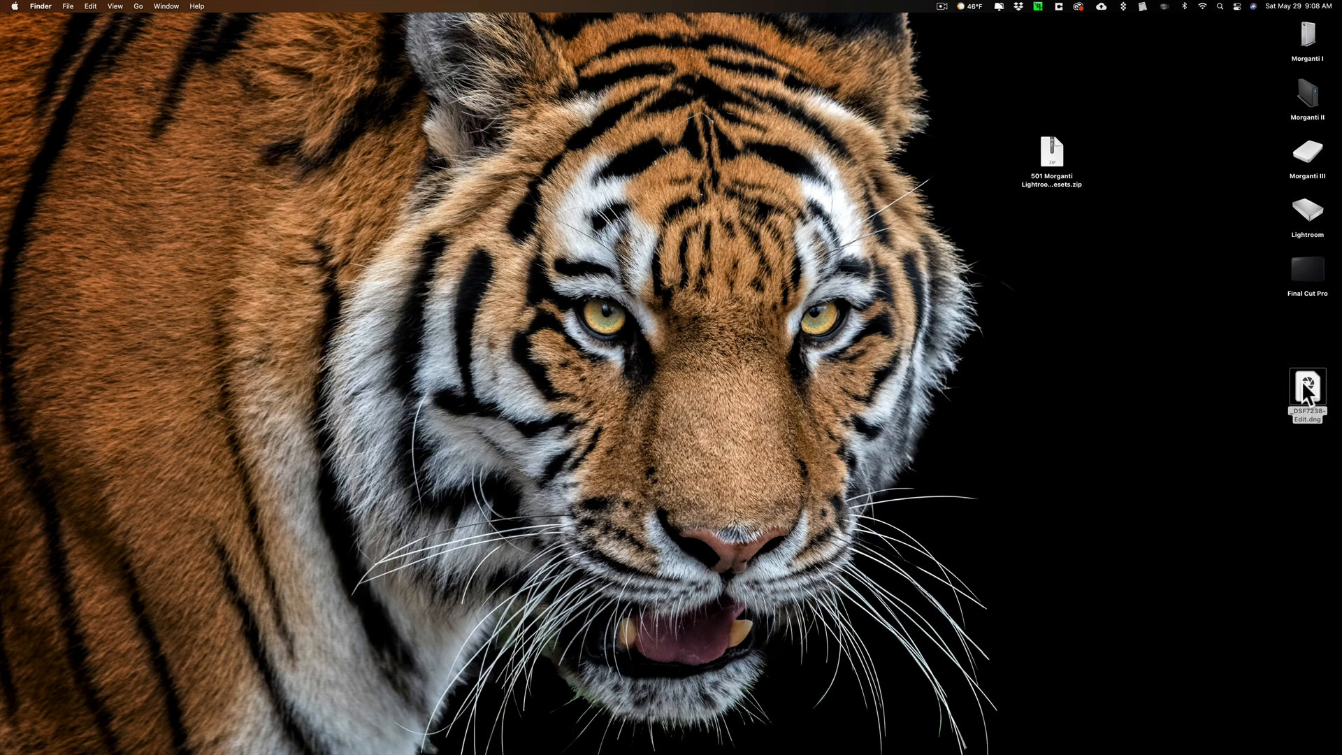
# Open the portrait DNG in Camera Raw, view its Morganti preset groups, then close Photoshop.
pyautogui.doubleClick(1307, 395)
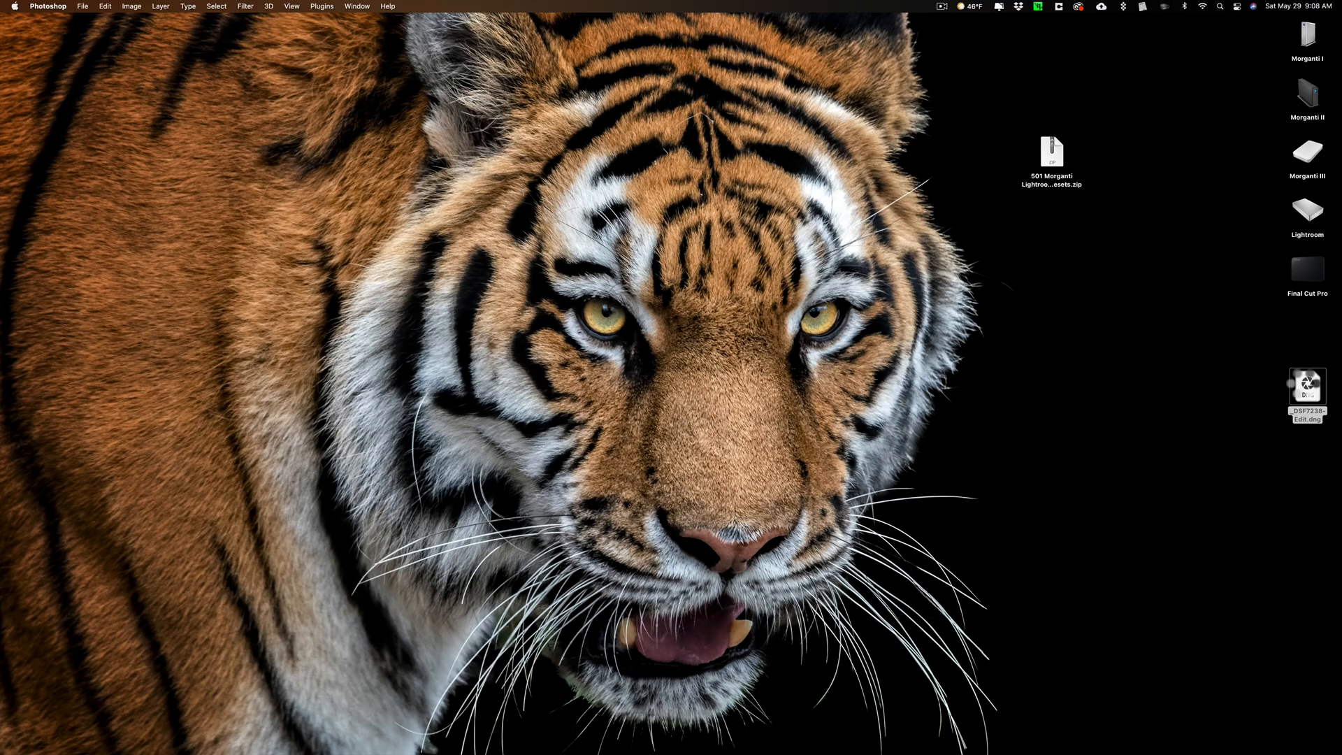
pyautogui.doubleClick(1306, 390)
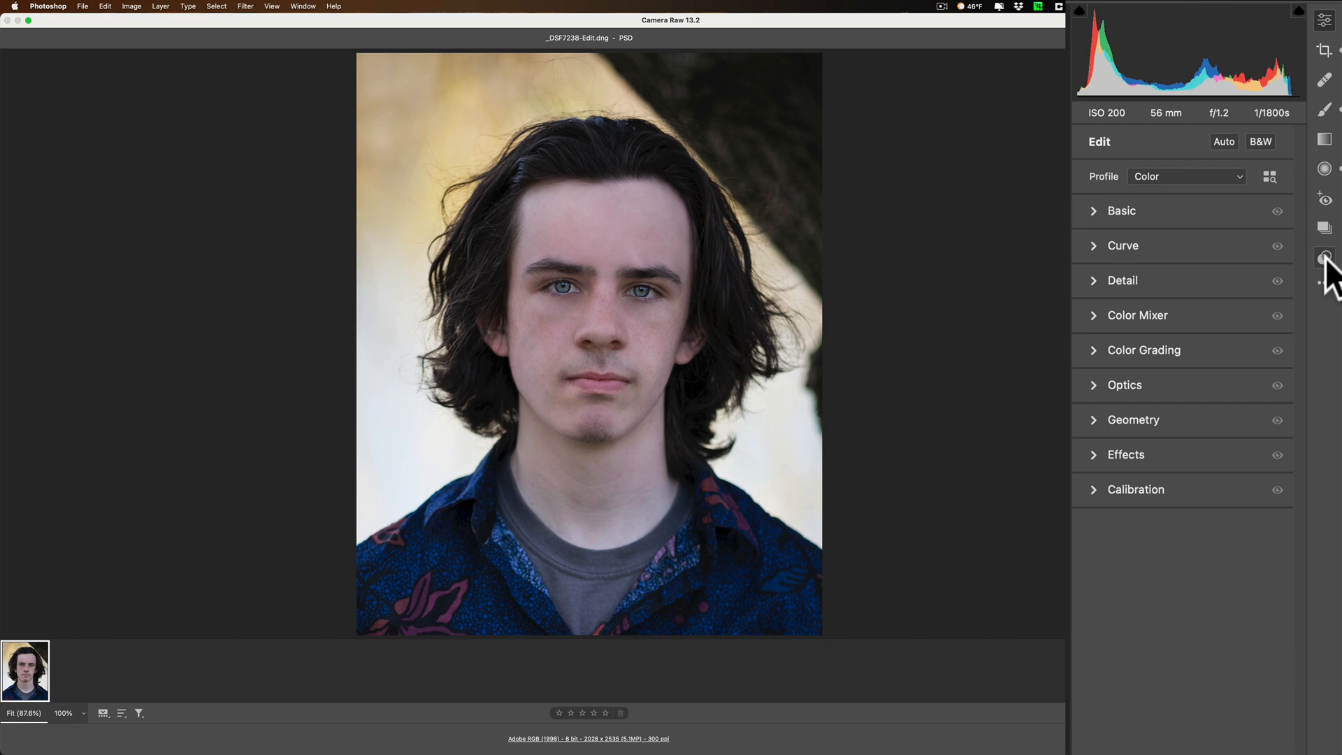
pyautogui.click(1324, 257)
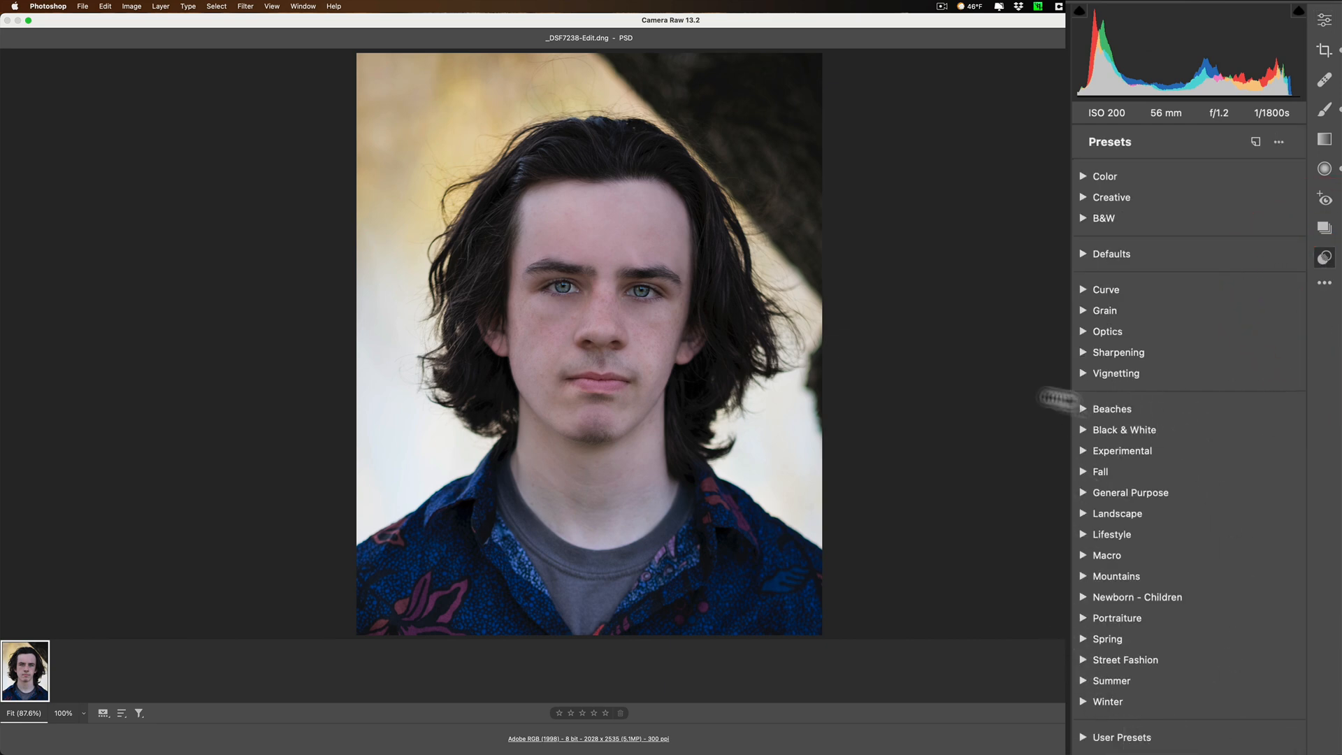
pyautogui.moveTo(1207, 672)
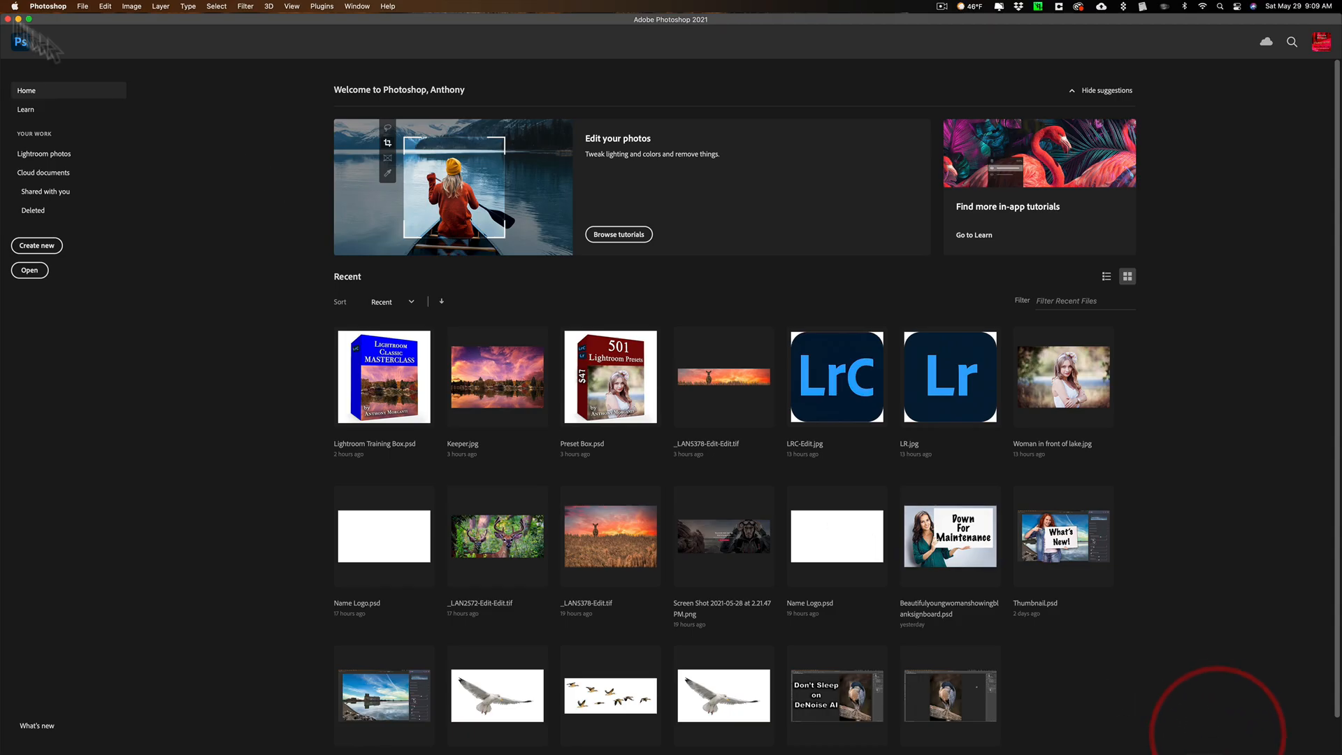
pyautogui.click(48, 5)
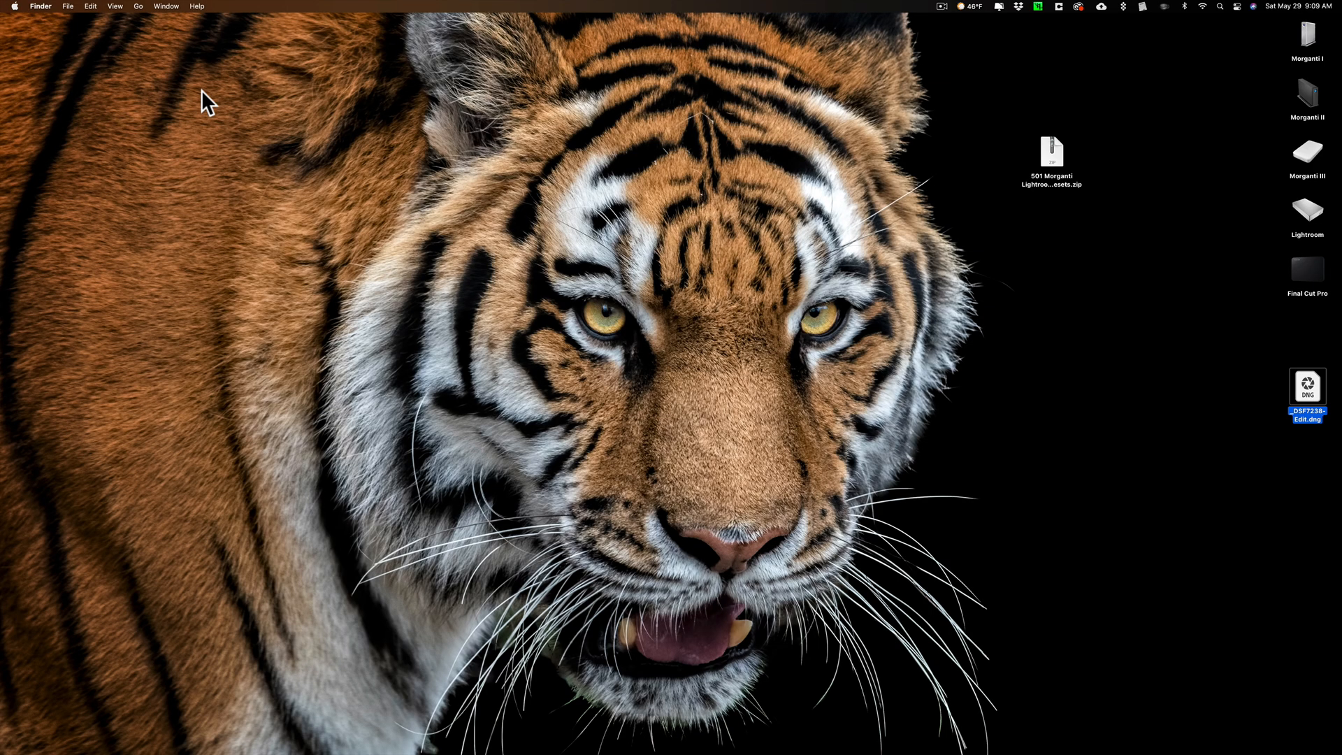
pyautogui.moveTo(1048, 734)
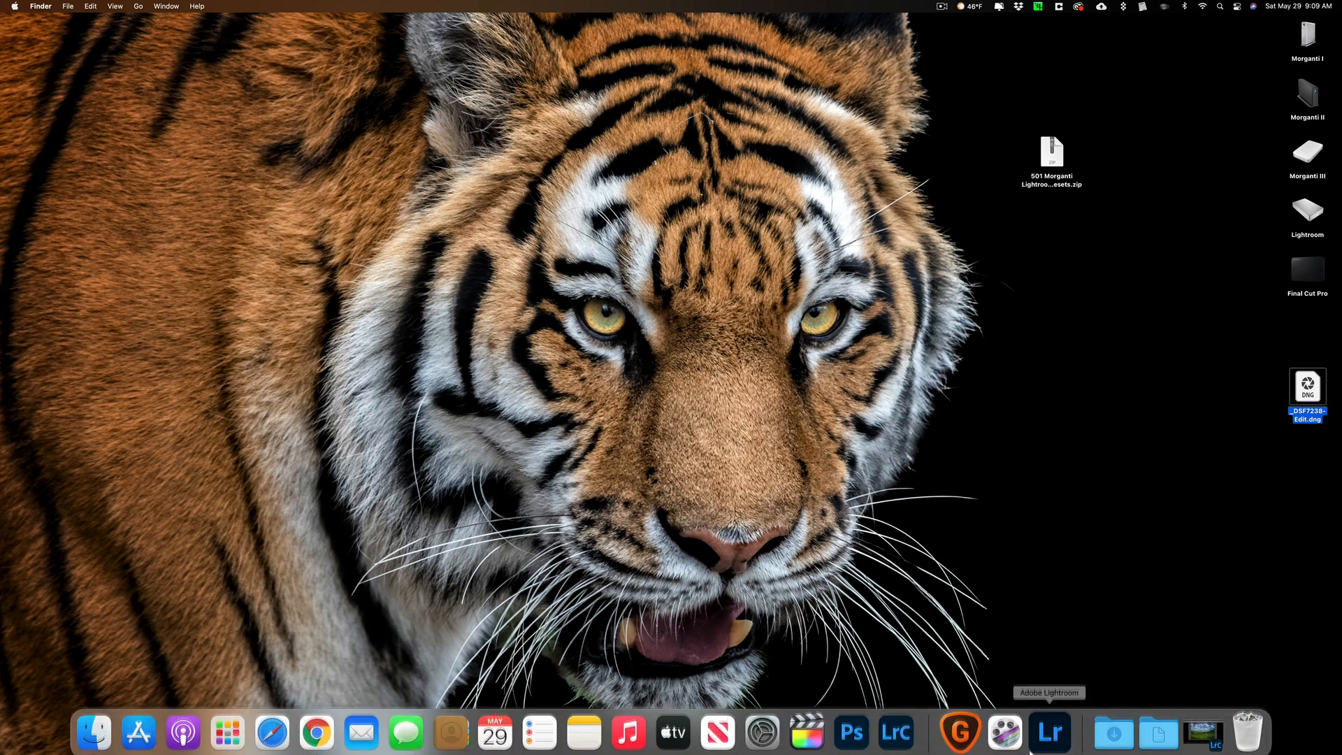
# Launch Adobe Lightroom showing the bench landscape photo.
pyautogui.click(1049, 733)
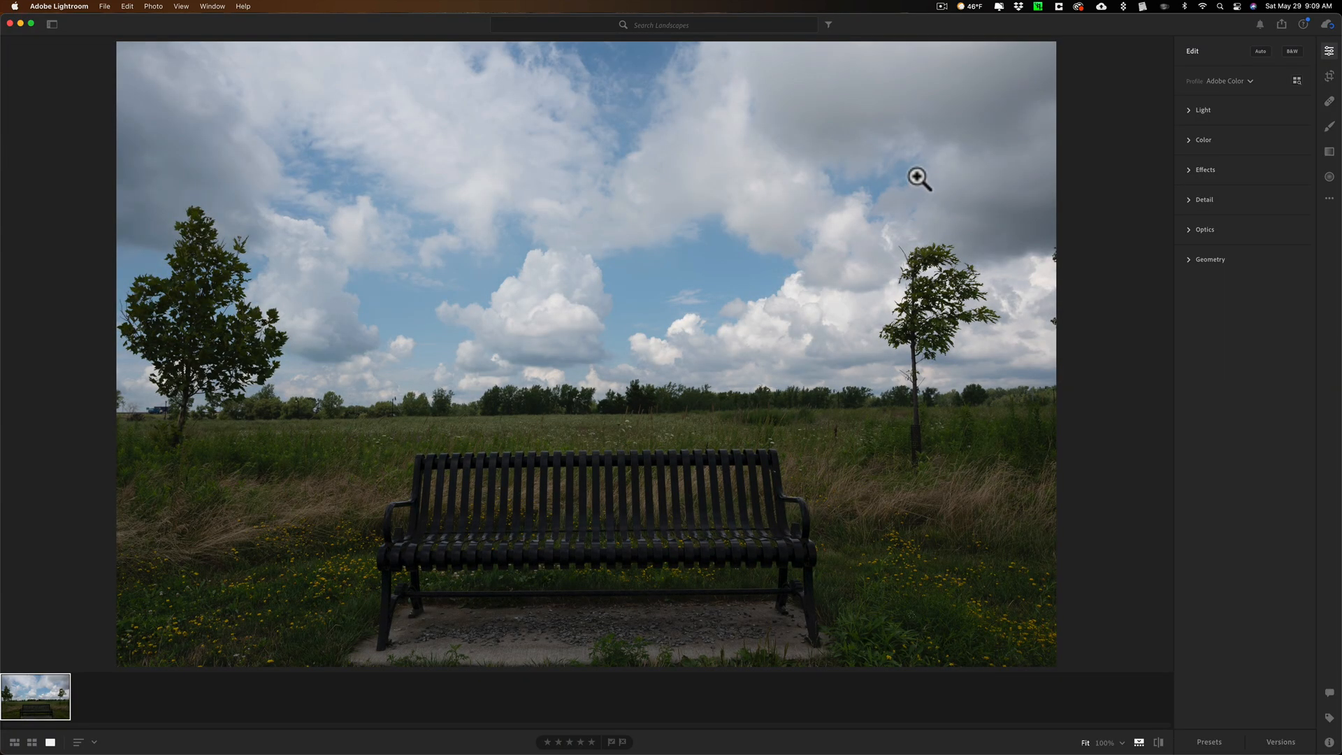
pyautogui.moveTo(1012, 133)
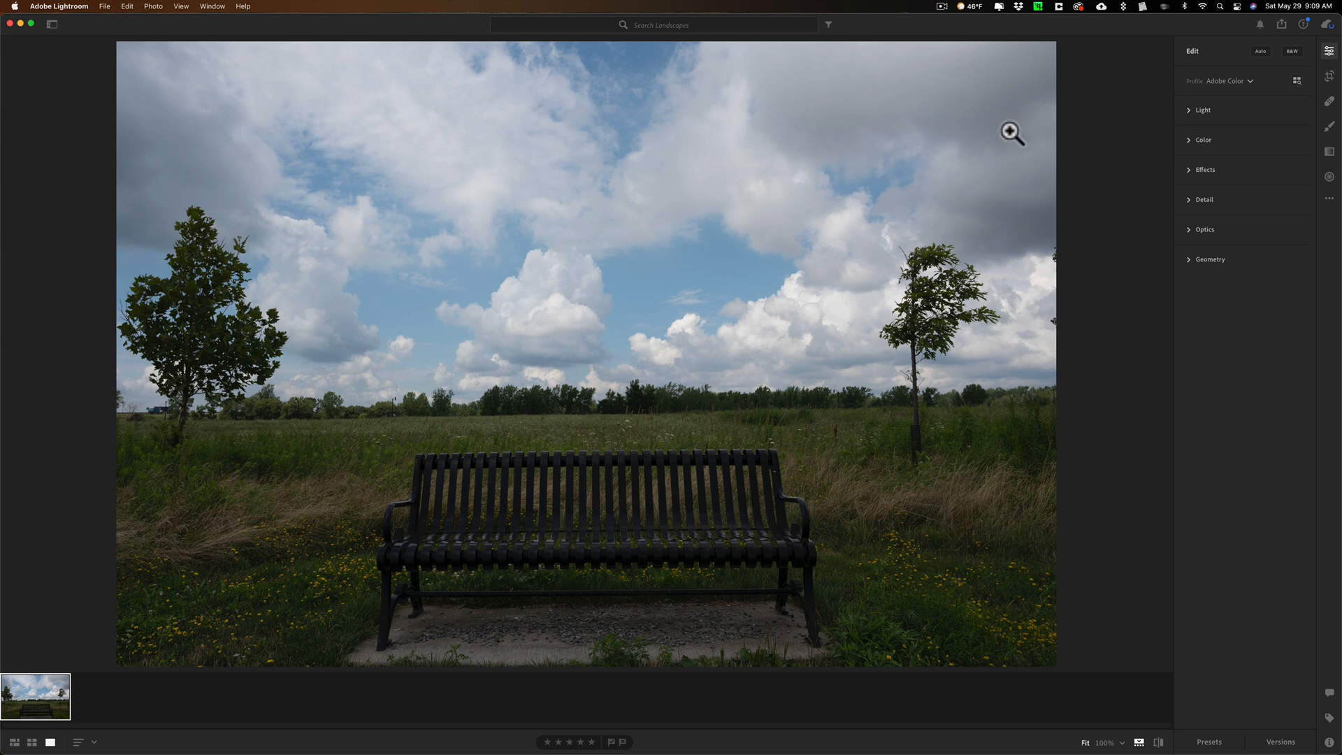
pyautogui.moveTo(1146, 406)
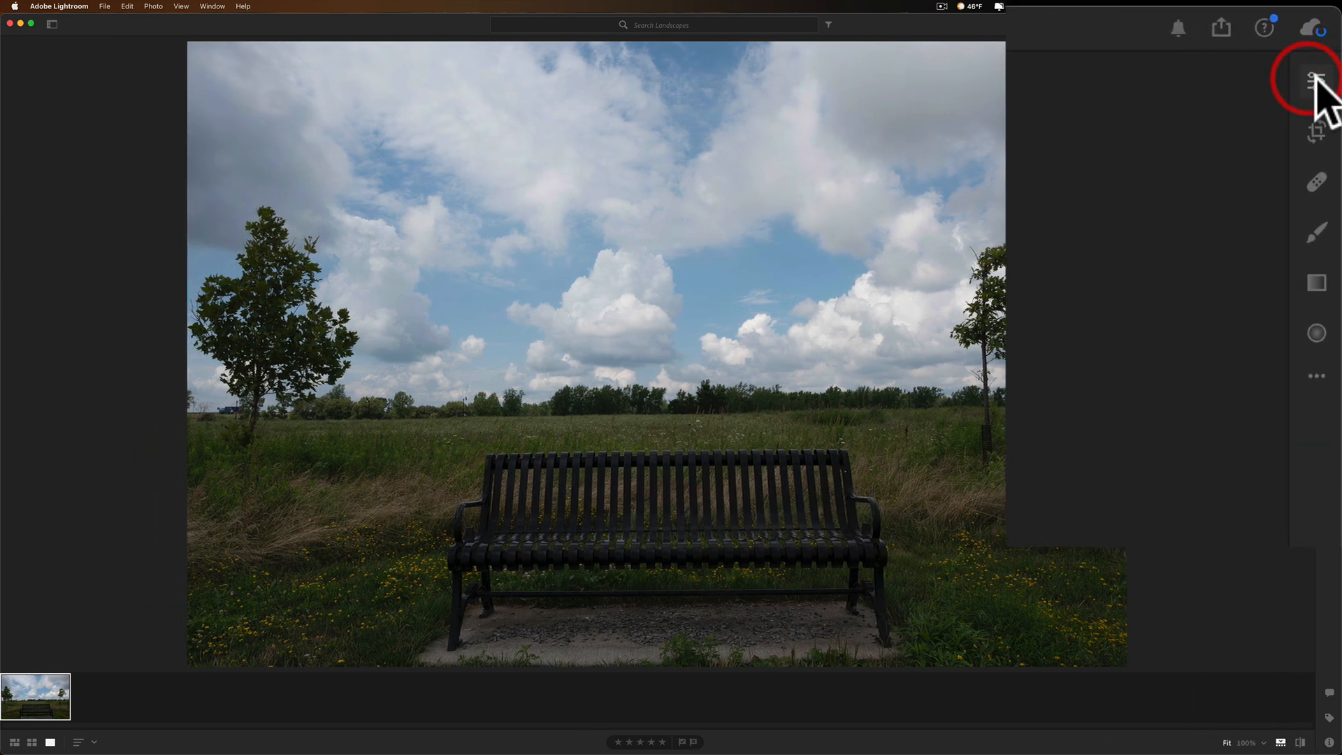
# Show the Edit panel's Presets list with the Morganti groups and its ⋯ options menu.
pyautogui.click(1318, 77)
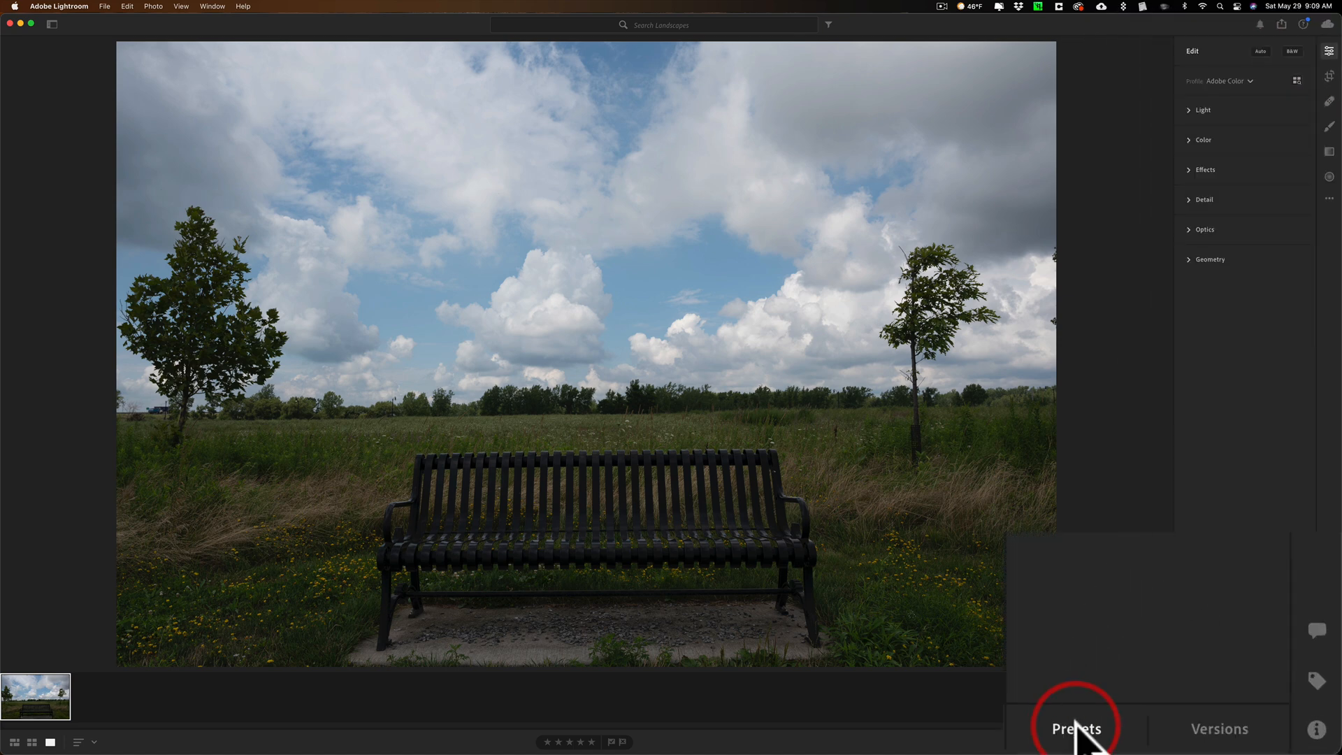
pyautogui.click(1076, 729)
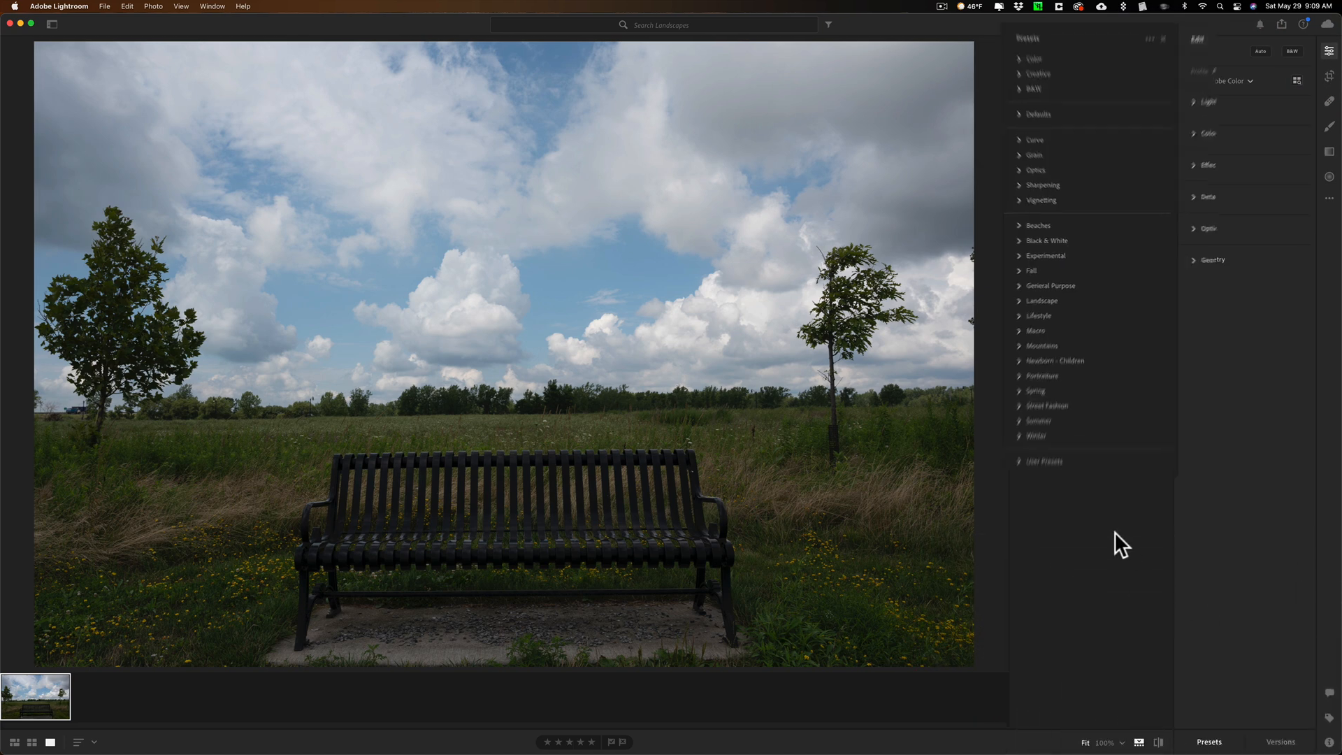
pyautogui.click(1208, 740)
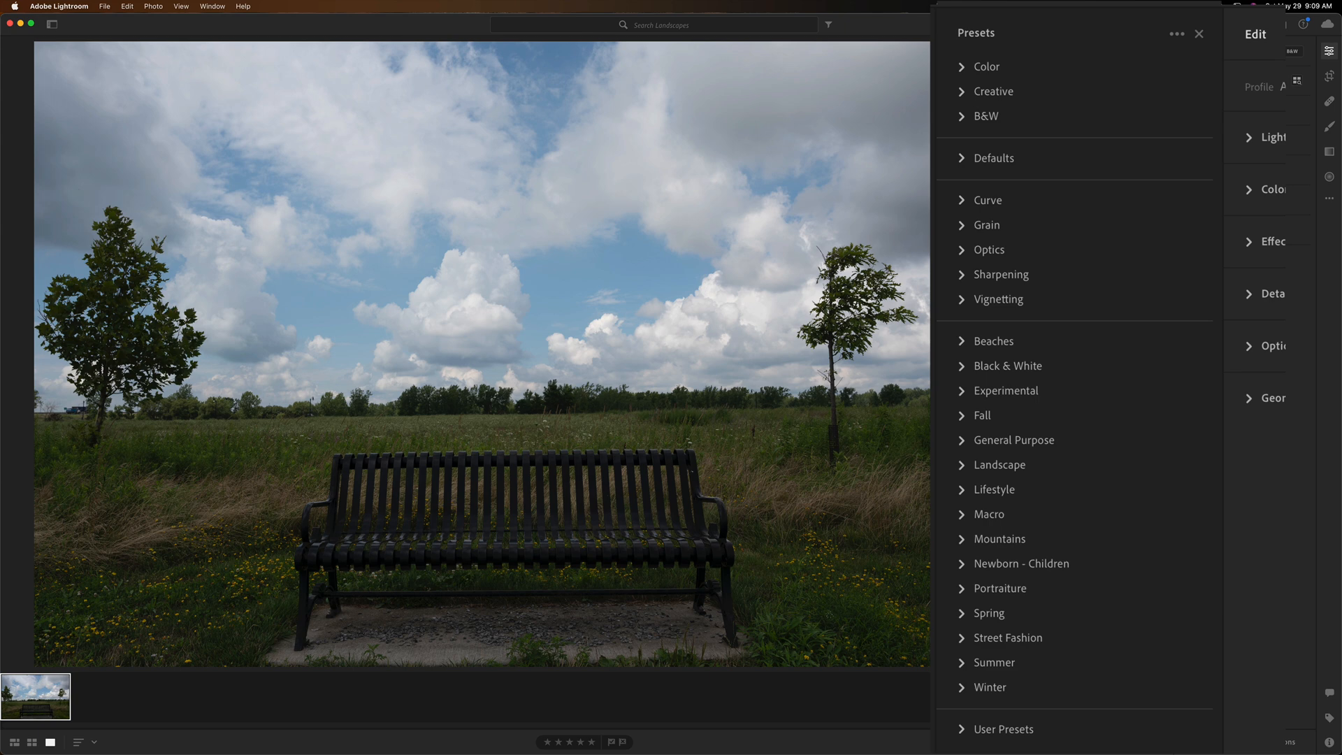
pyautogui.moveTo(1136, 166)
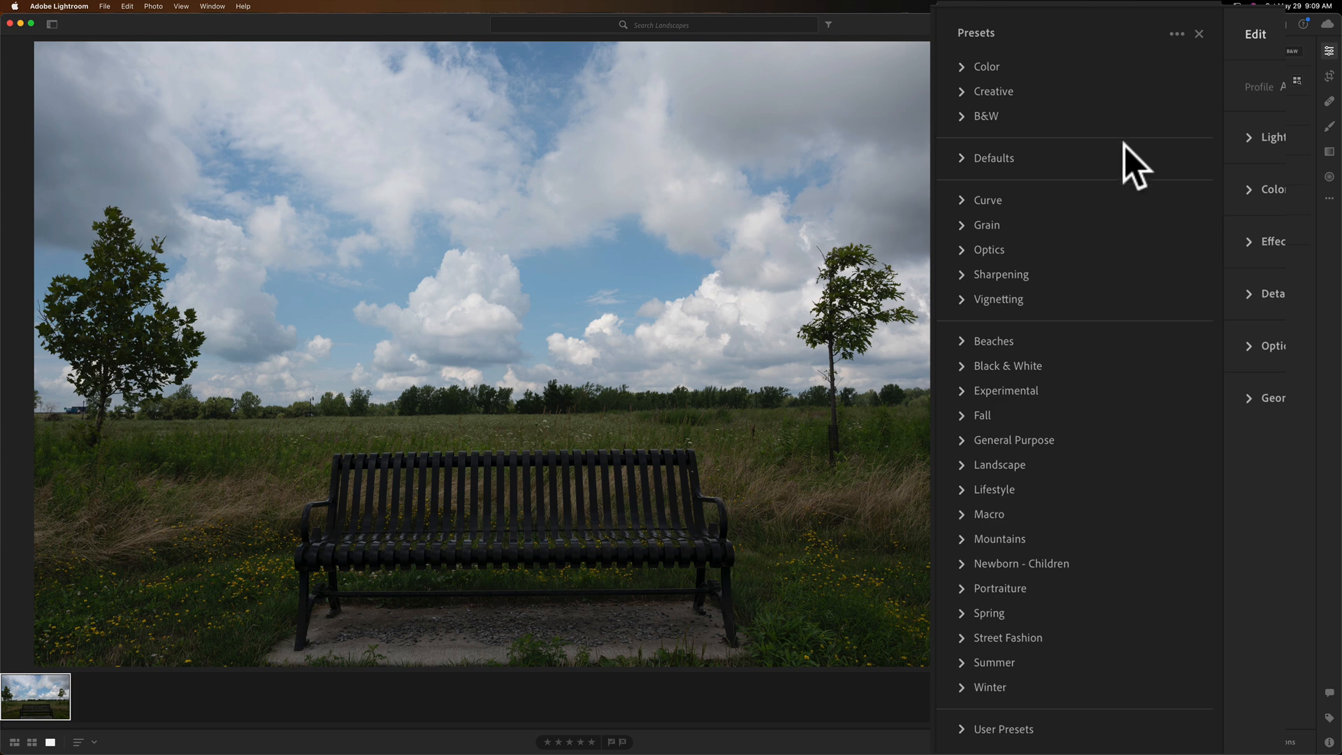
pyautogui.moveTo(1134, 167)
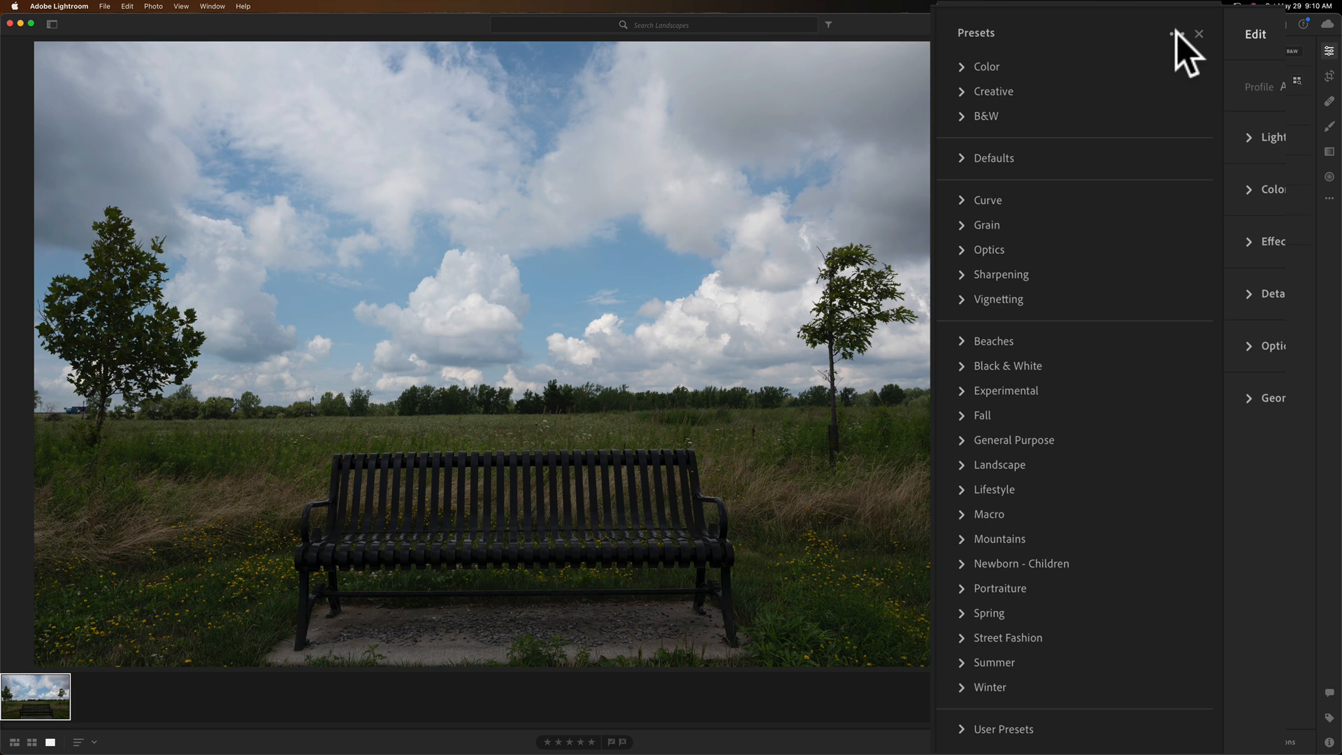
pyautogui.click(1172, 34)
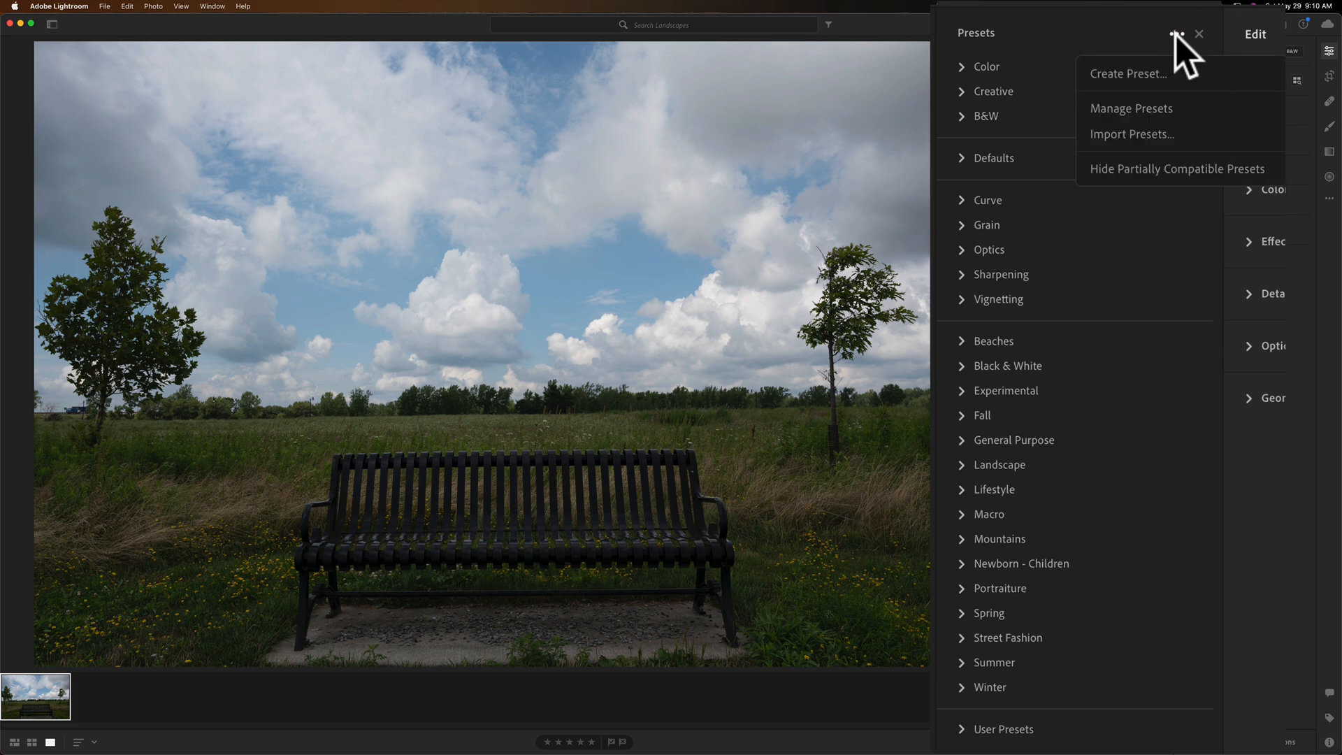
pyautogui.moveTo(1160, 145)
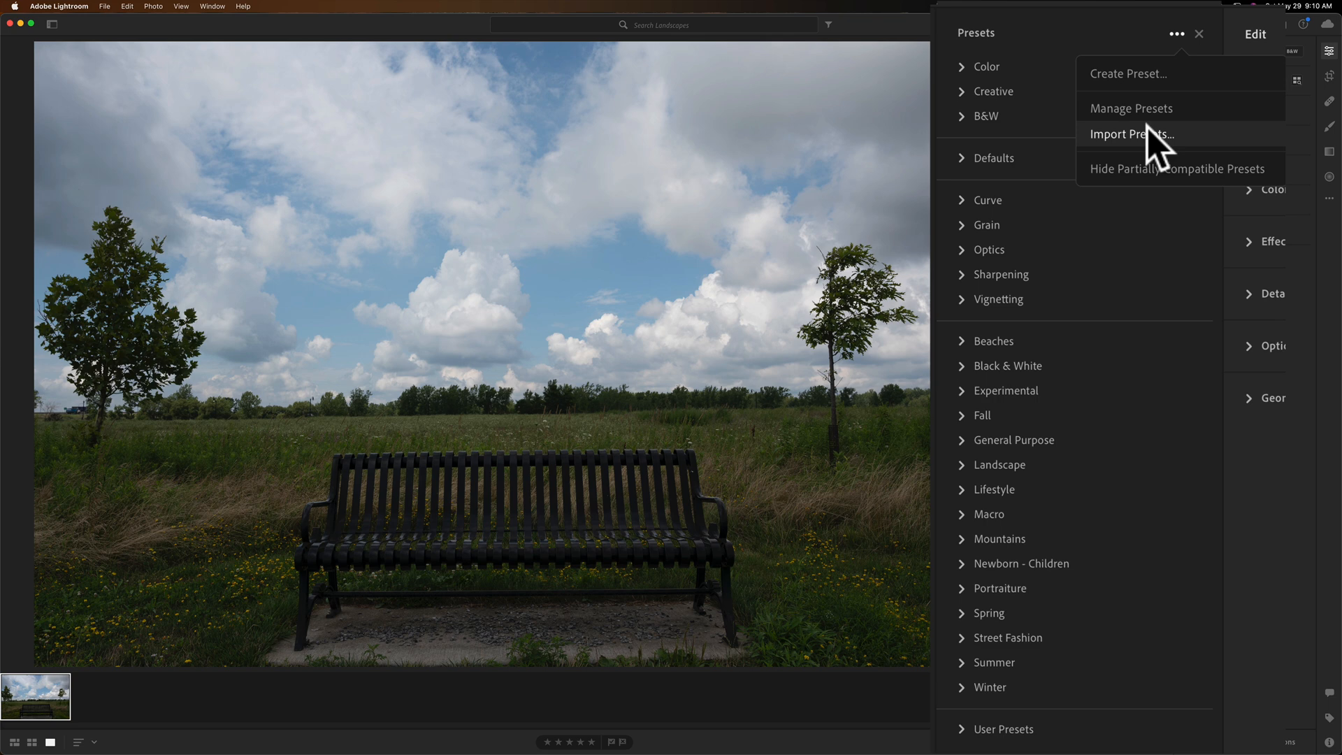
pyautogui.moveTo(1160, 169)
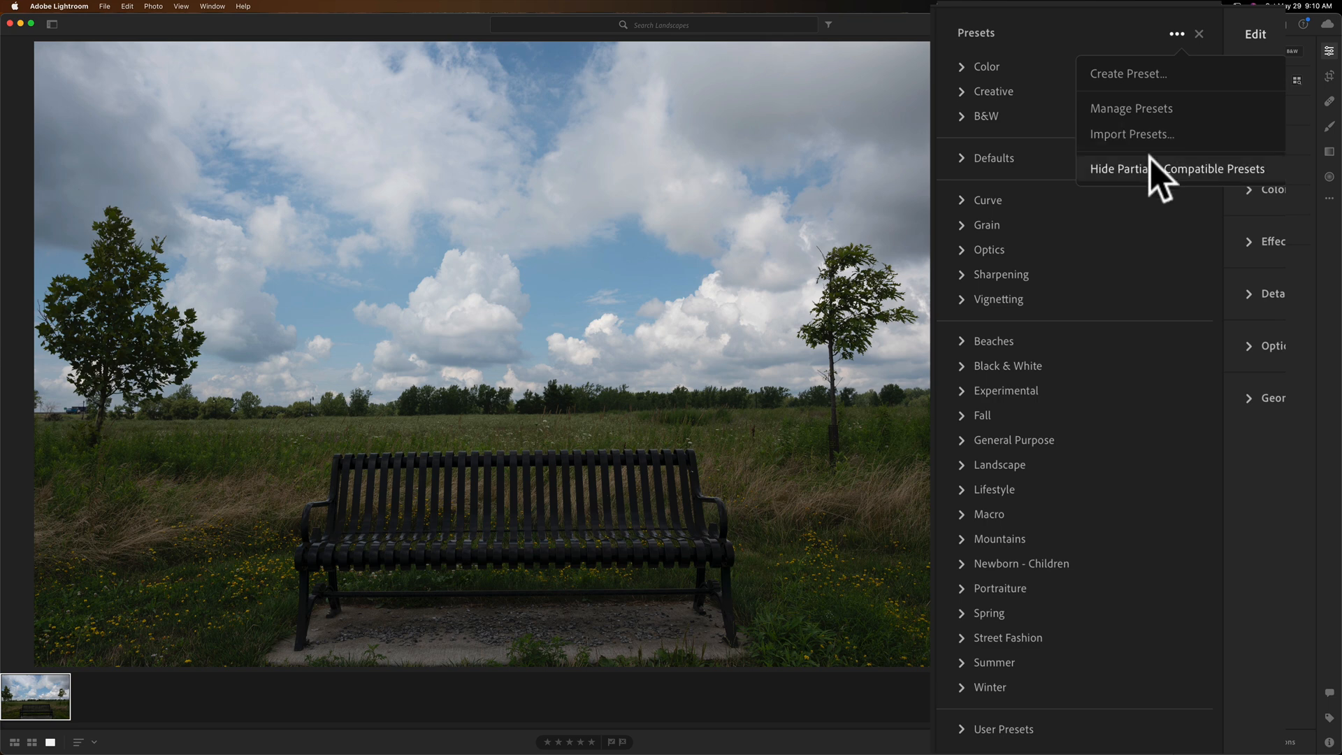
pyautogui.moveTo(1131, 186)
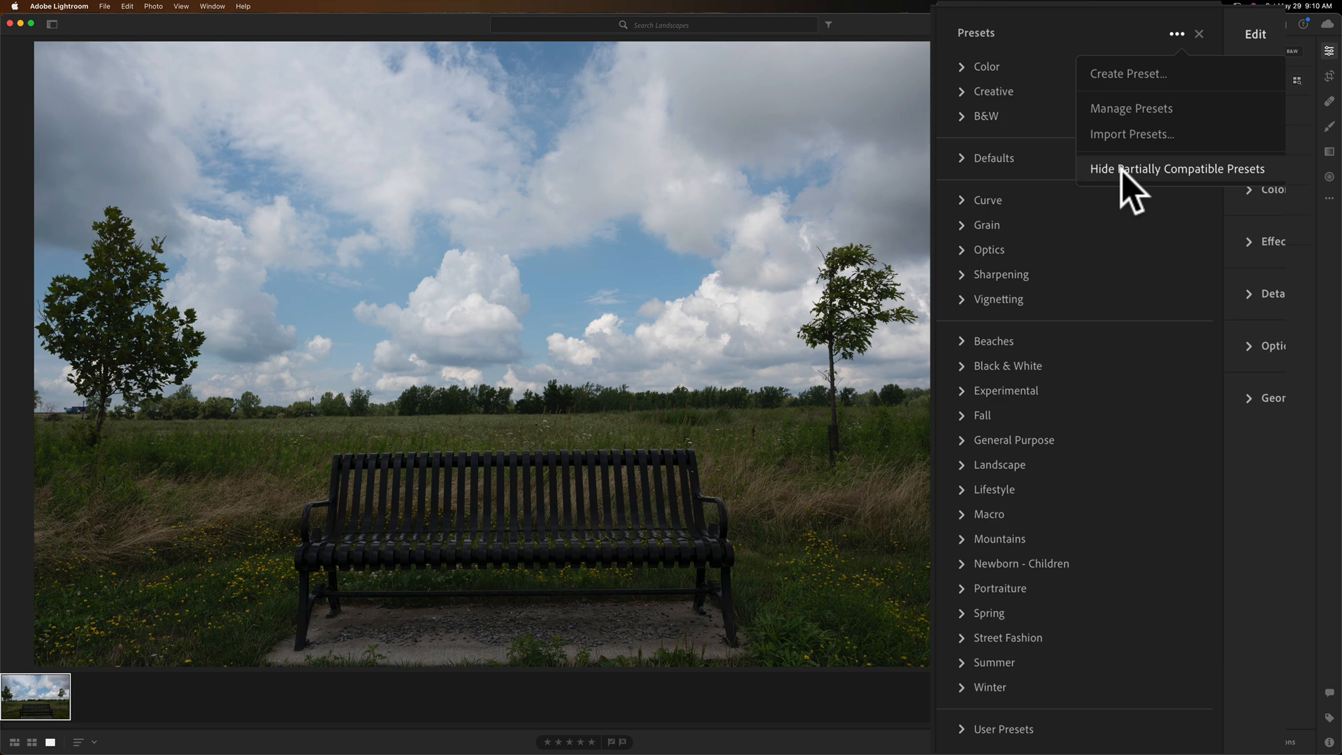
pyautogui.moveTo(1156, 191)
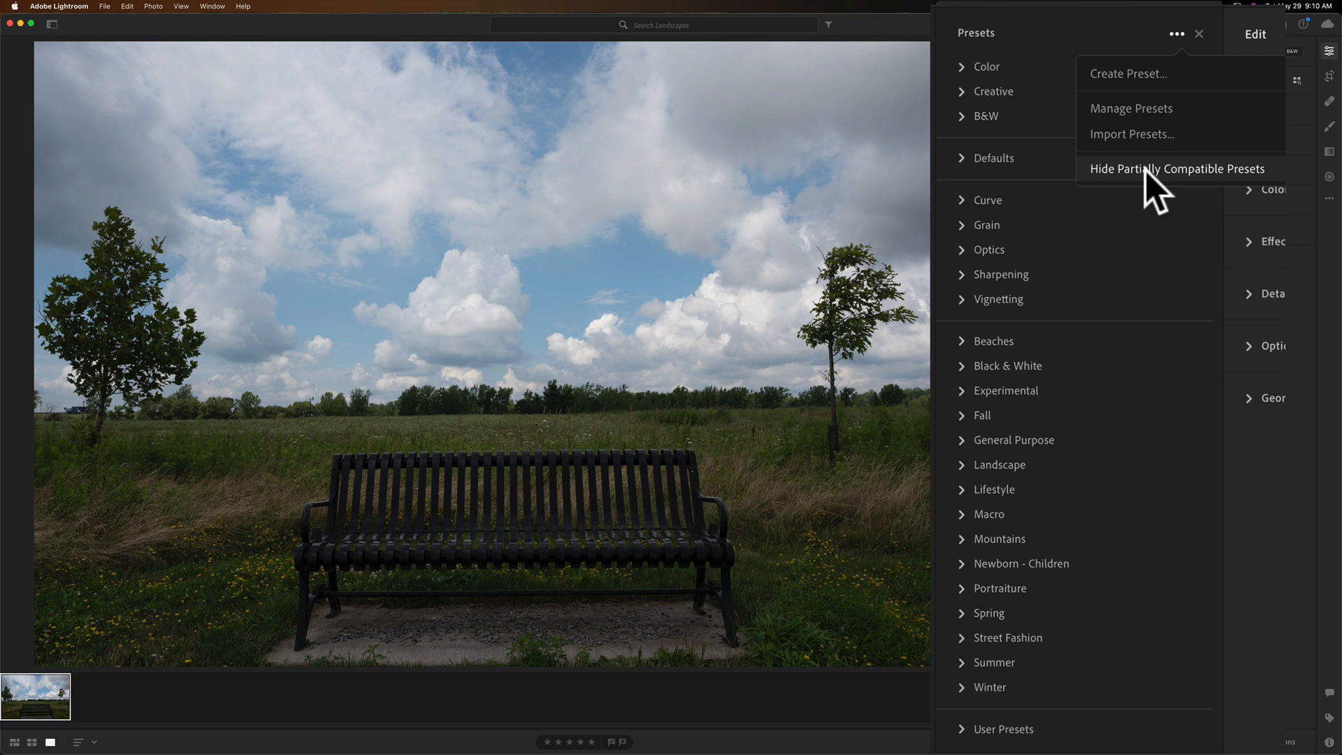
pyautogui.moveTo(1131, 41)
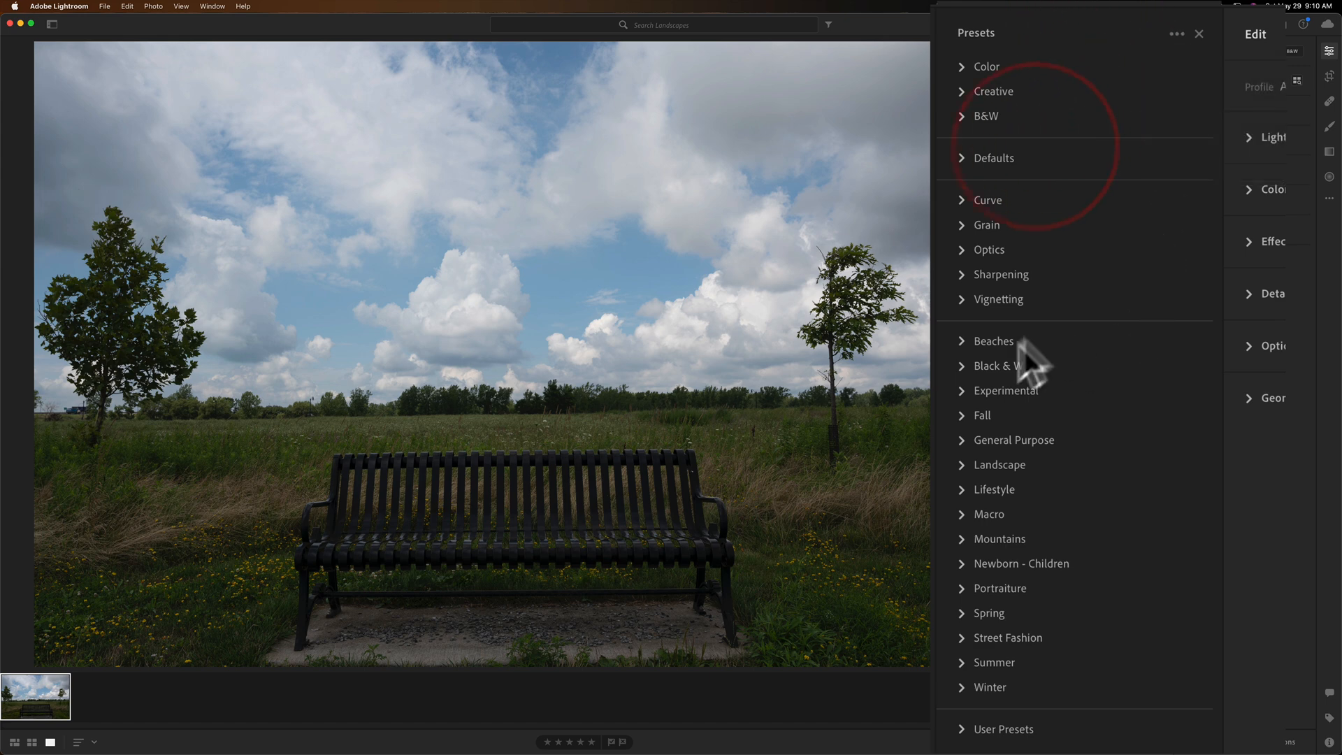
pyautogui.moveTo(1049, 394)
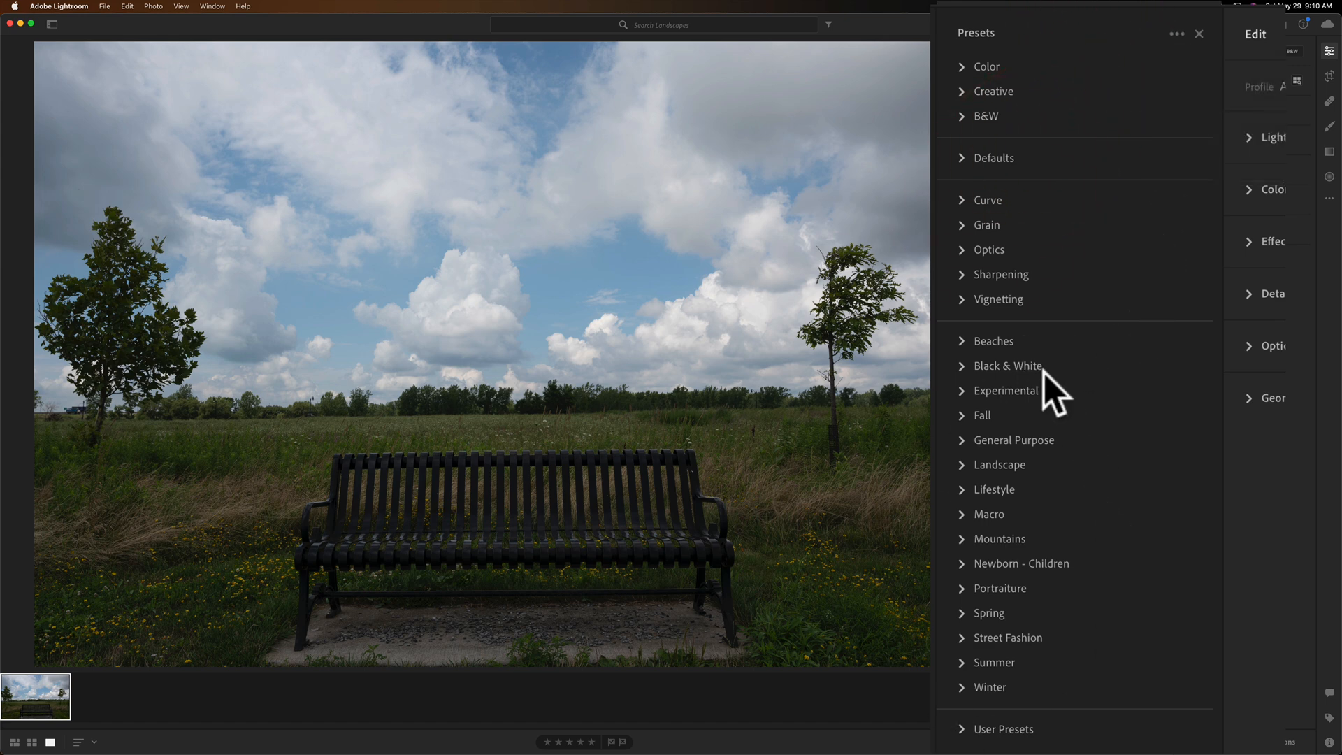
pyautogui.moveTo(1046, 398)
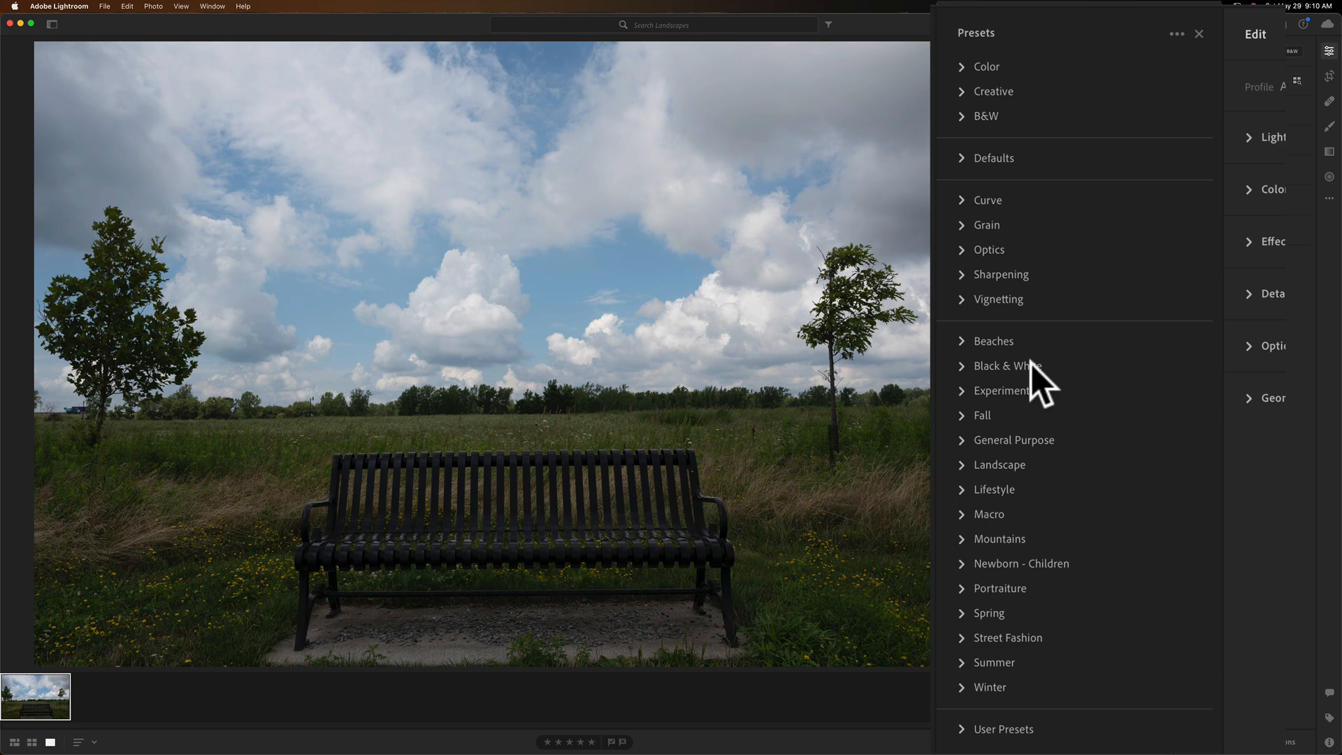
# Expand the Black & White group, preview its presets, and apply Colonial Home to the bench photo.
pyautogui.click(1009, 365)
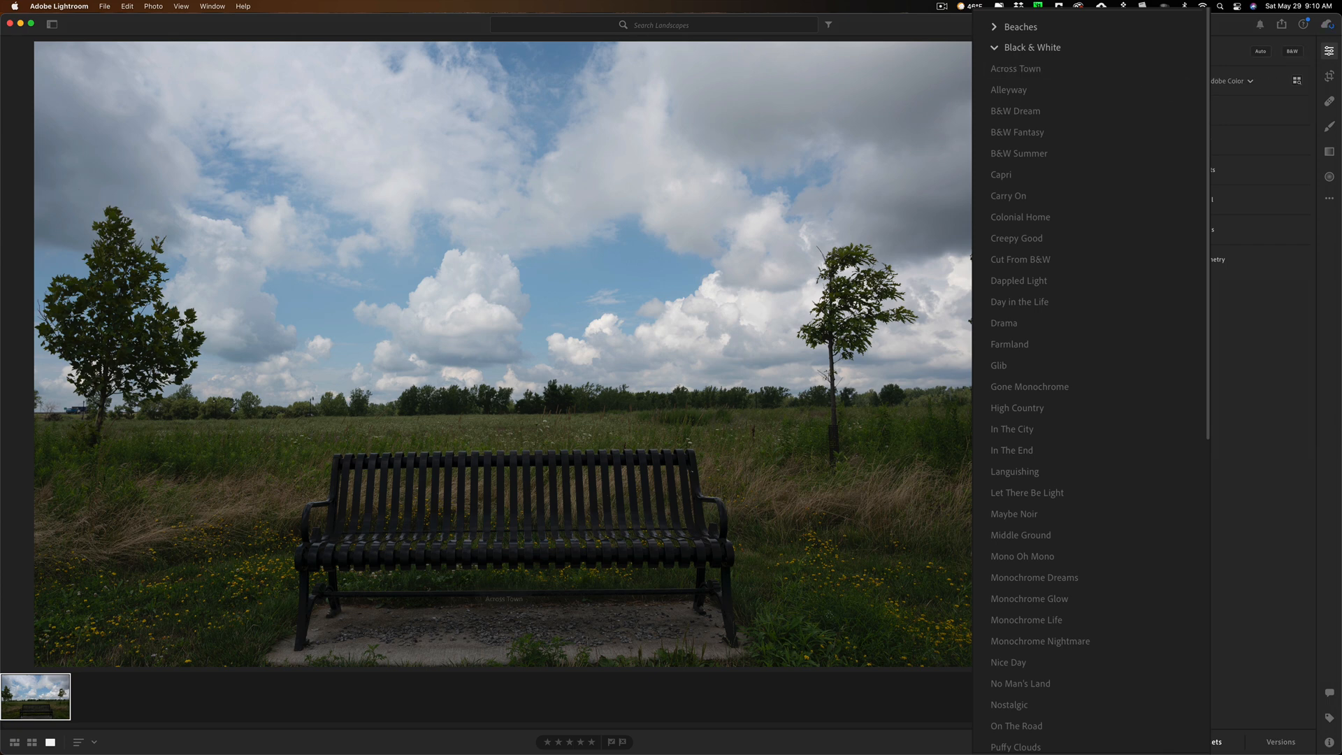
pyautogui.click(1015, 110)
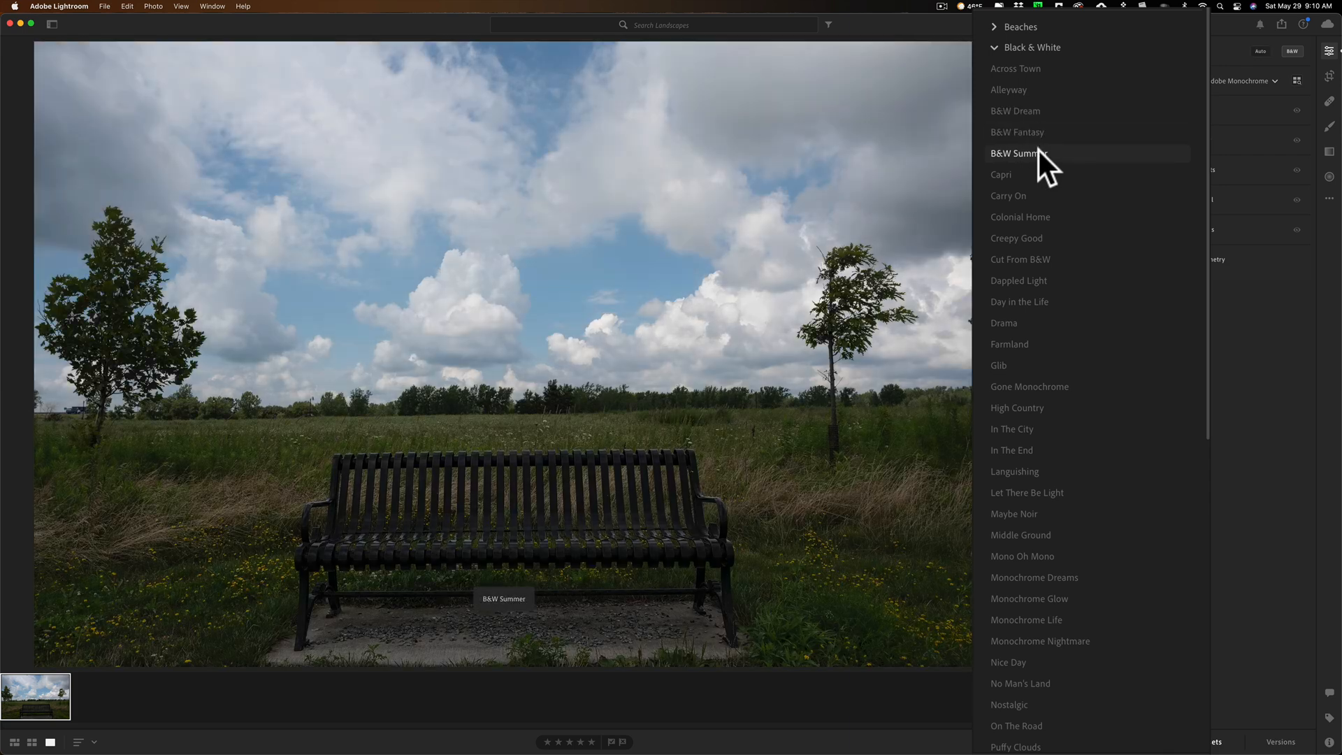
pyautogui.click(1019, 153)
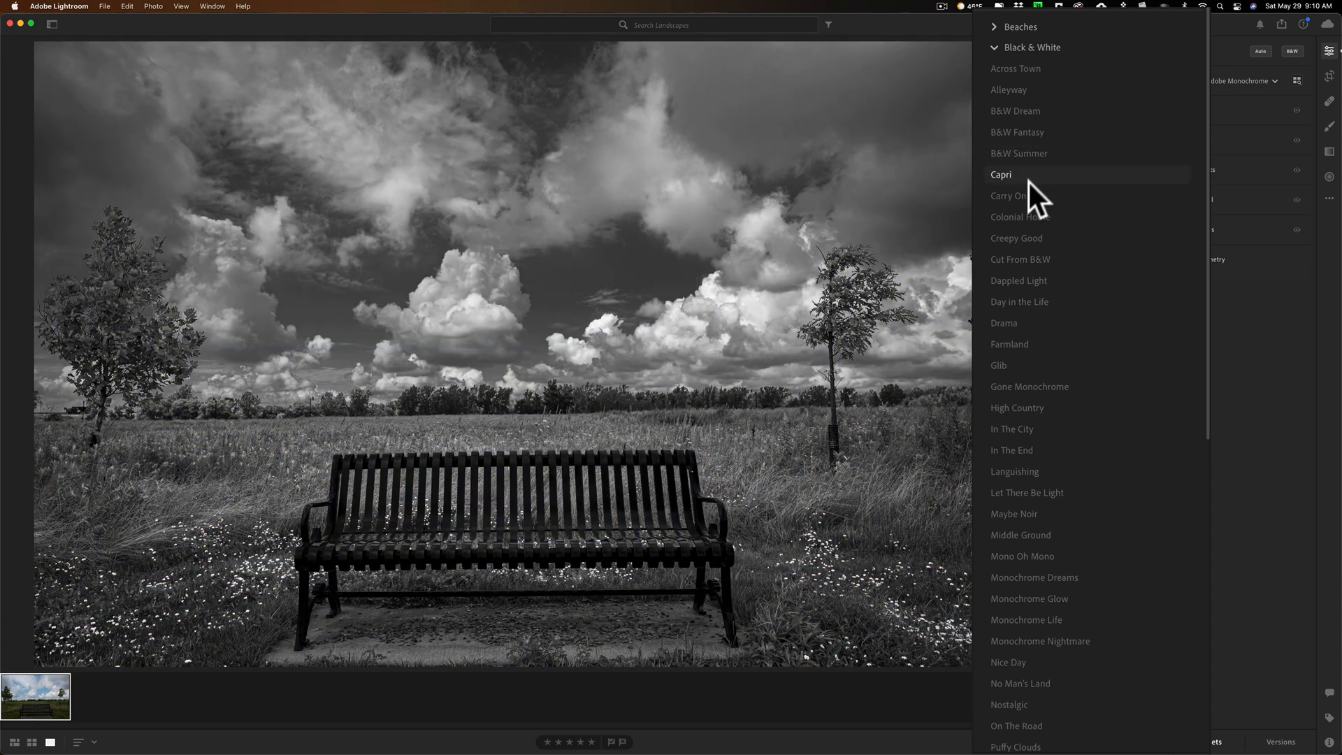
pyautogui.moveTo(1019, 216)
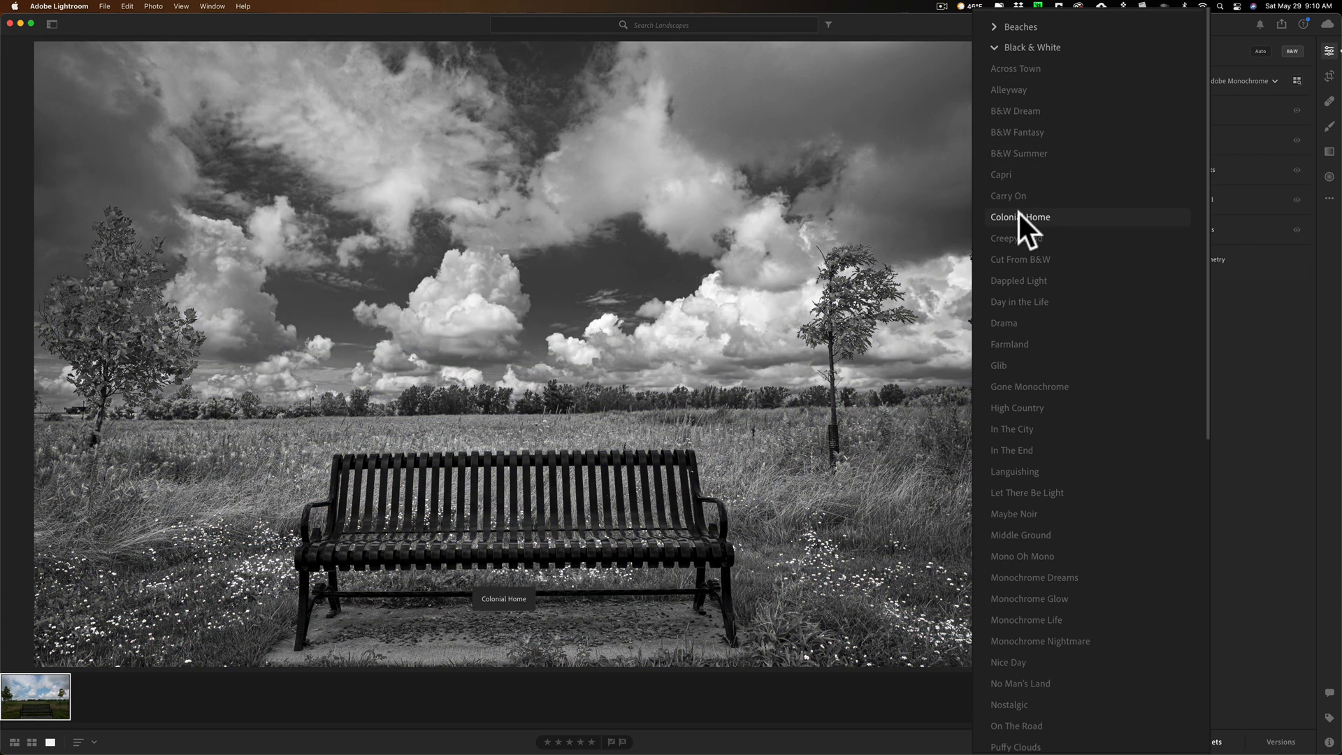
pyautogui.moveTo(1019, 237)
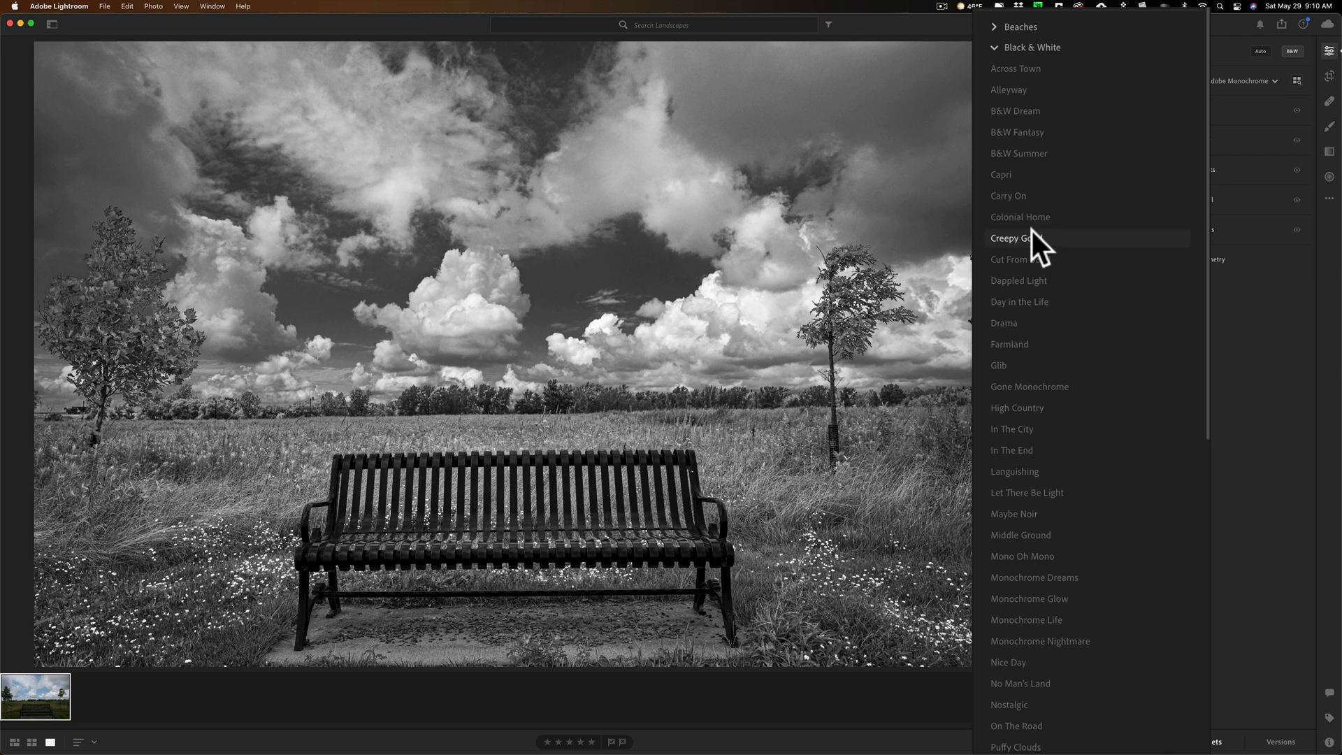
pyautogui.moveTo(1021, 260)
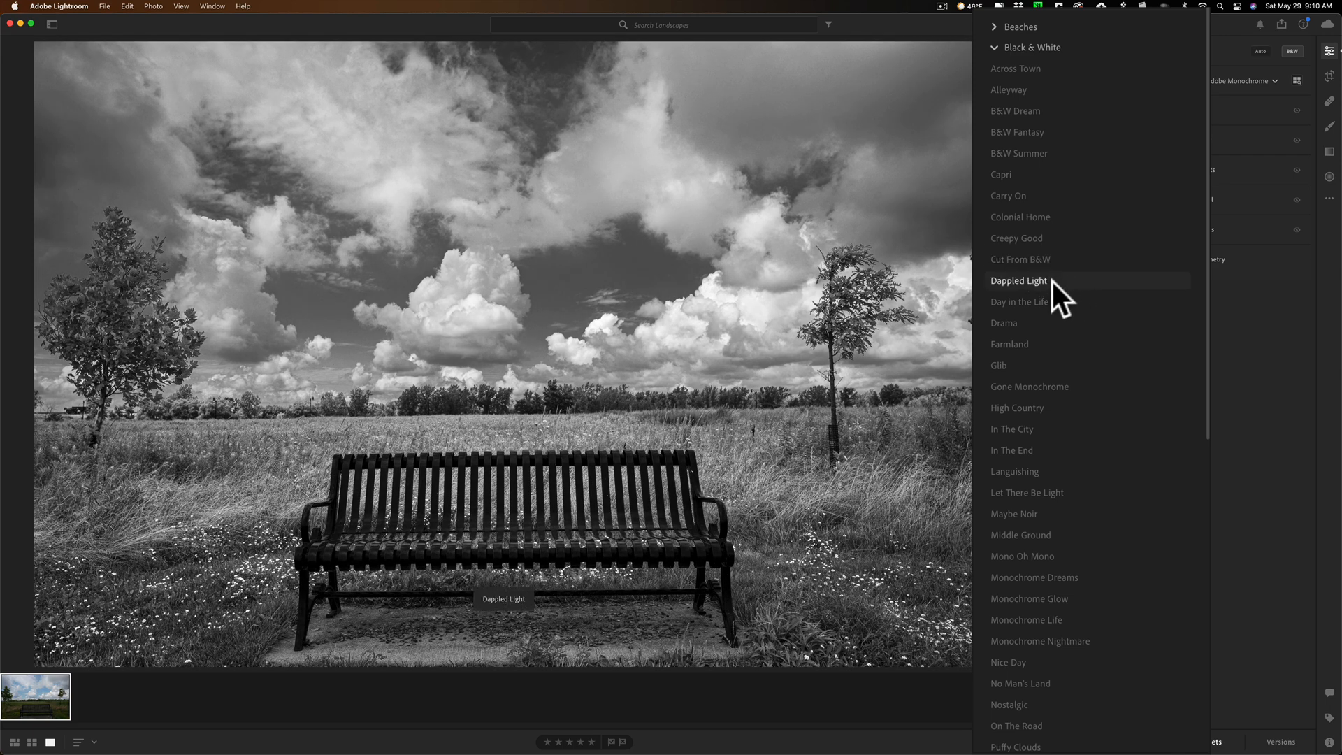
pyautogui.moveTo(1019, 302)
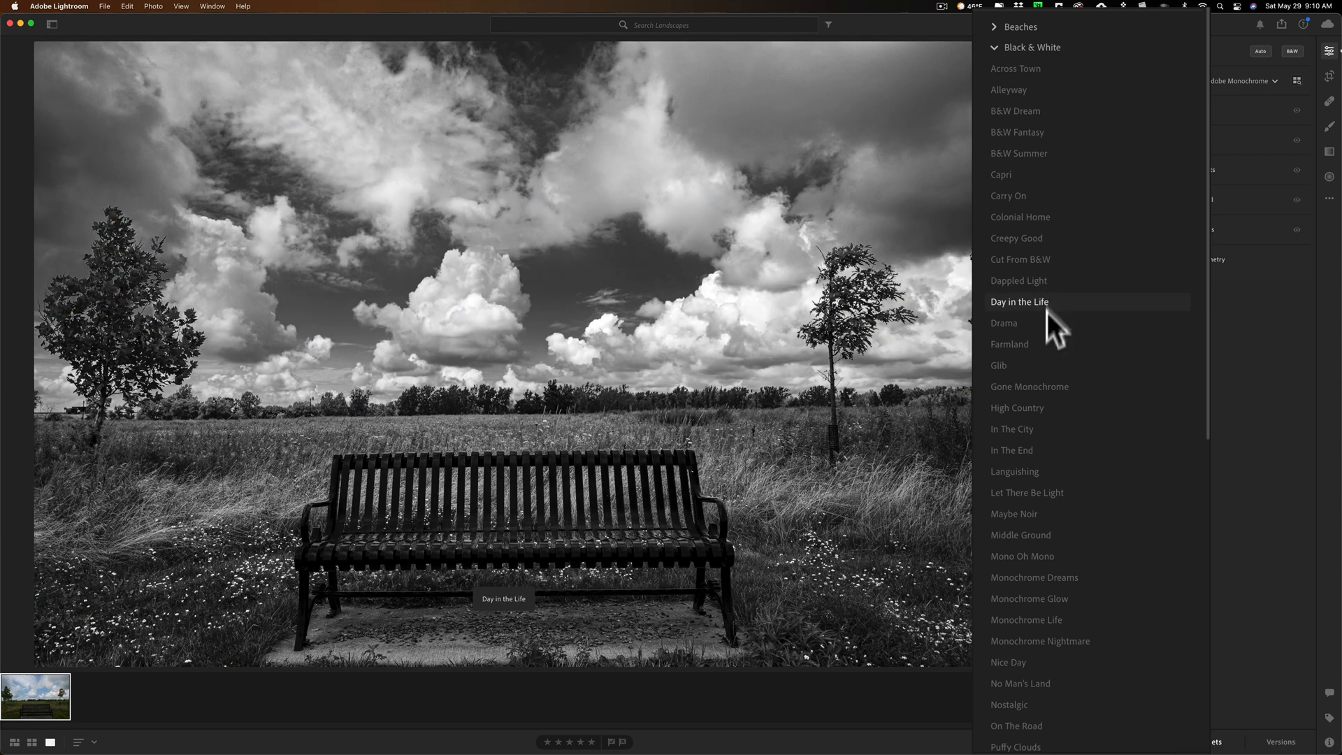
pyautogui.moveTo(1028, 238)
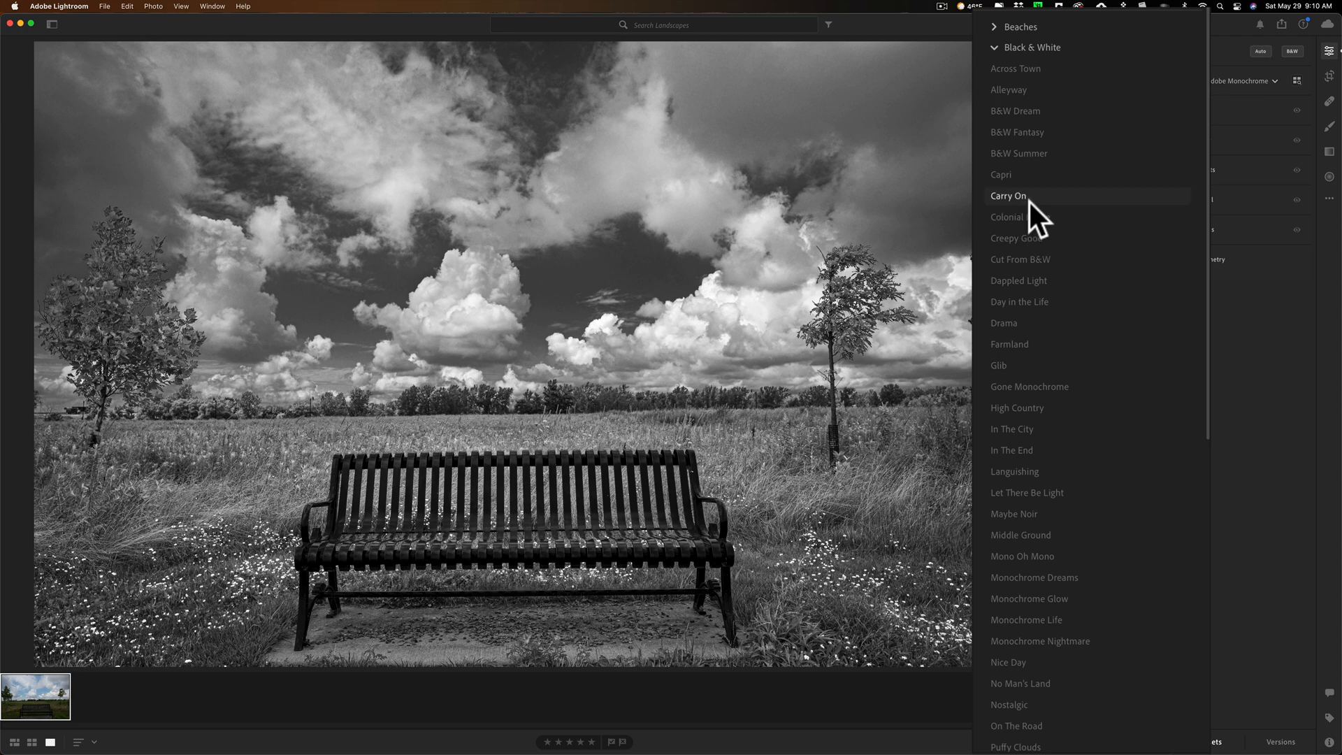
pyautogui.moveTo(1019, 174)
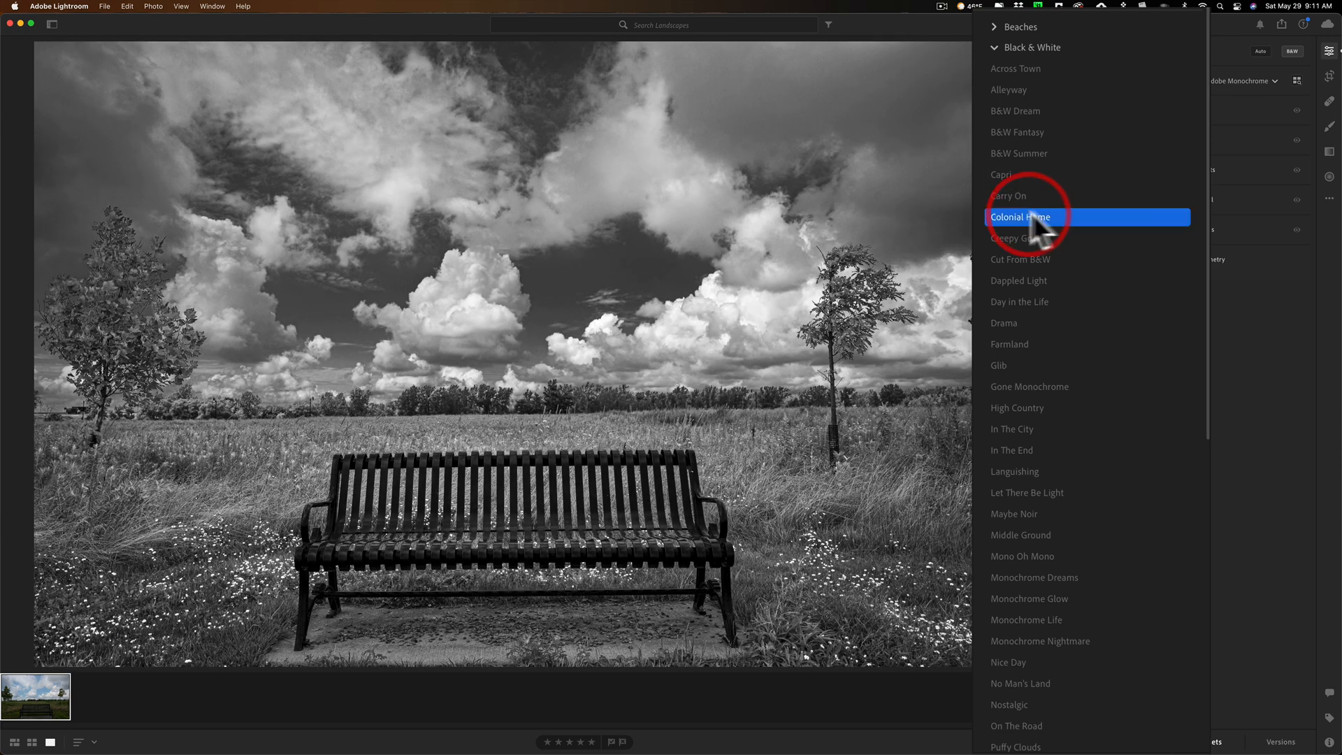
pyautogui.click(1019, 217)
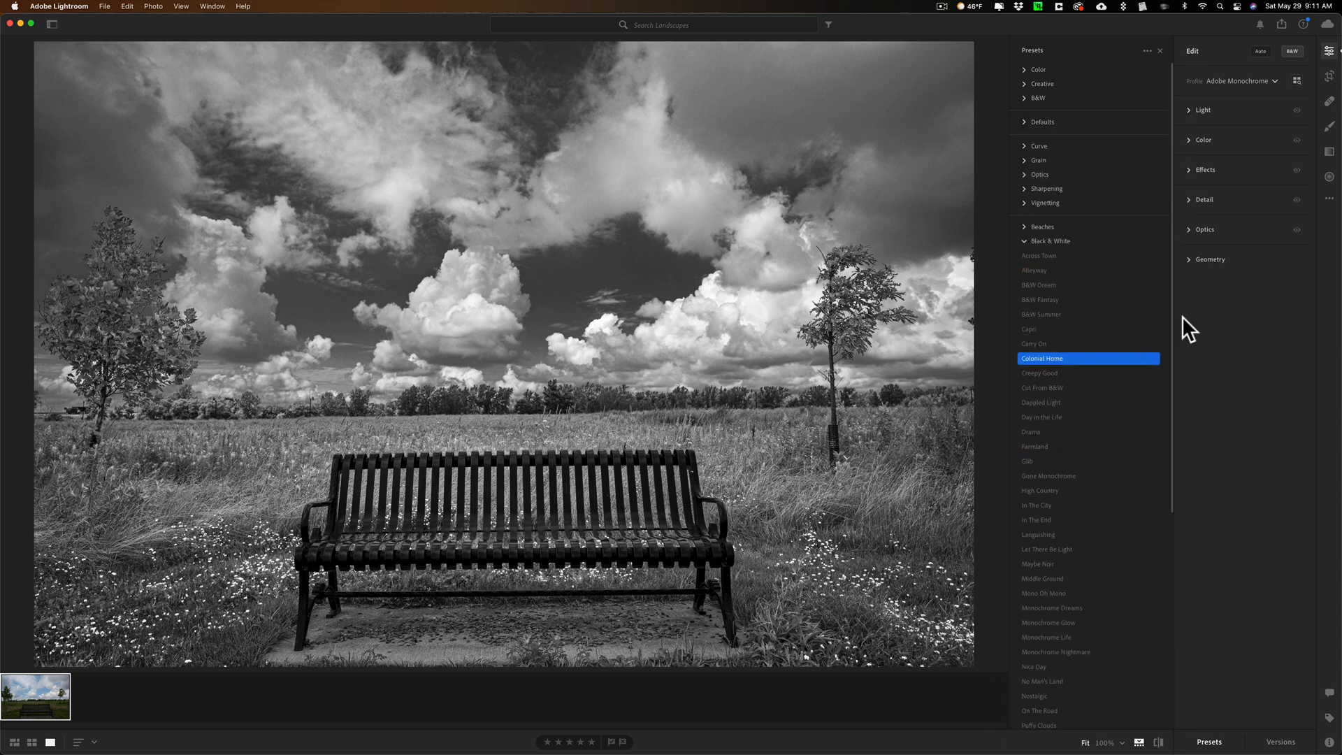